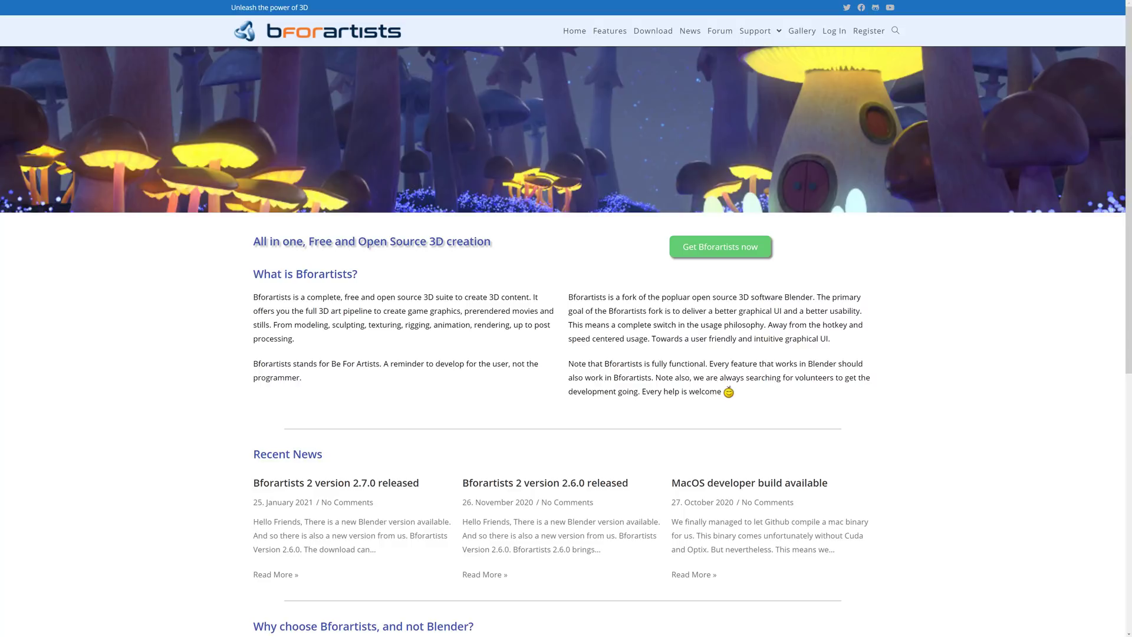
mouse_move(274, 183)
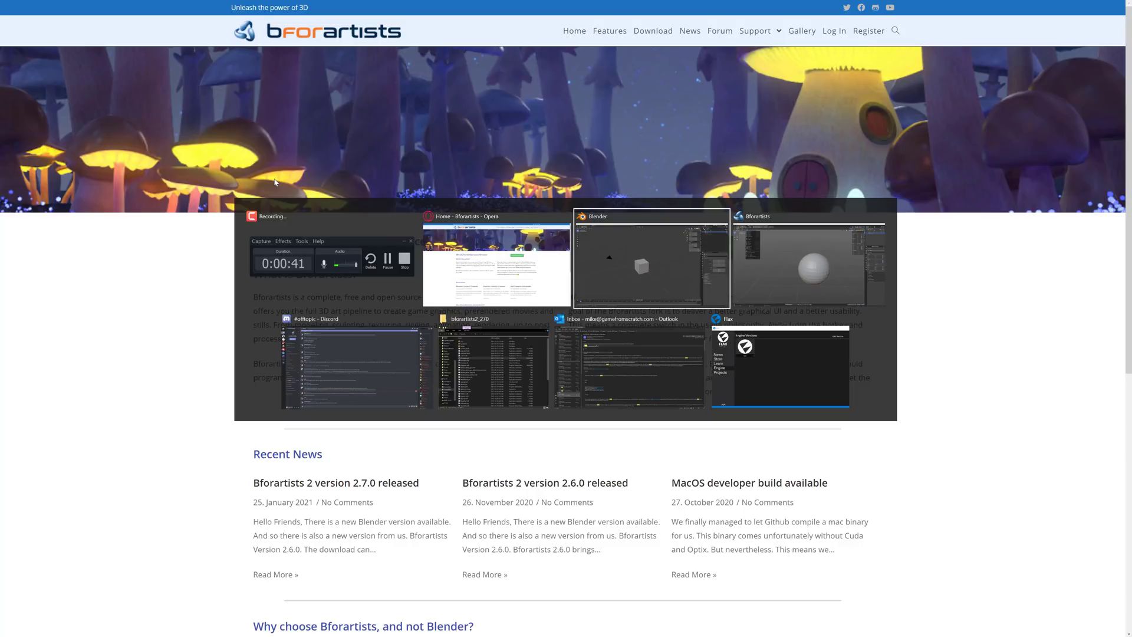
- Switch from Opera to the Bforartists window showing the sphere scene
click(650, 260)
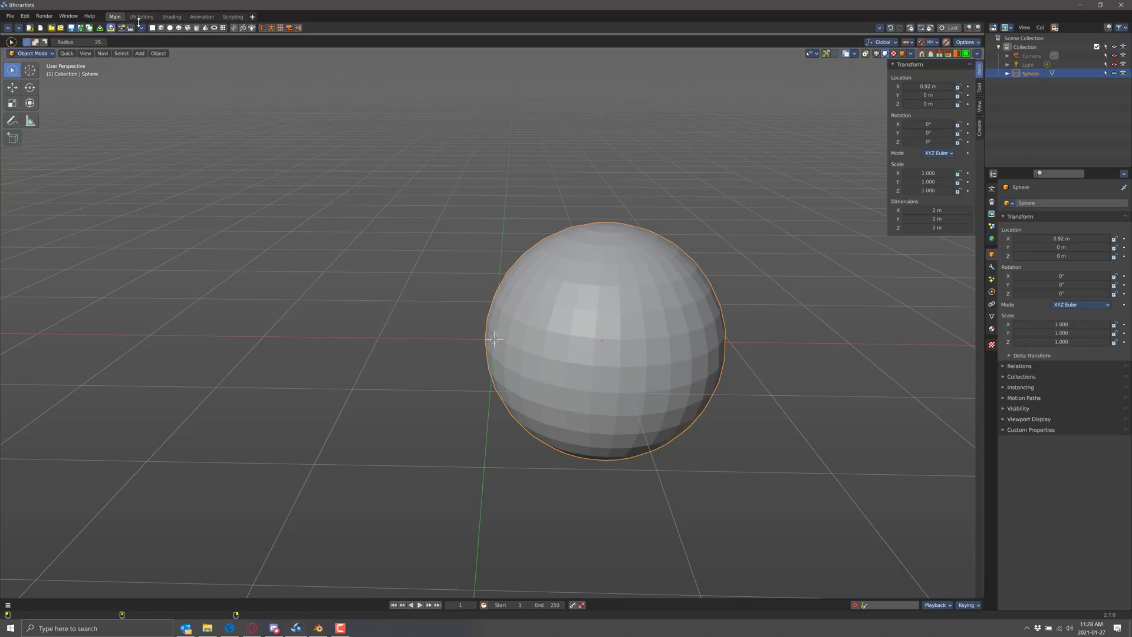
mouse_move(219, 54)
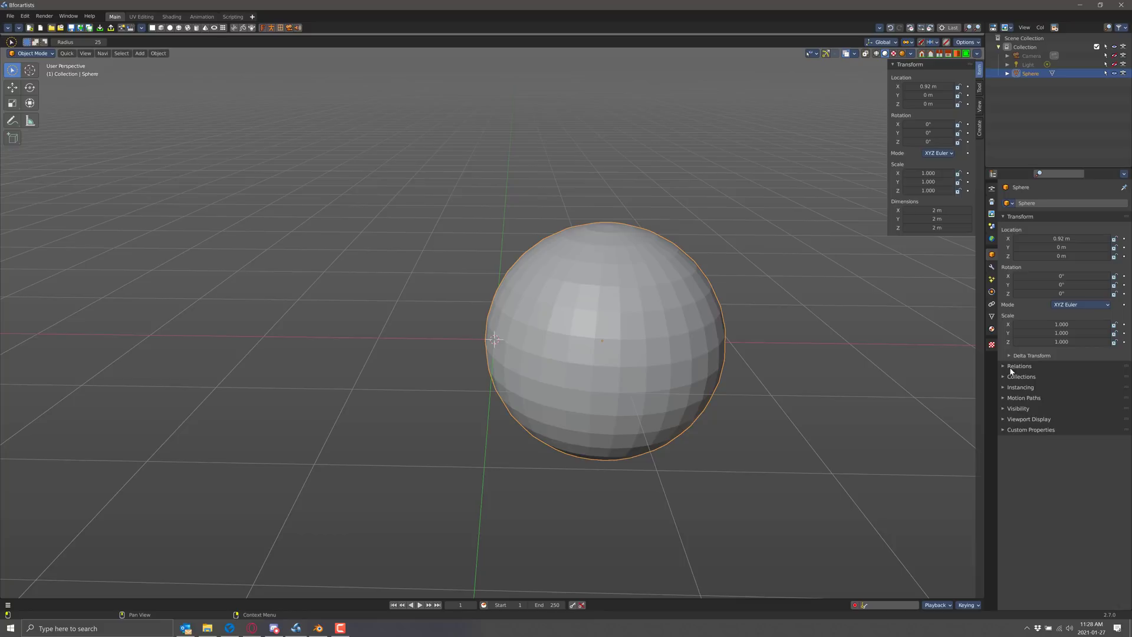
mouse_move(984, 269)
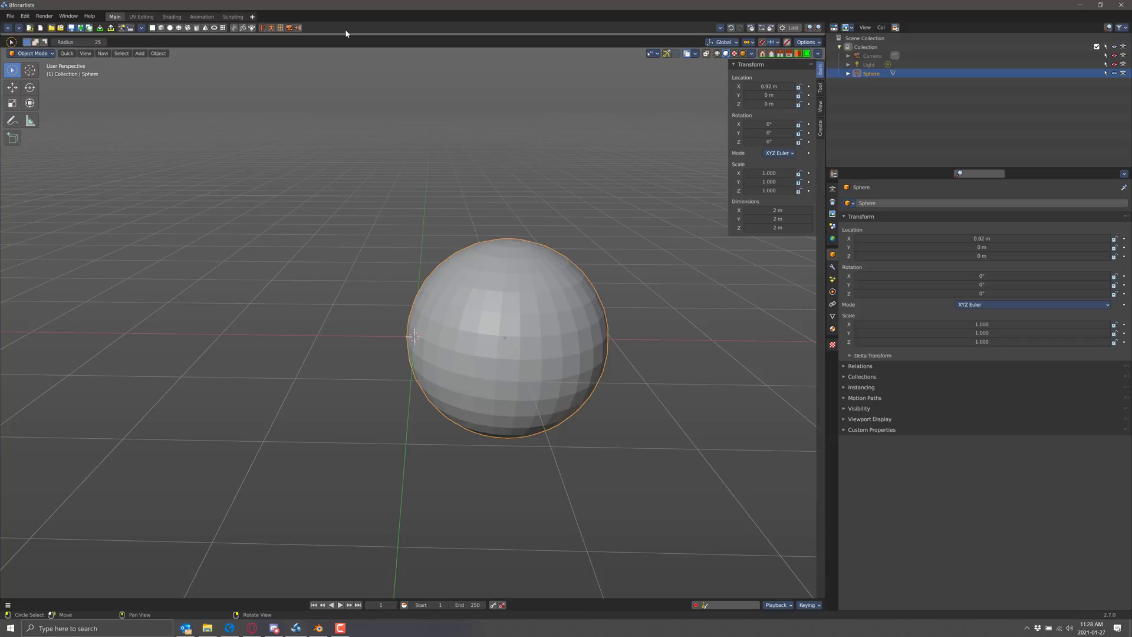
- Bring up the window switcher to move from Bforartists to Blender
key(alt+tab)
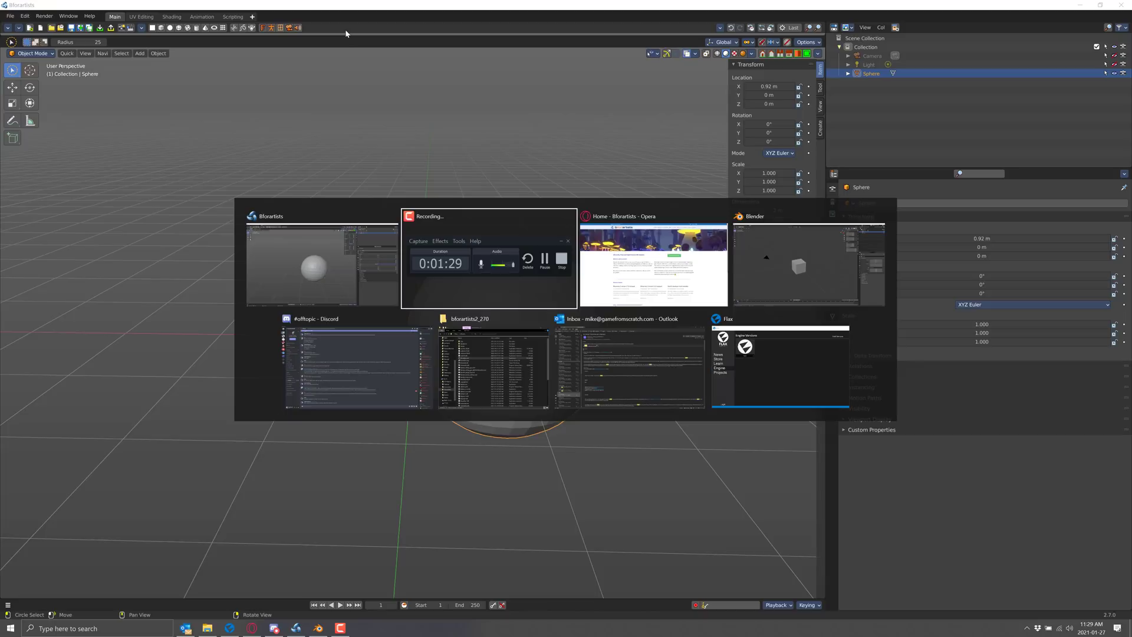
- Bring Blender's default cube scene to the front, then call up the window switcher again
click(798, 266)
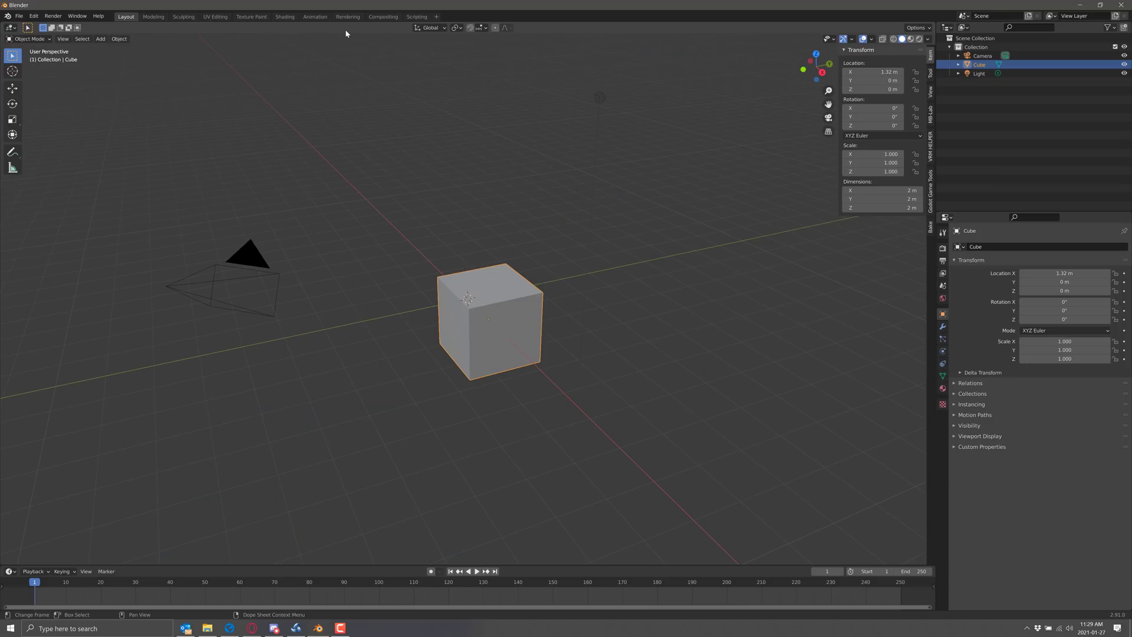
mouse_move(843, 78)
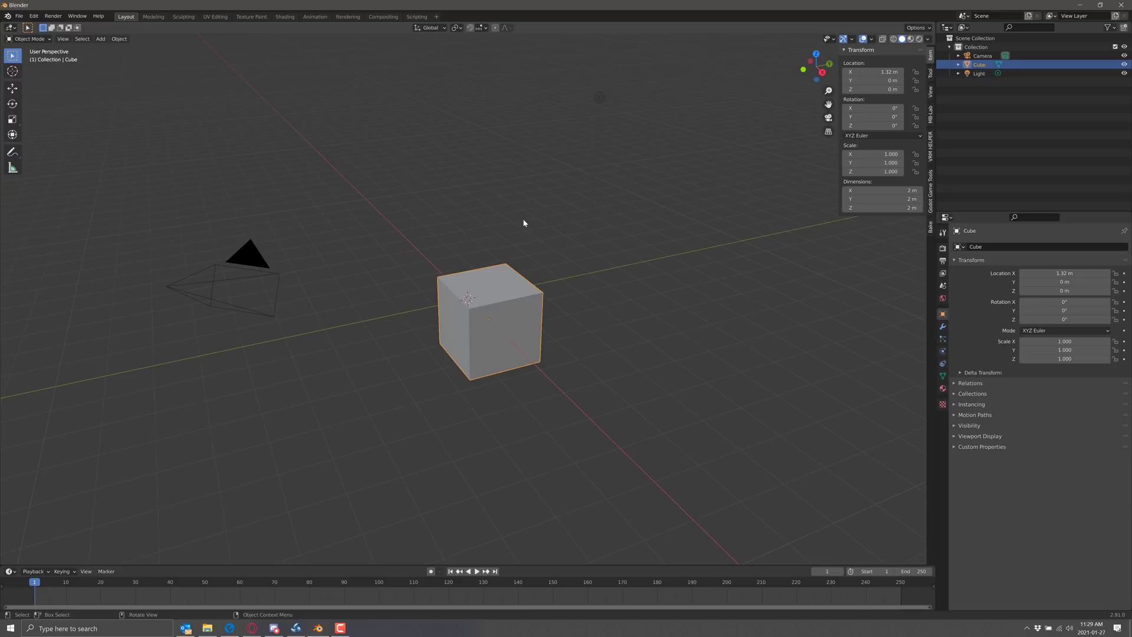
key(alt+tab)
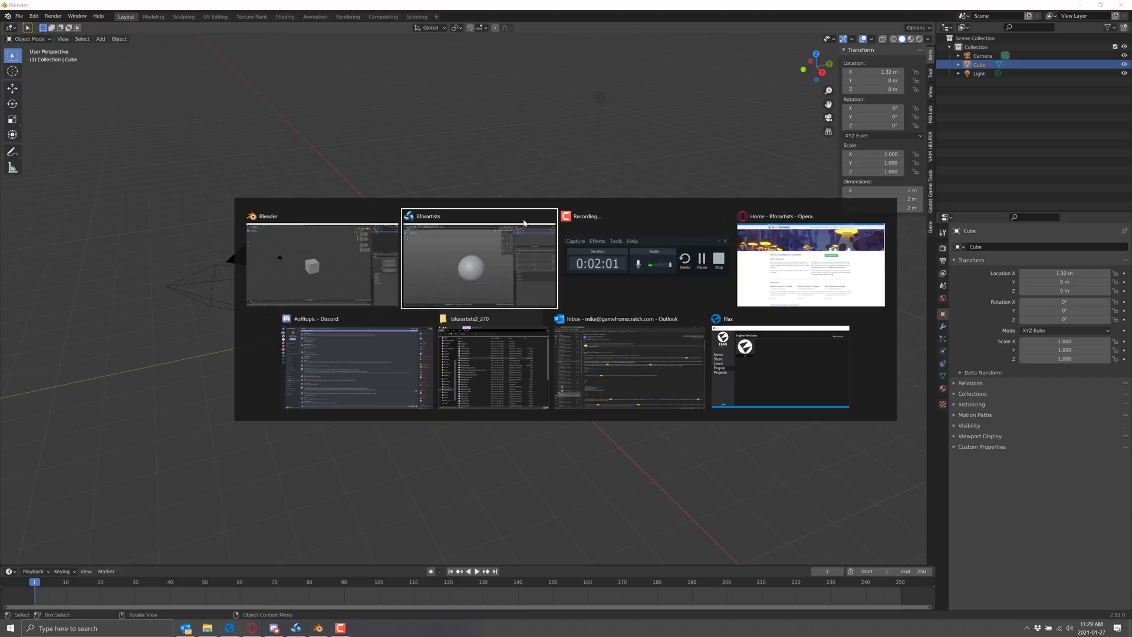
- Return to Bforartists and browse the Navi menu's view navigation commands, then dismiss it
click(478, 264)
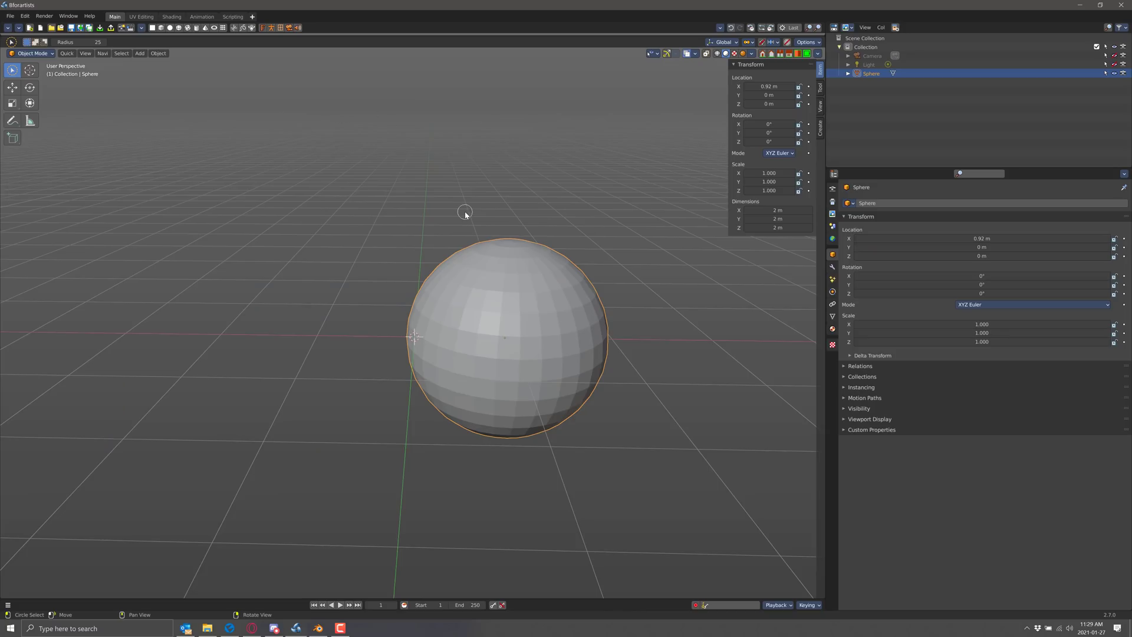
mouse_move(690, 65)
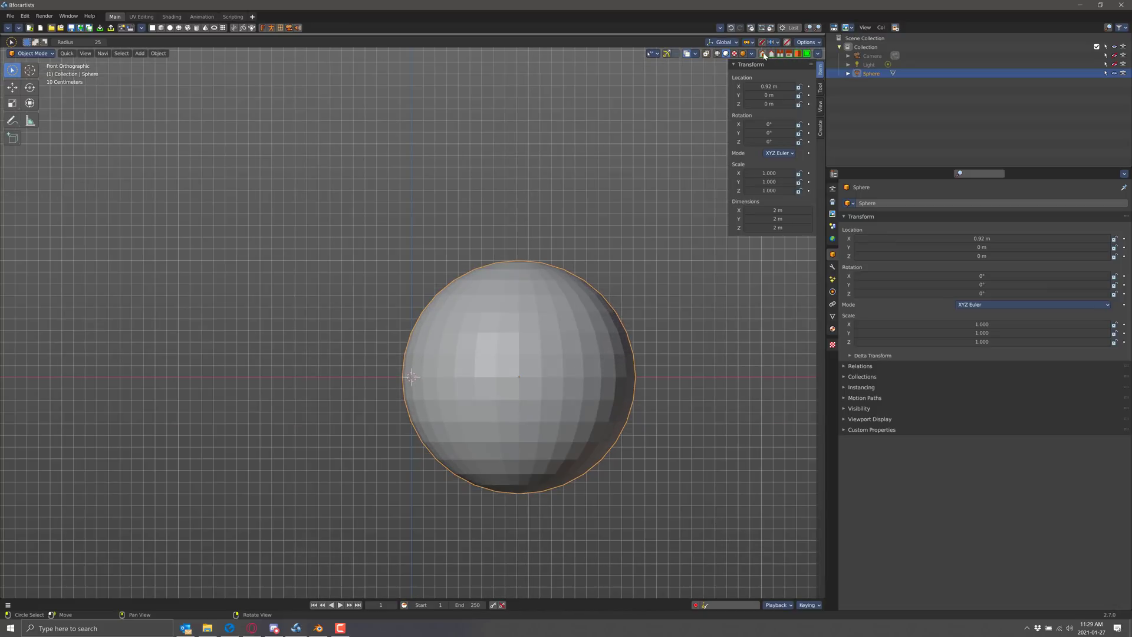
mouse_move(762, 54)
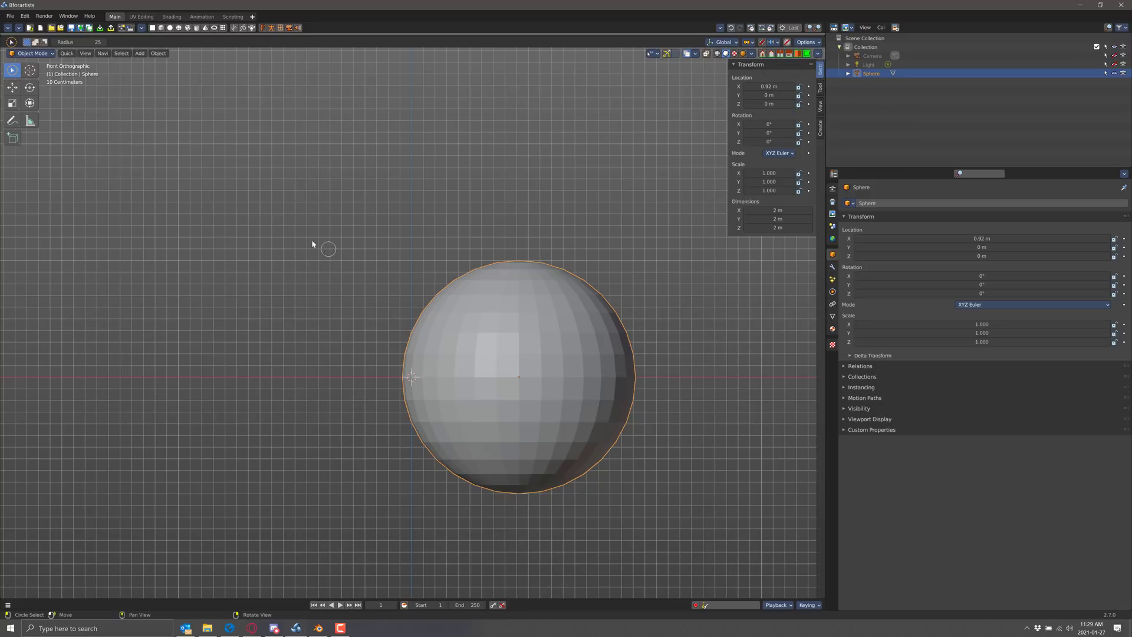
click(102, 54)
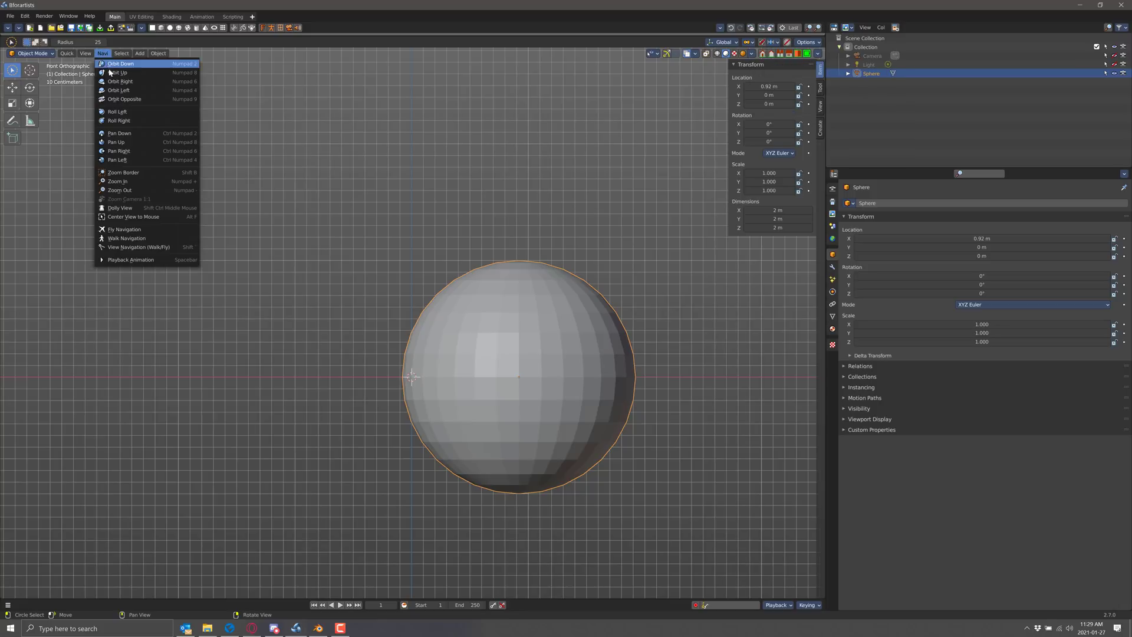
mouse_move(134, 216)
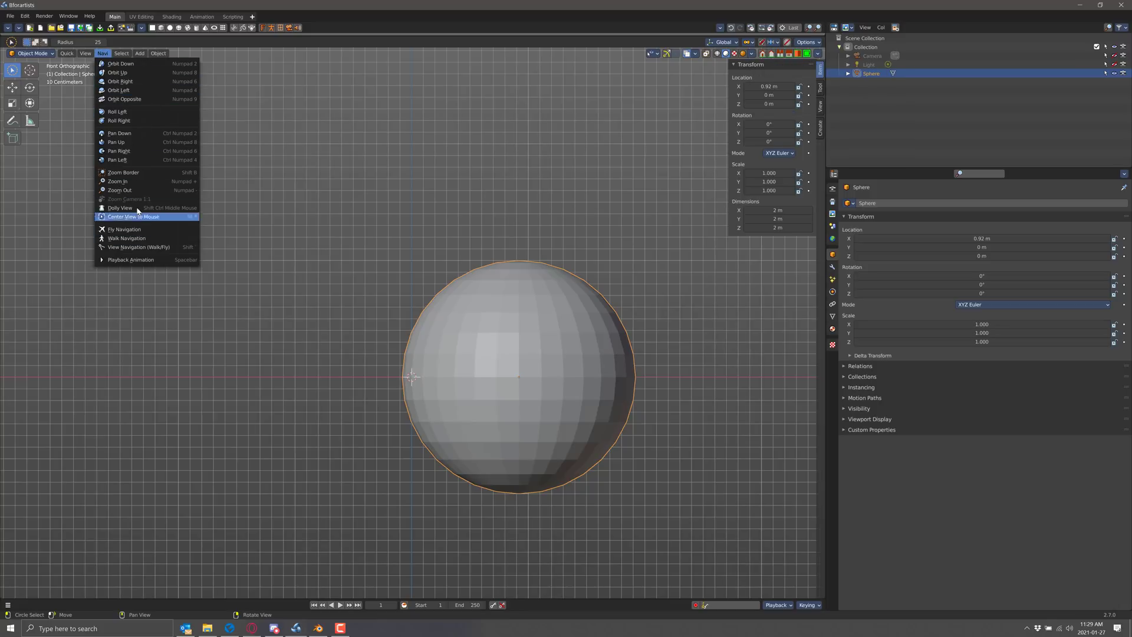
mouse_move(138, 247)
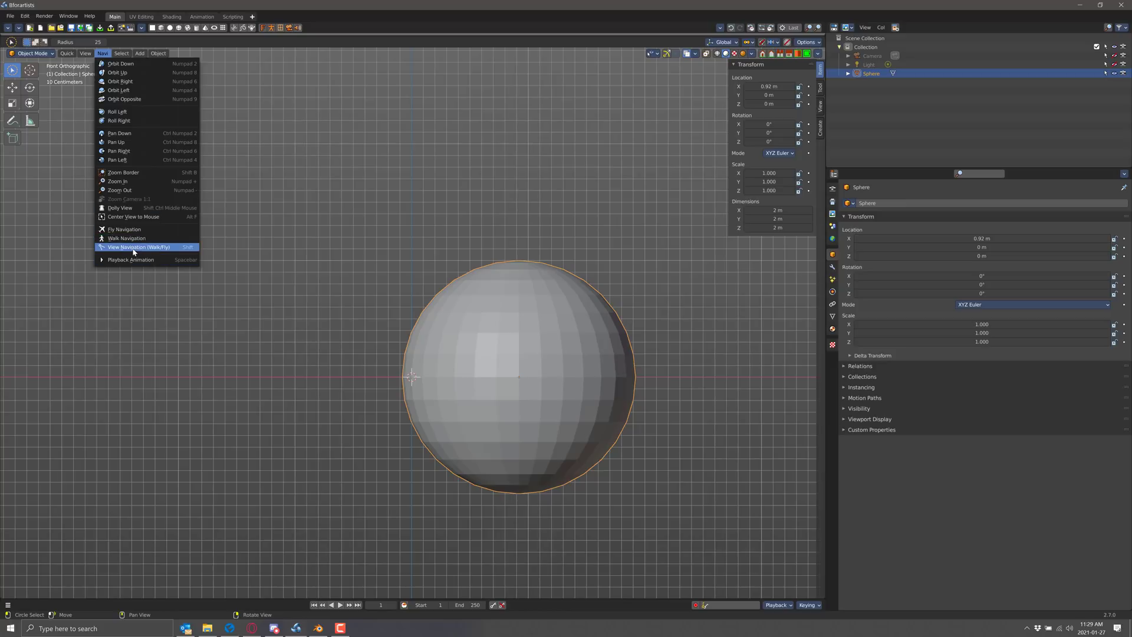
mouse_move(128, 248)
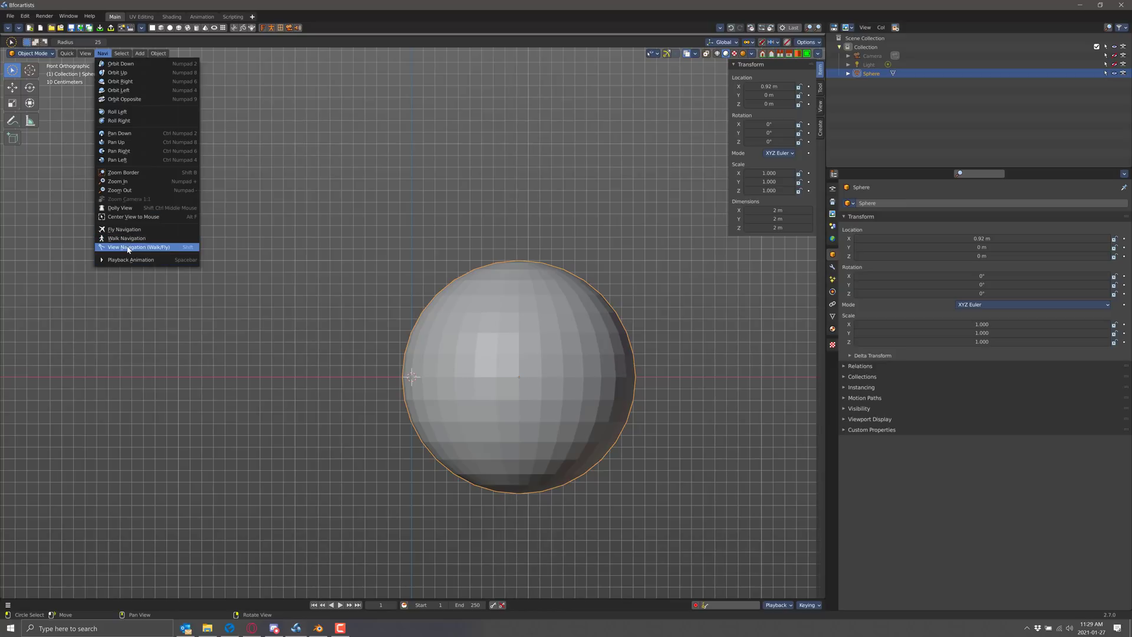
mouse_move(139, 247)
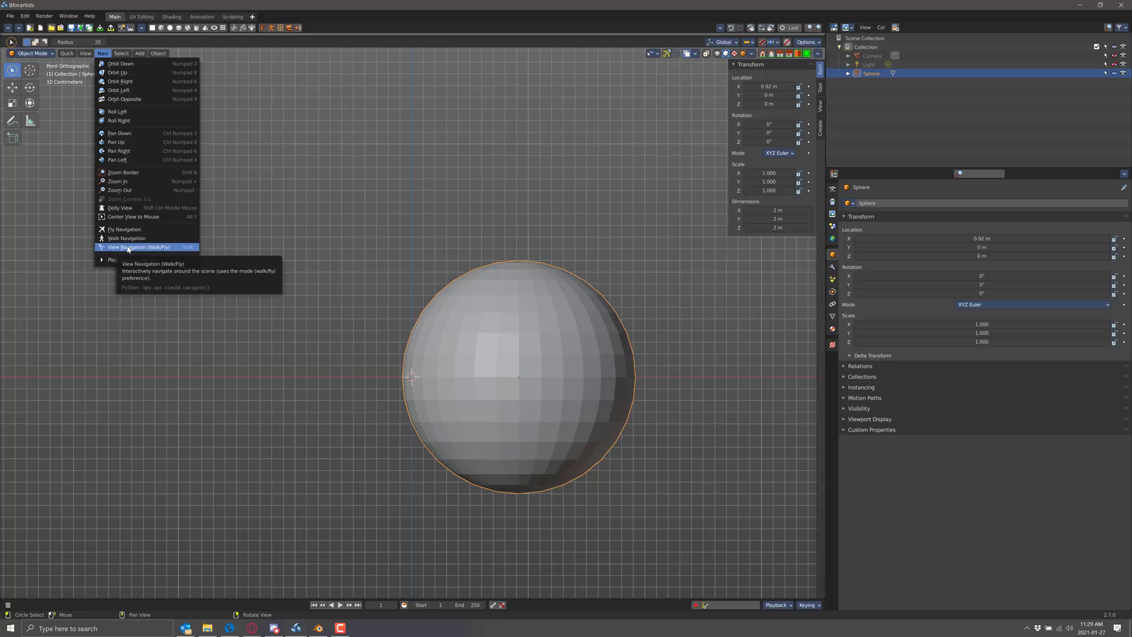
mouse_move(152, 247)
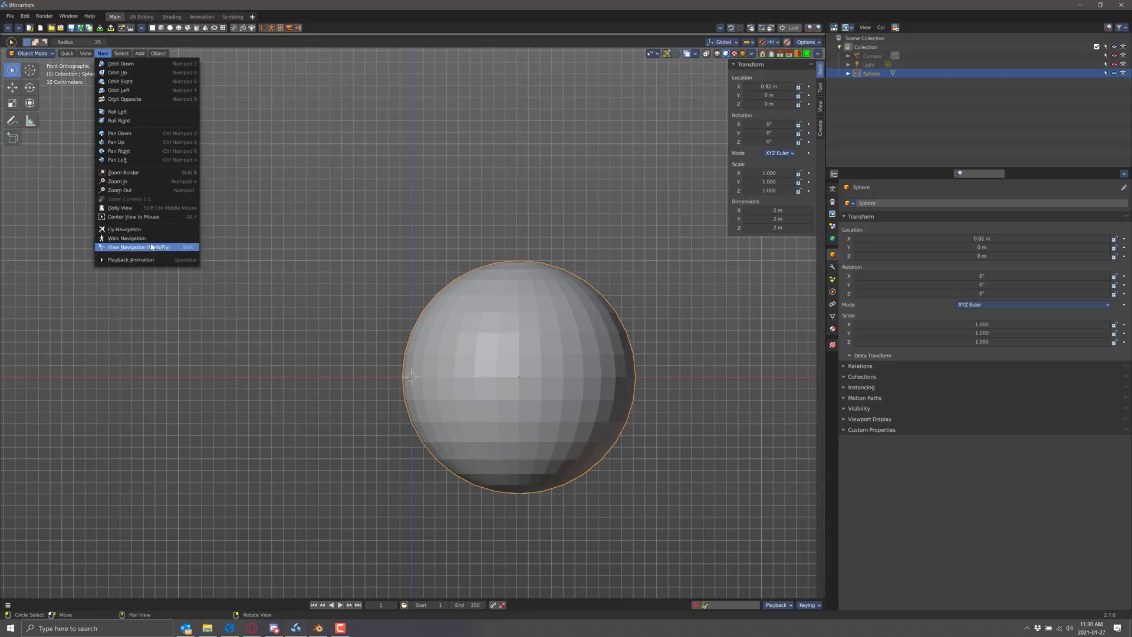
click(137, 246)
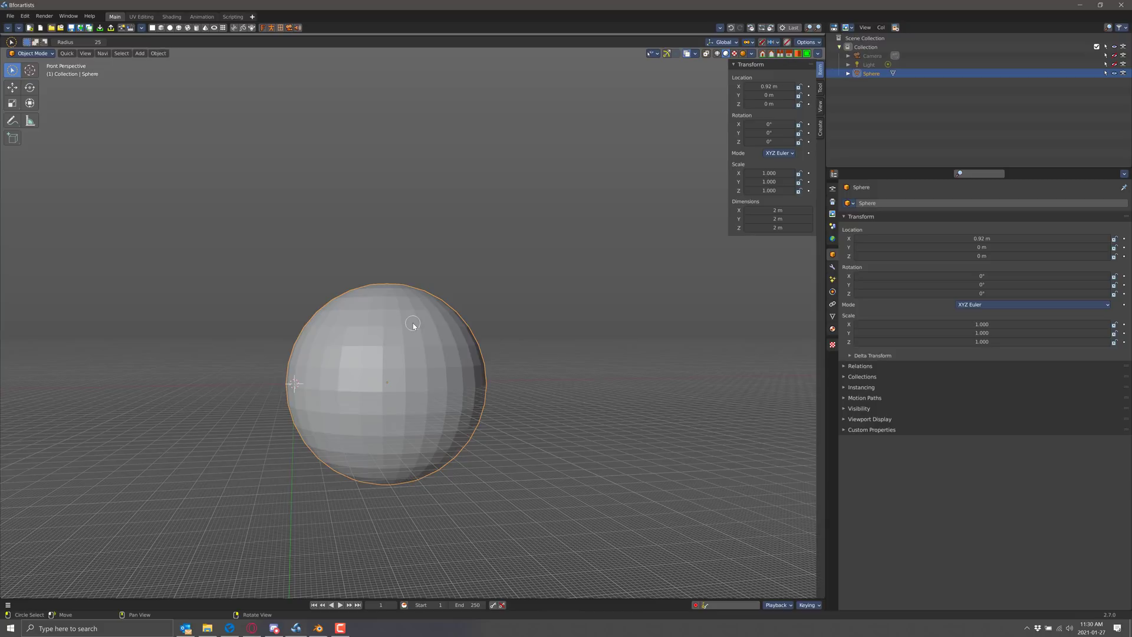
mouse_move(205, 87)
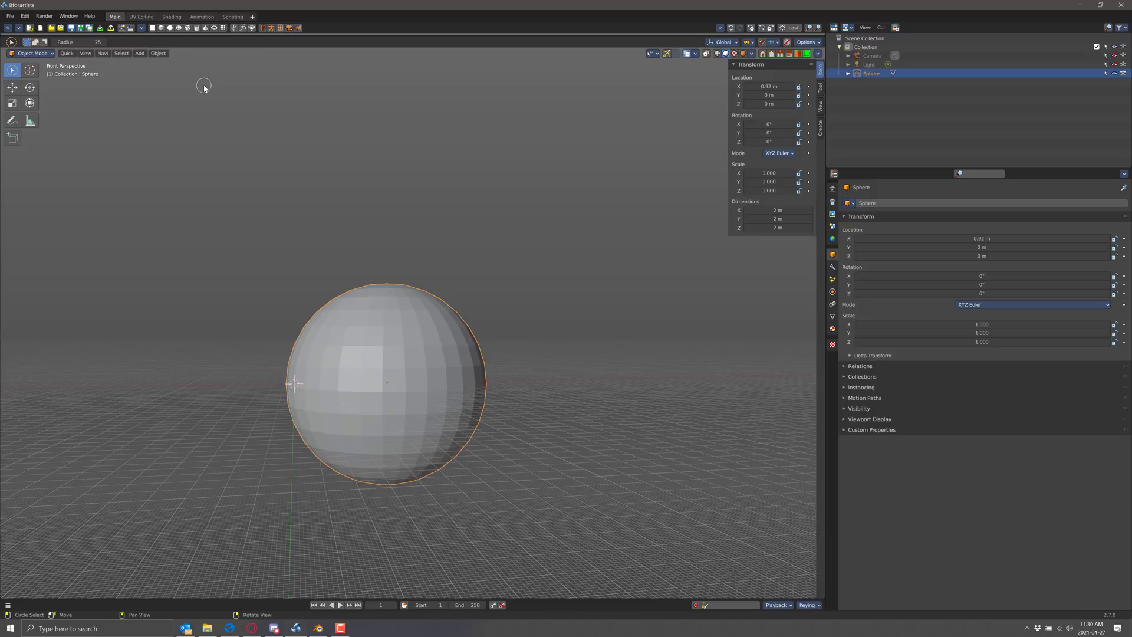
click(158, 52)
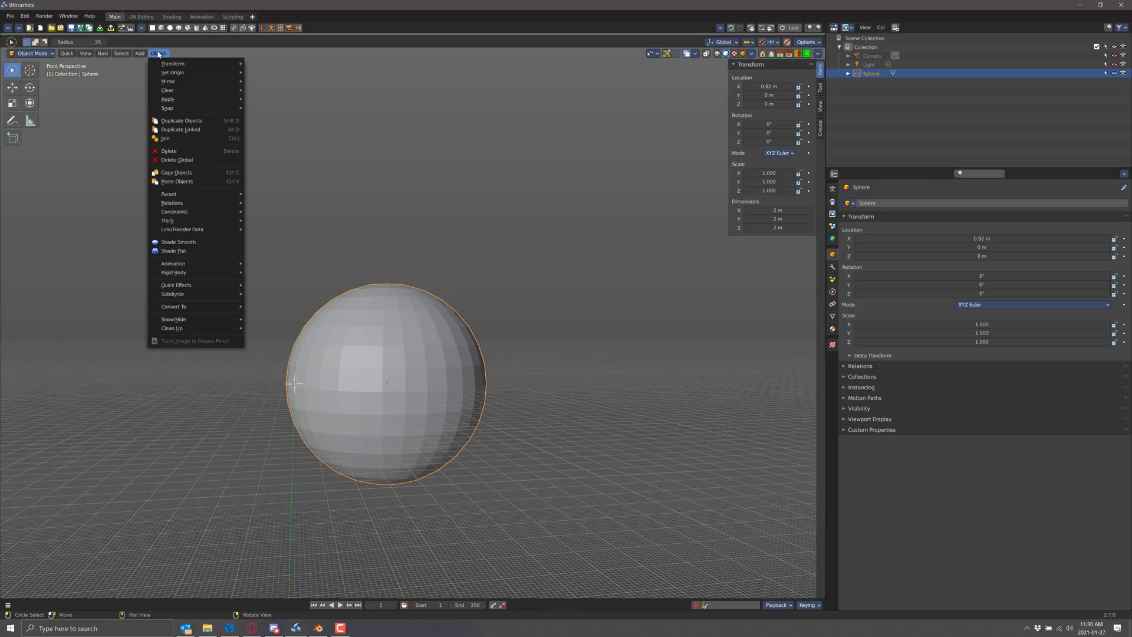
mouse_move(167, 220)
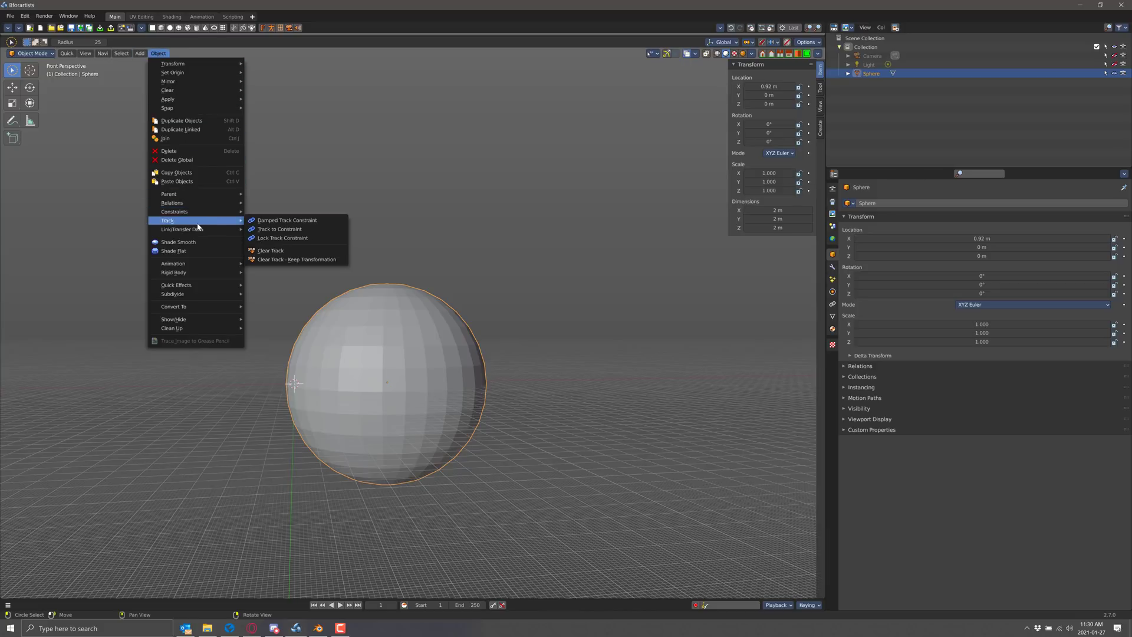
mouse_move(180, 229)
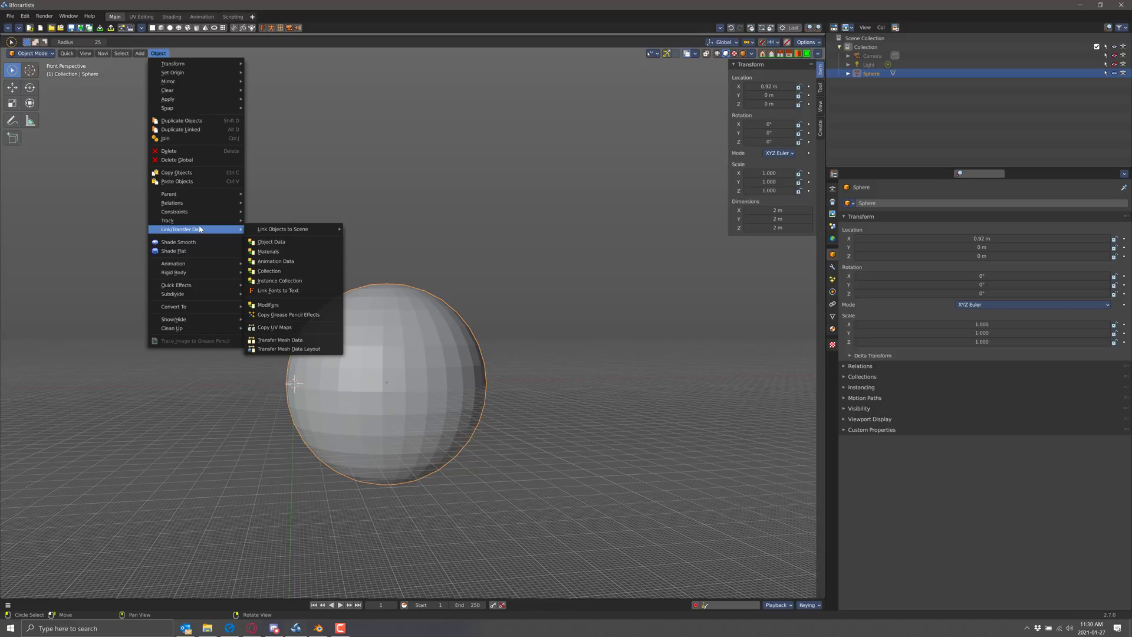
mouse_move(177, 160)
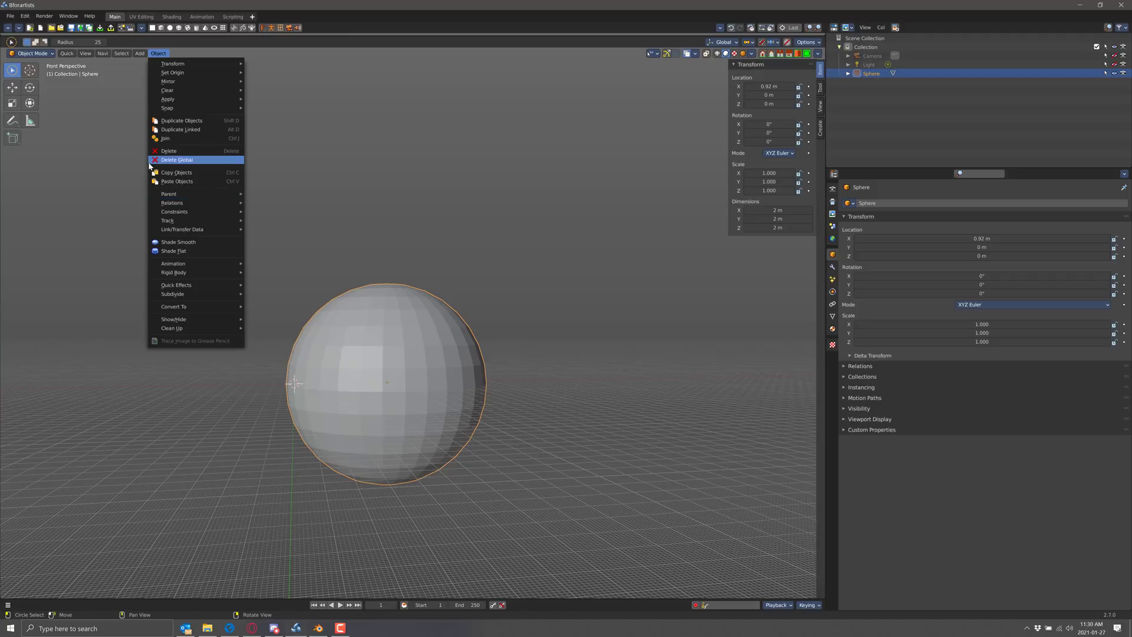
mouse_move(177, 159)
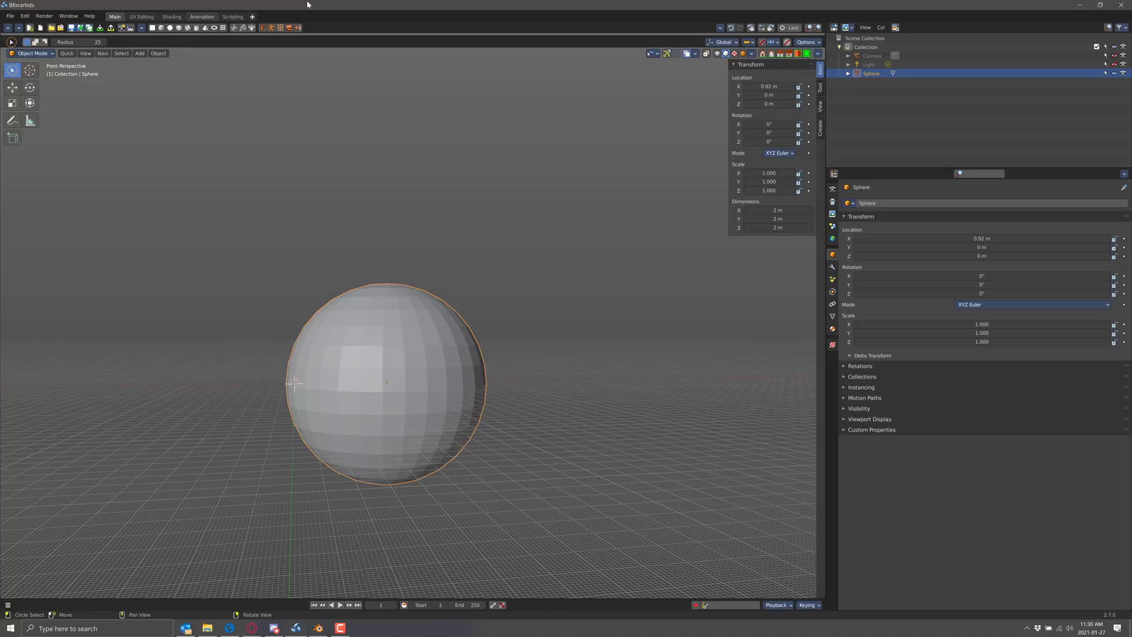
mouse_move(245, 98)
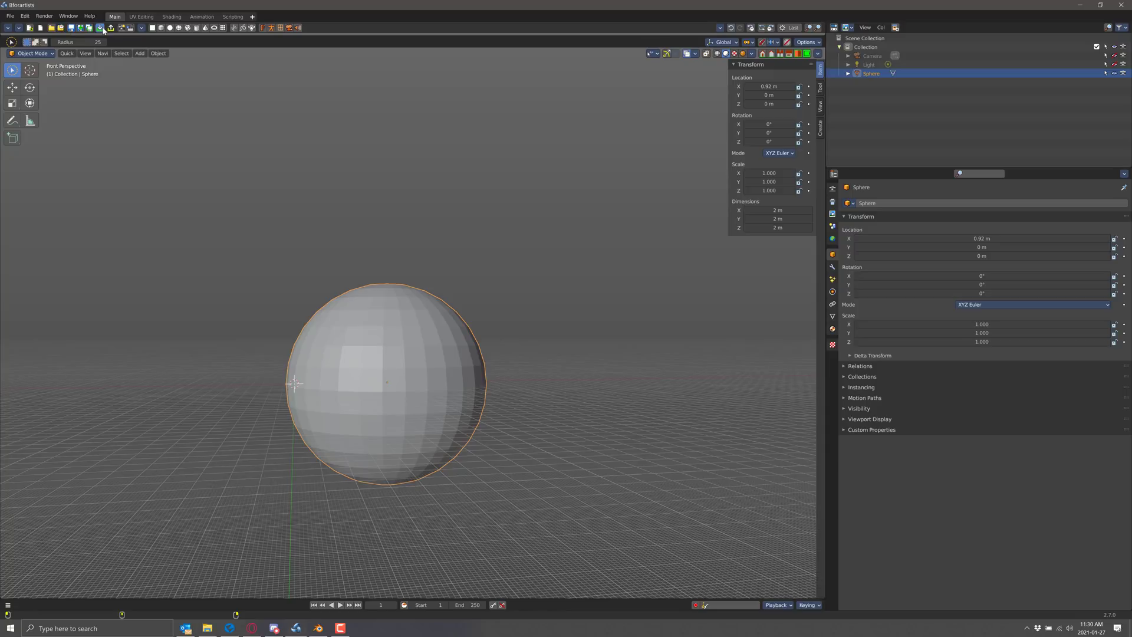
mouse_move(102, 28)
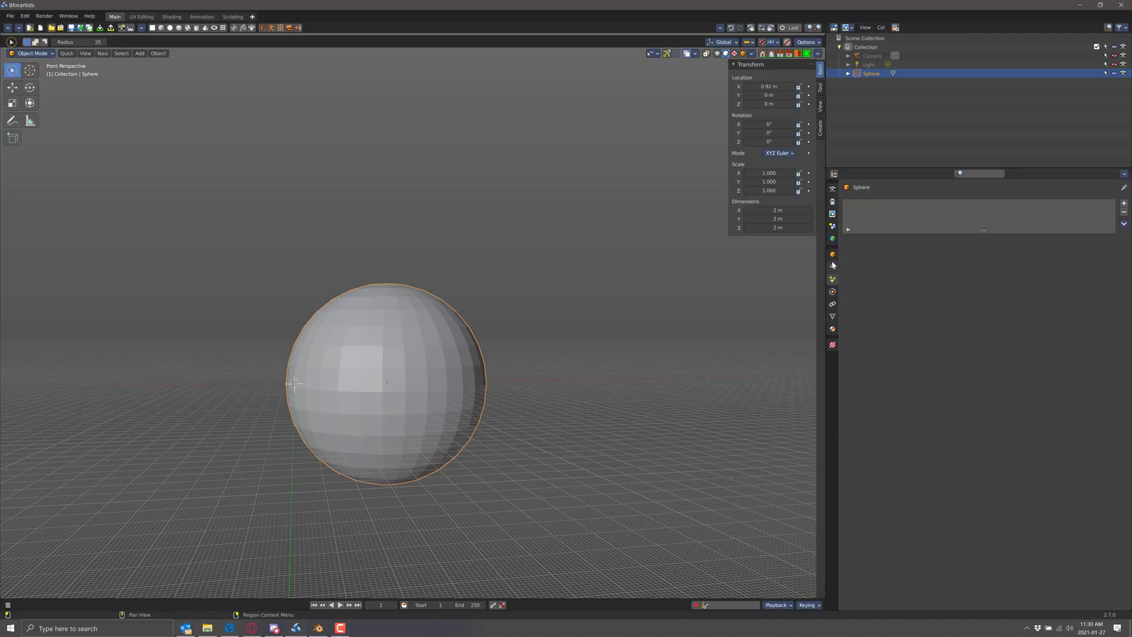
click(158, 53)
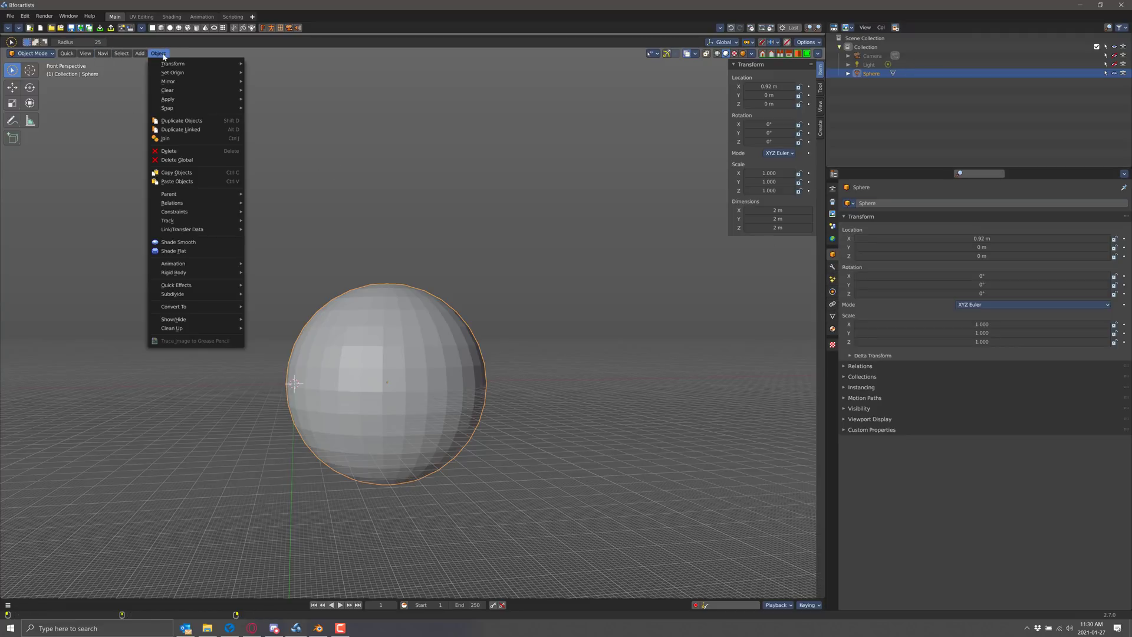
click(158, 52)
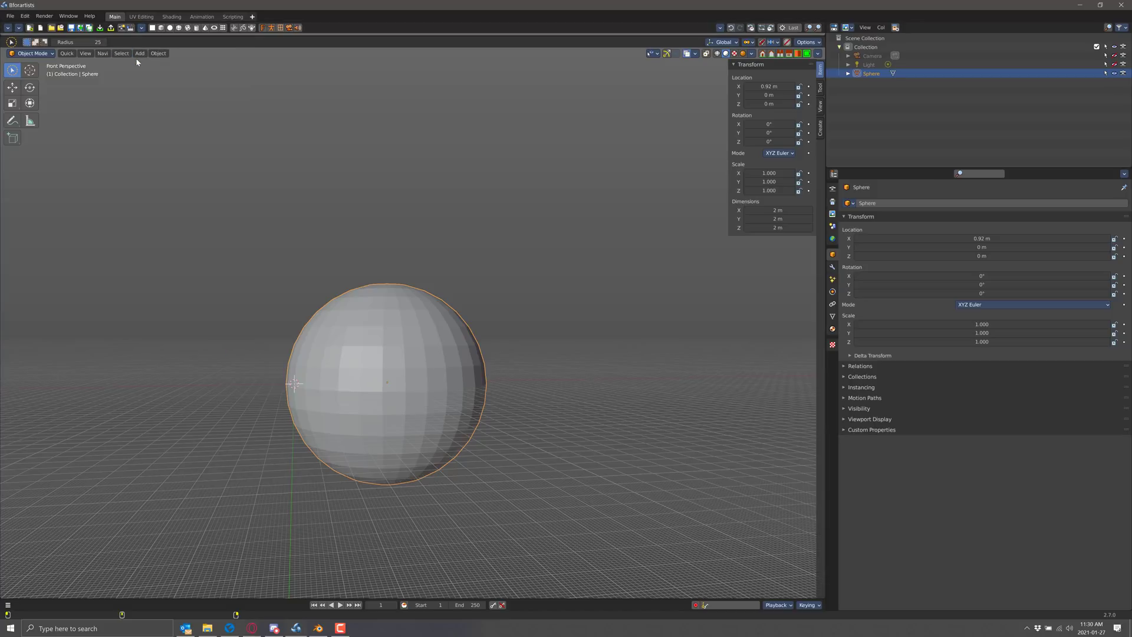
click(139, 53)
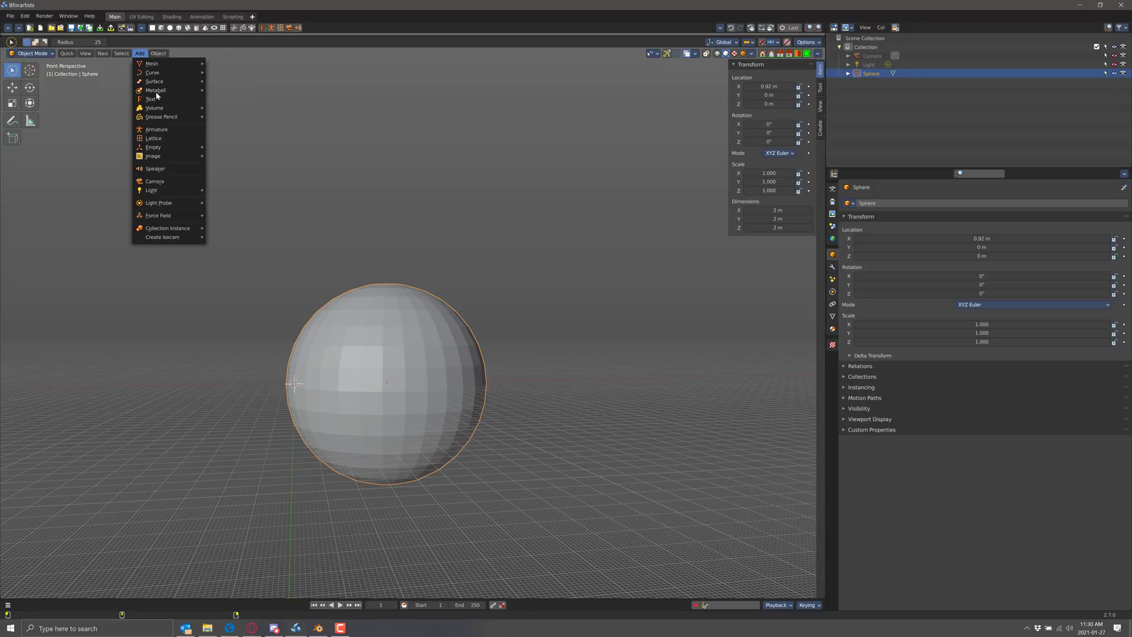
mouse_move(154, 181)
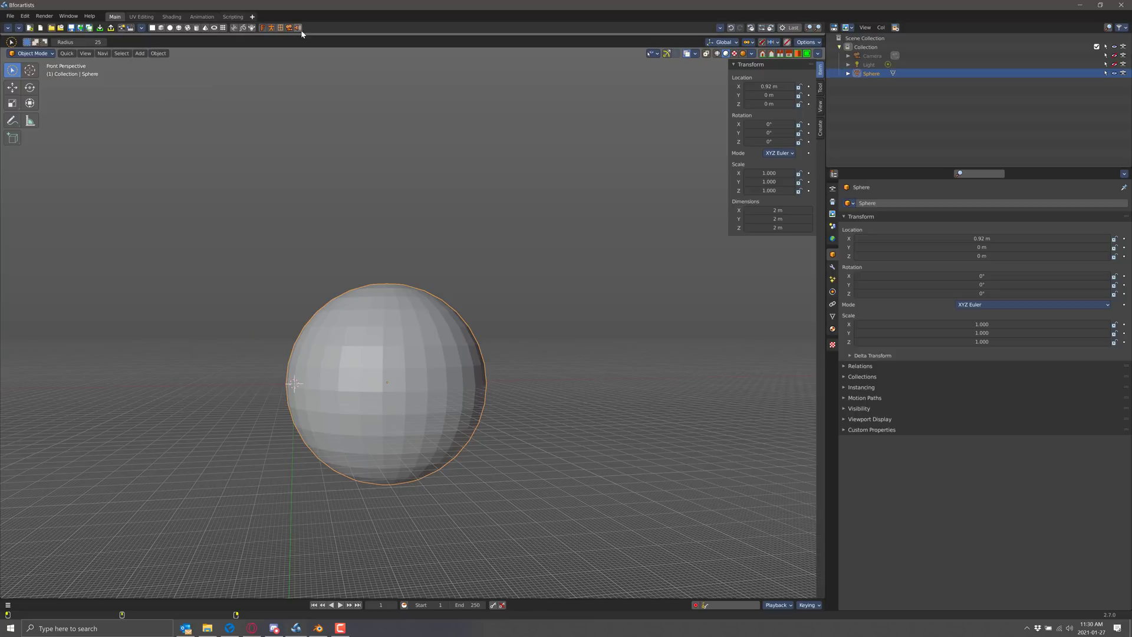
mouse_move(296, 28)
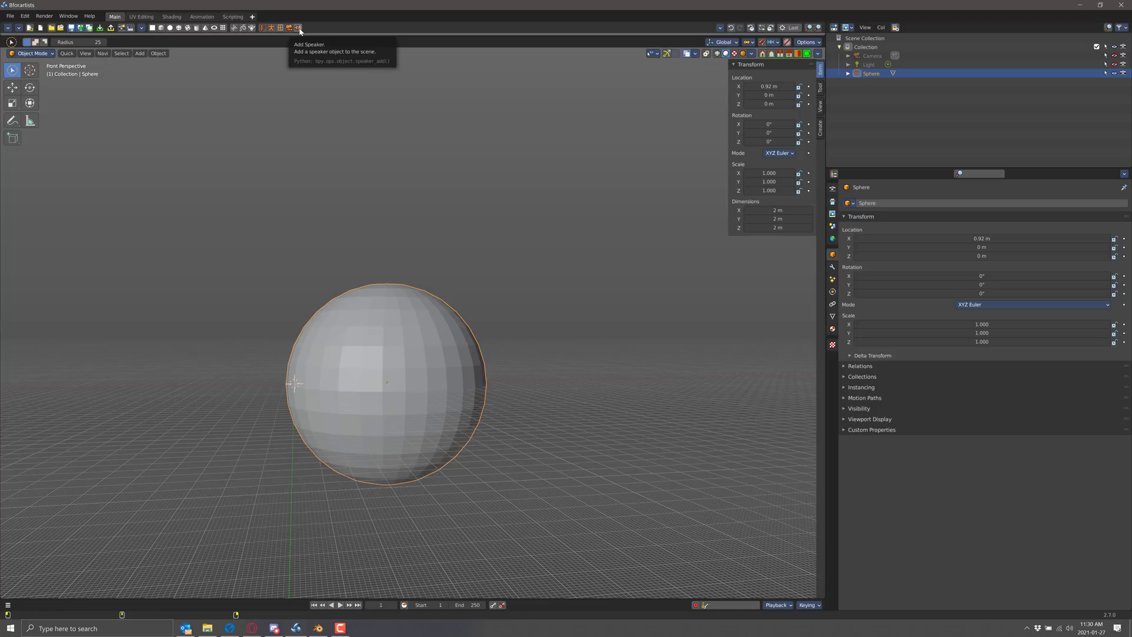
mouse_move(727, 178)
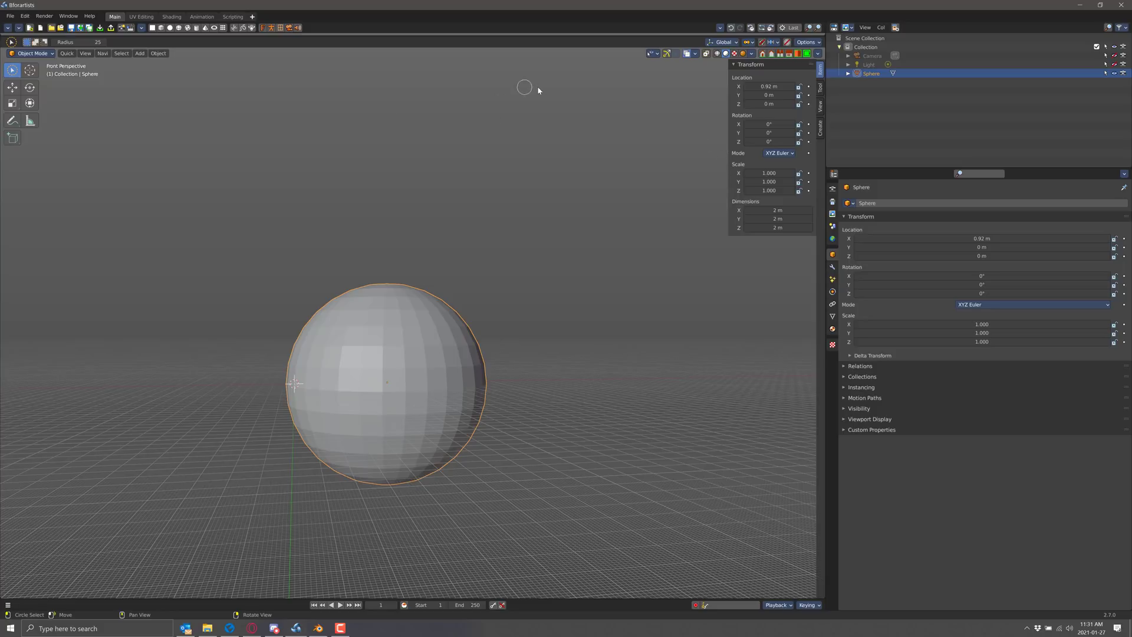
mouse_move(448, 96)
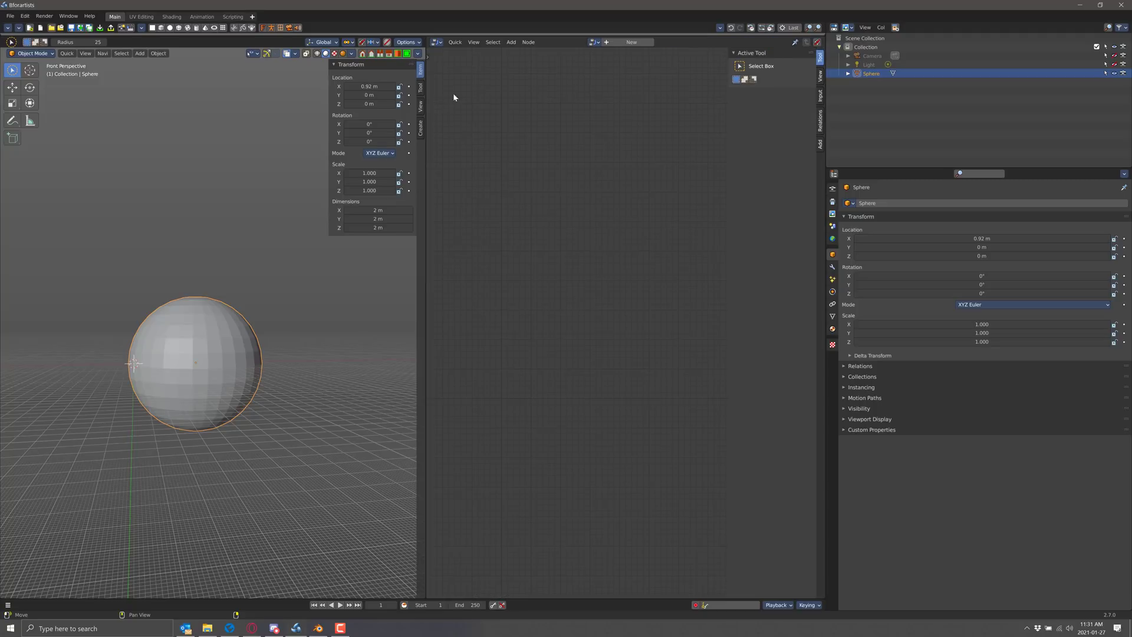
mouse_move(689, 291)
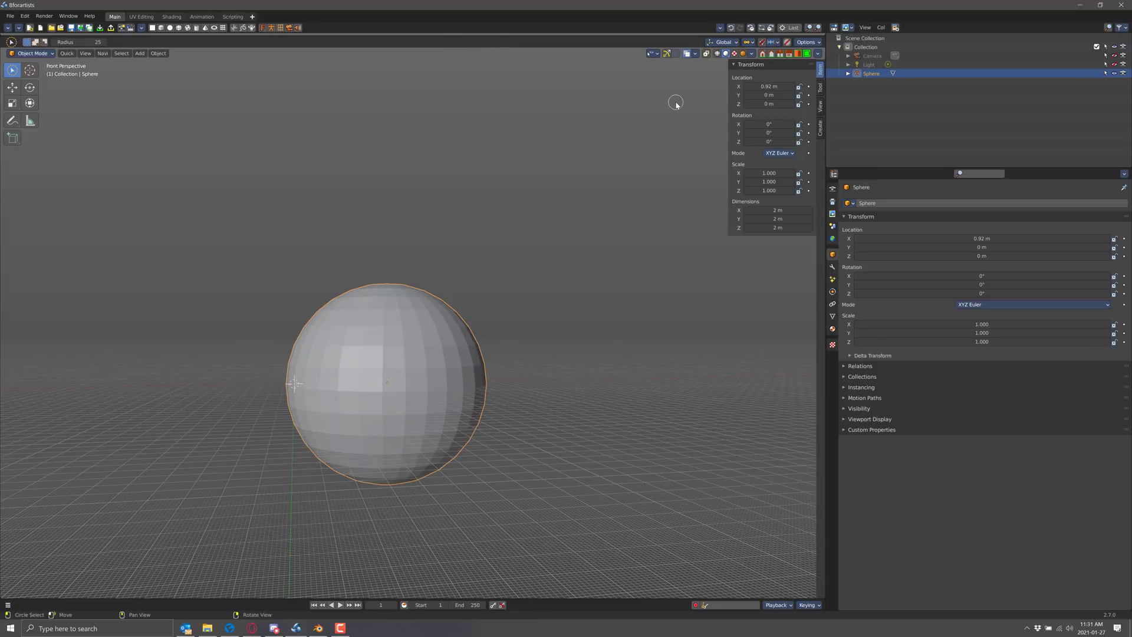
mouse_move(809, 89)
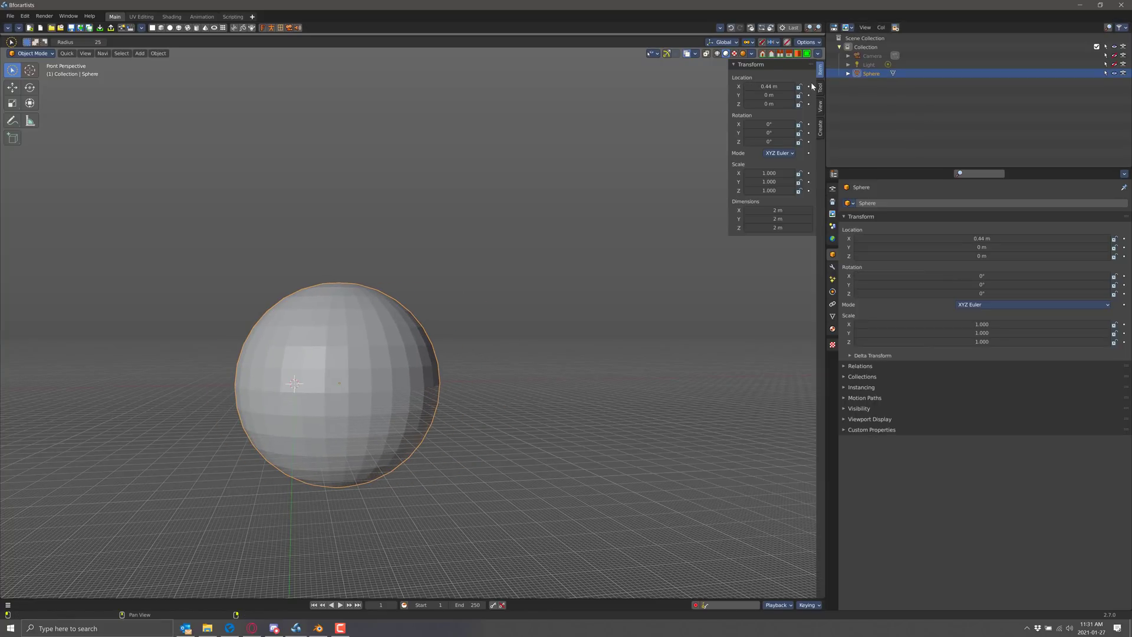
- Set the sphere's Location X to 0.44 m, jump through keyframes and play the animation
double_click(768, 87)
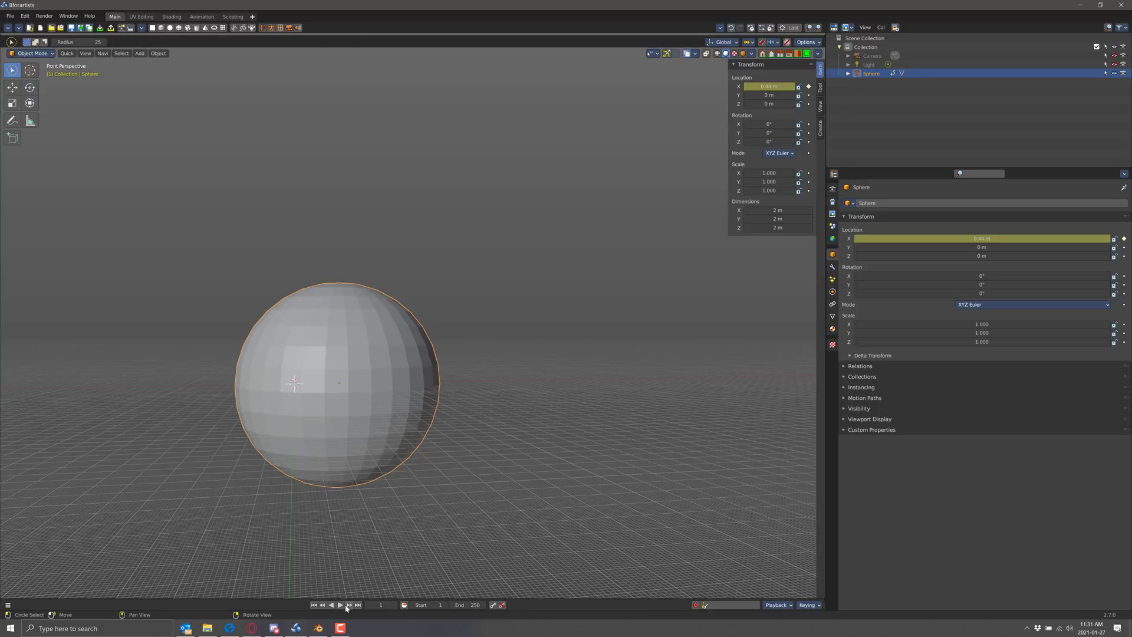
click(340, 605)
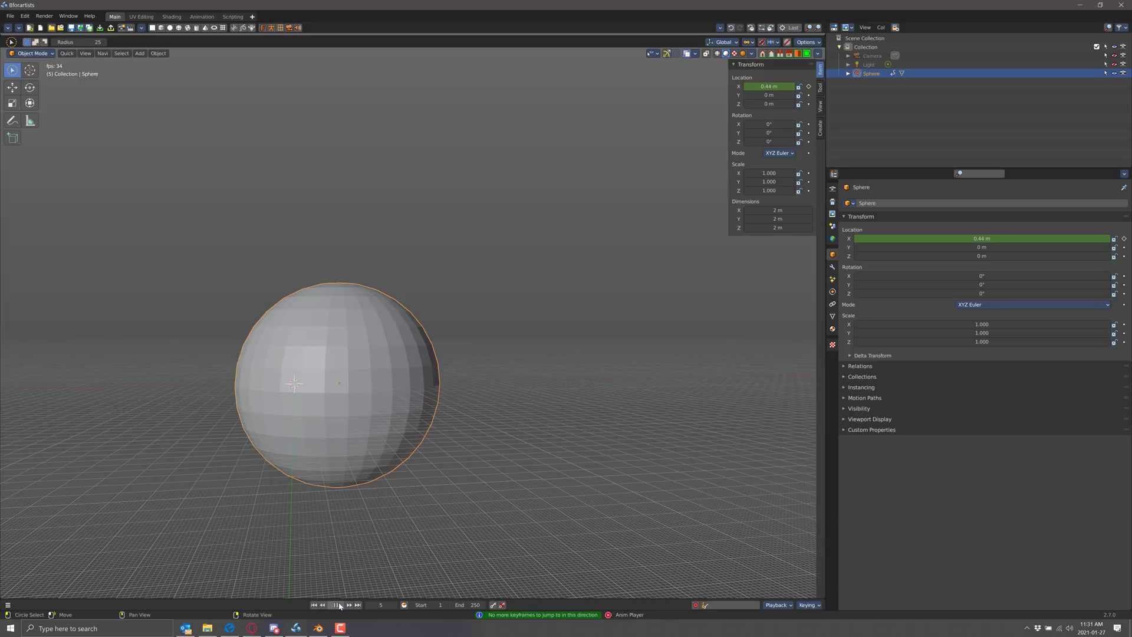
click(337, 605)
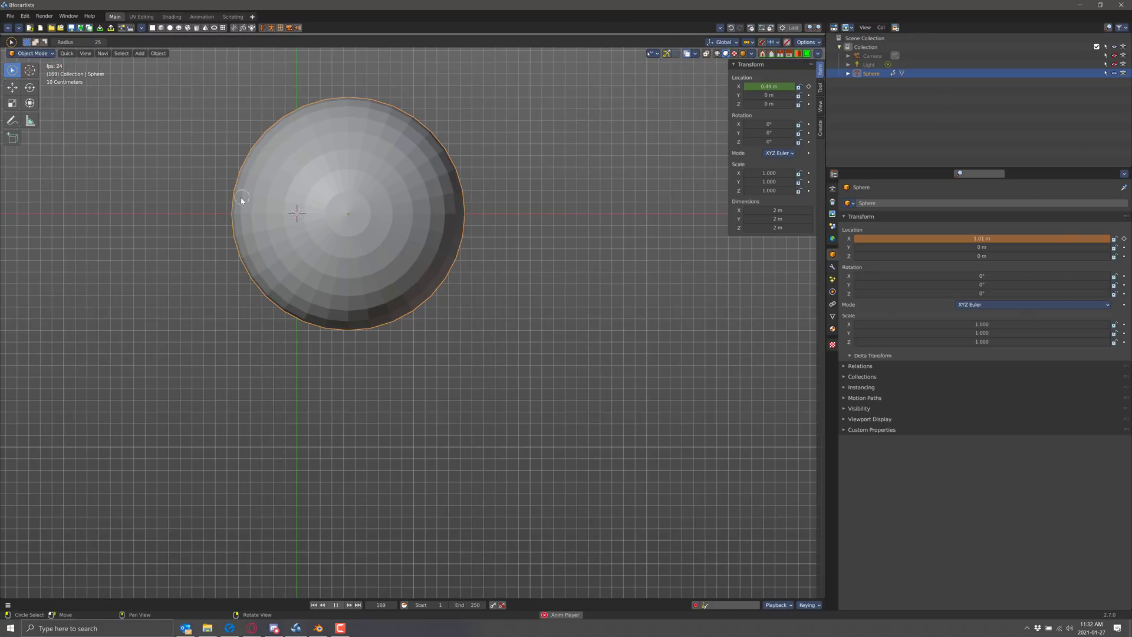
click(31, 54)
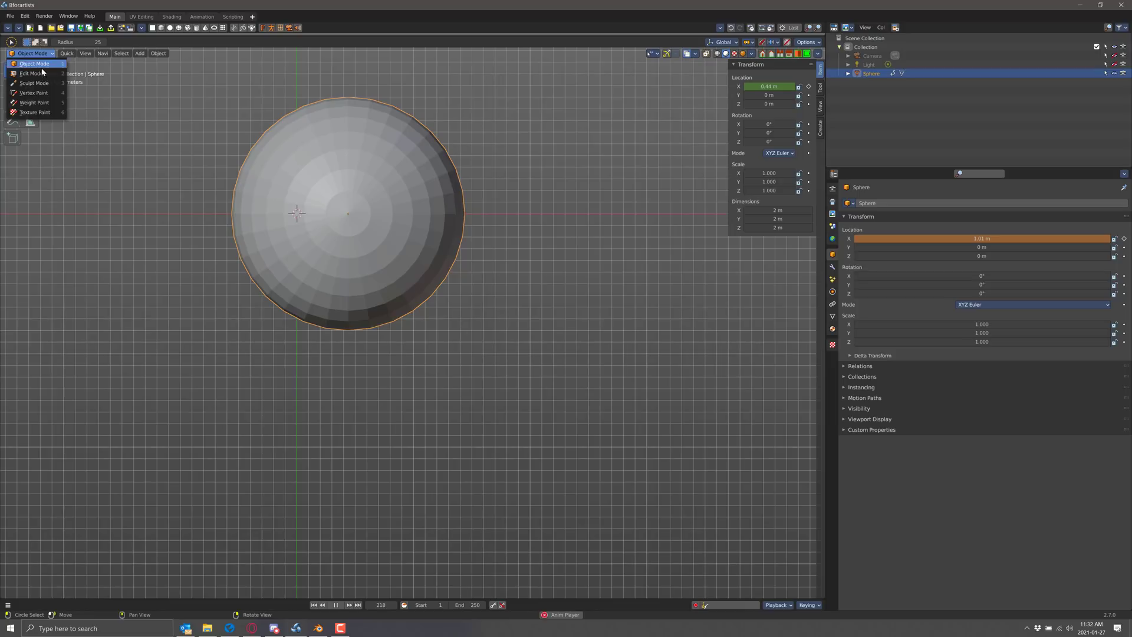
- Switch the sphere into Edit Mode from the mode dropdown
click(30, 73)
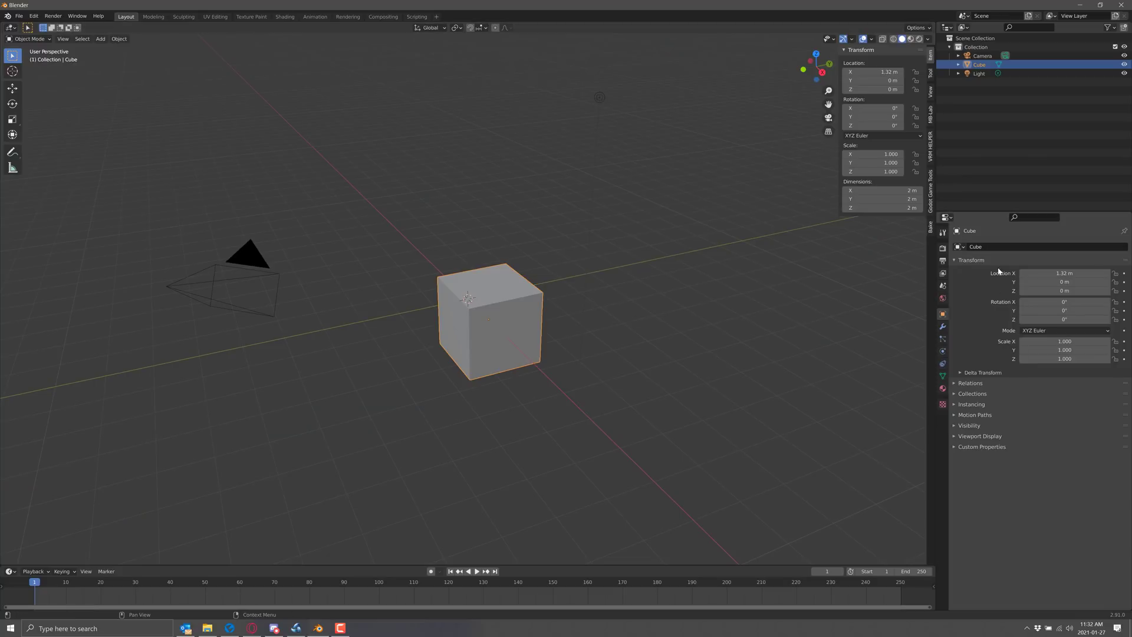
mouse_move(1025, 245)
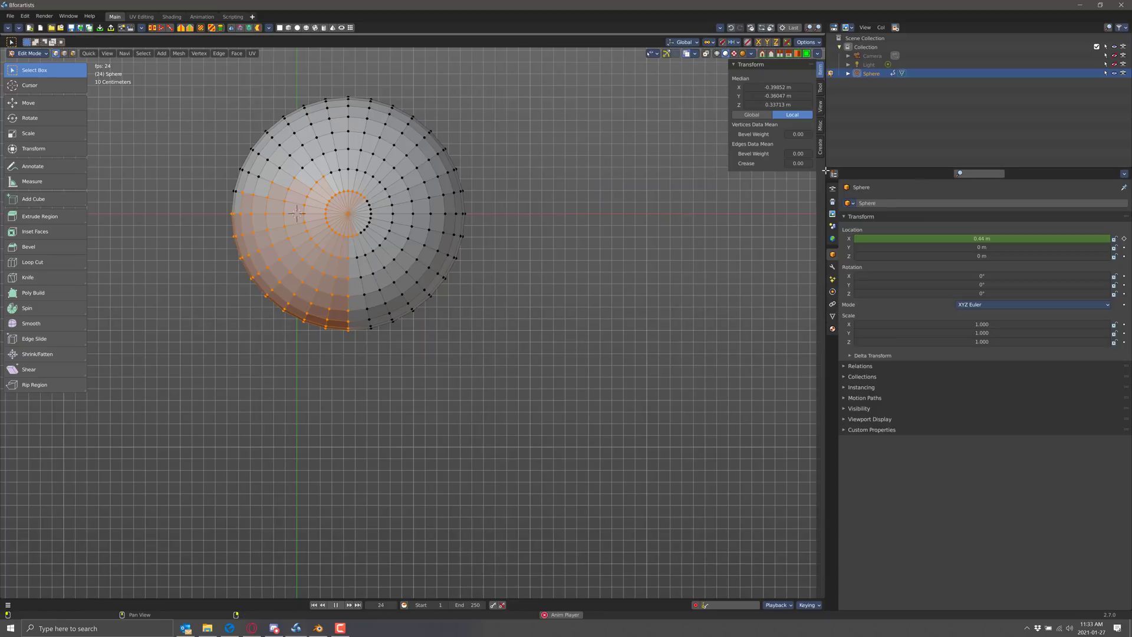
click(347, 605)
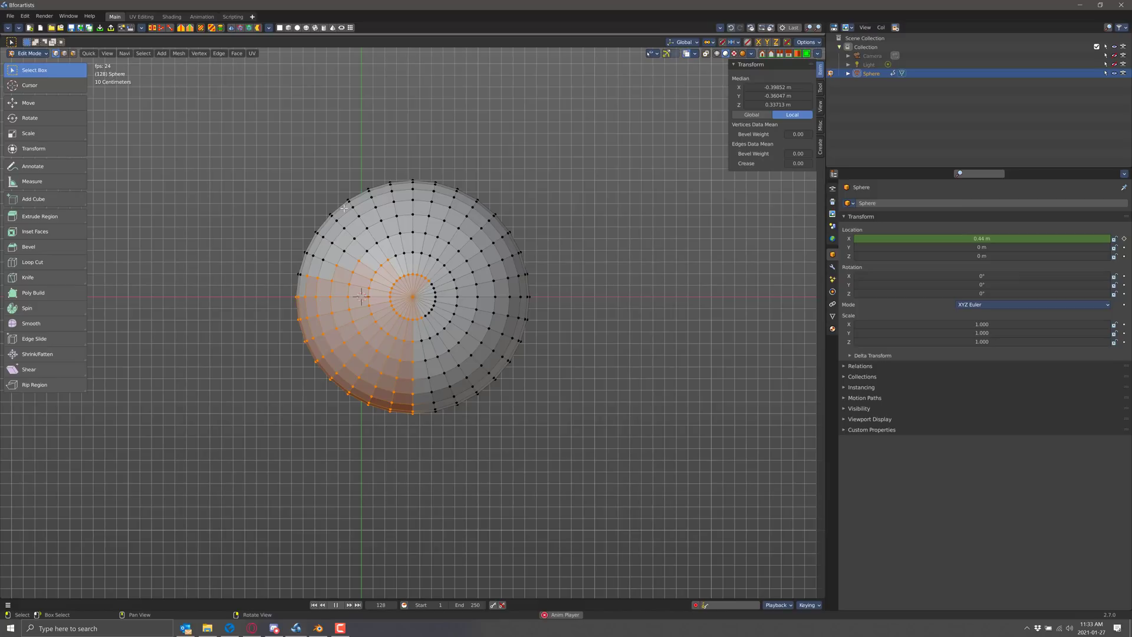
- Switch to the Bforartists website in Opera and toggle fullscreen off and back on with F11
key(alt+tab)
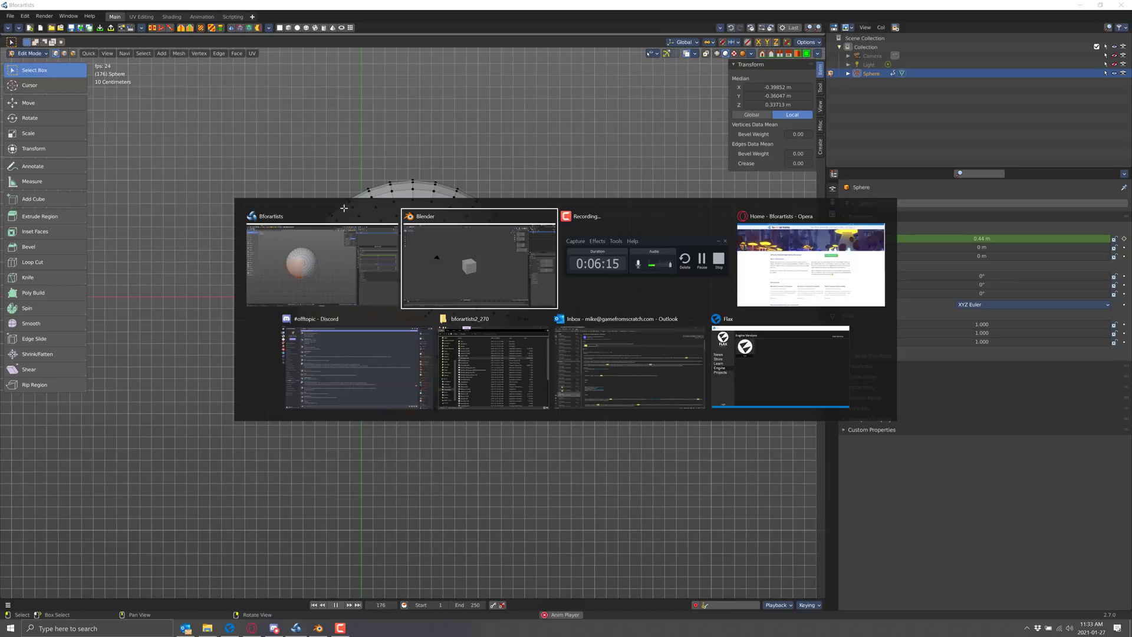
click(810, 263)
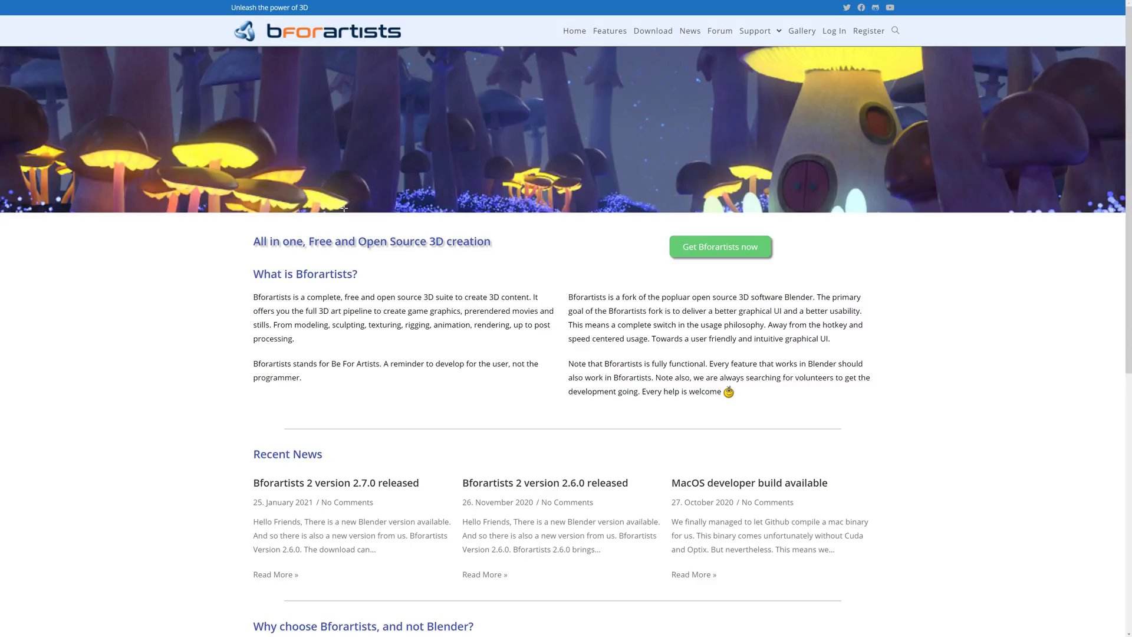
mouse_move(88, 2)
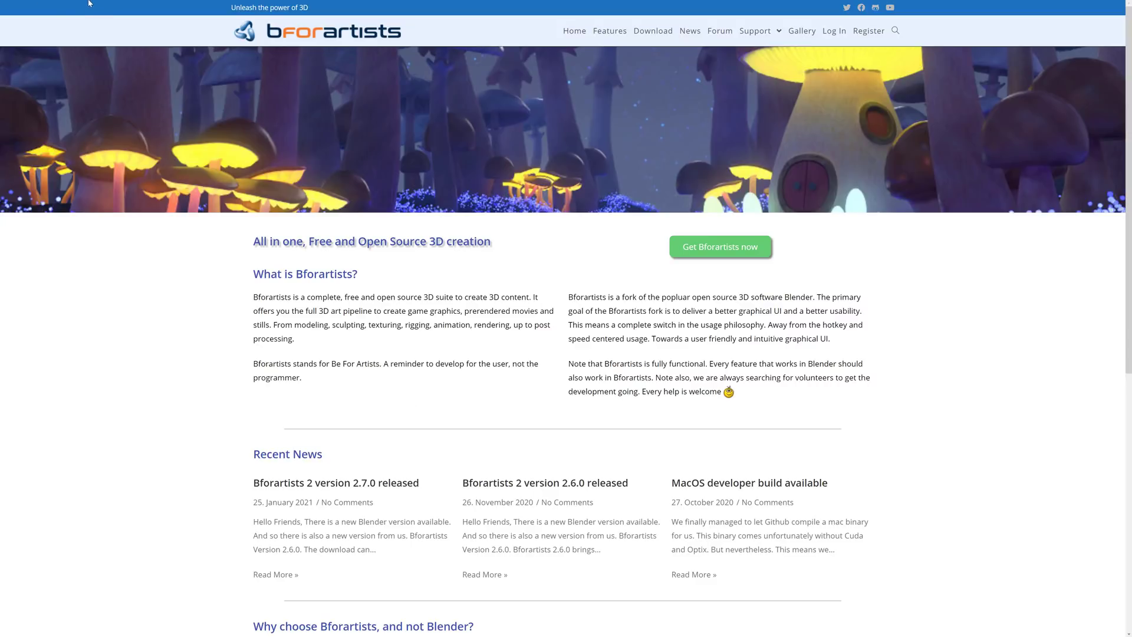
key(F11)
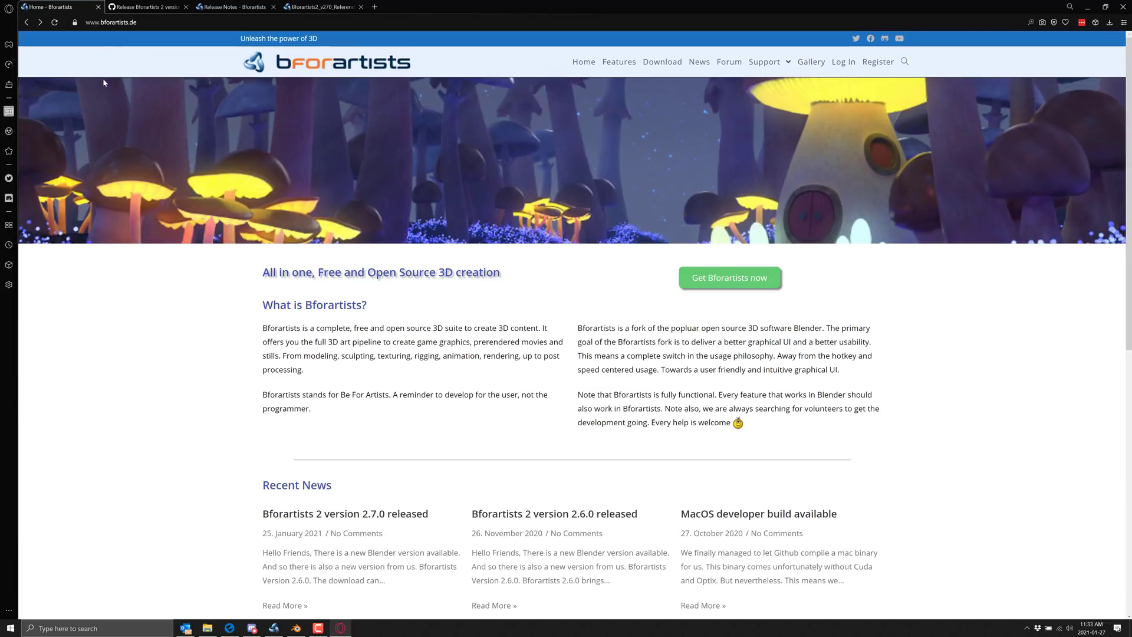
mouse_move(316, 383)
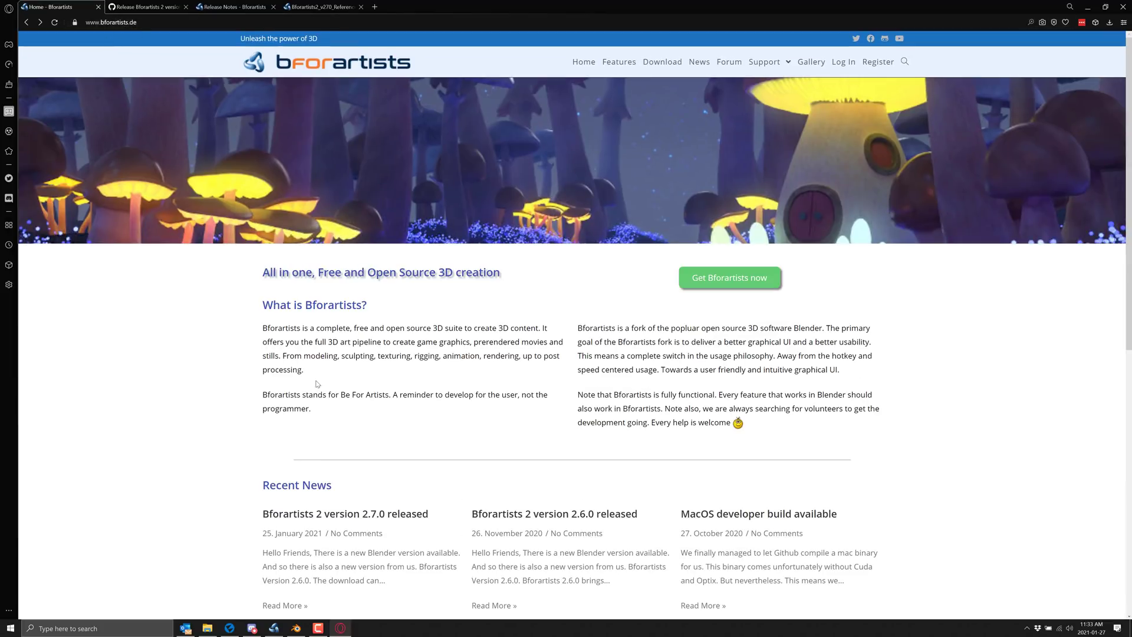
key(f11)
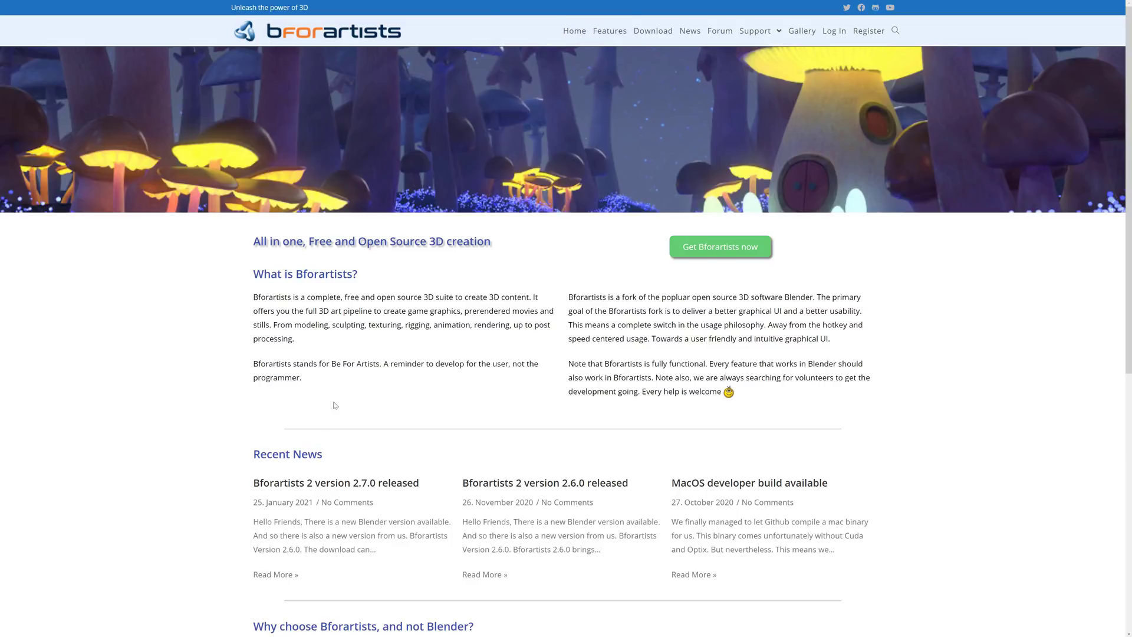
- Scroll the homepage down to the 'Why choose Bforartists, and not Blender?' section
scroll(down, 3)
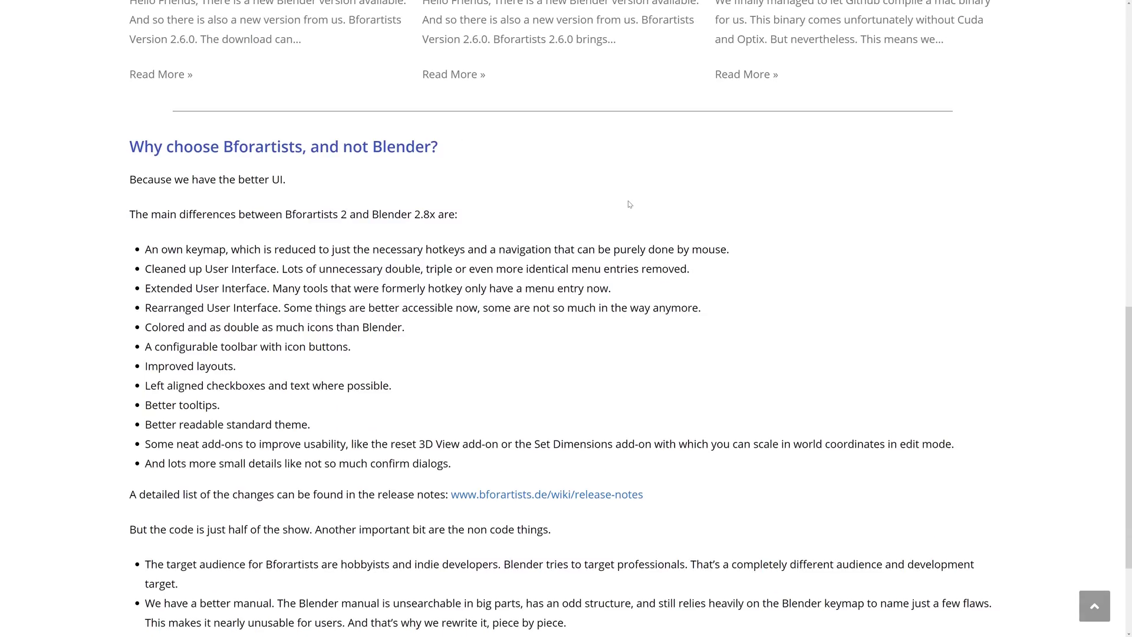
mouse_move(337, 179)
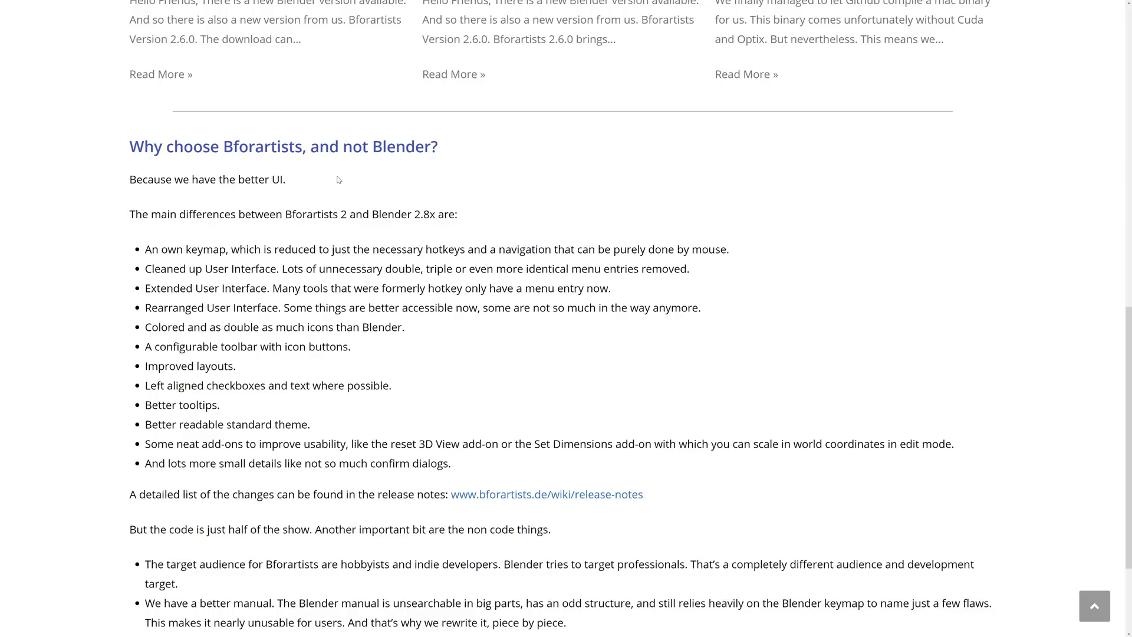
mouse_move(399, 335)
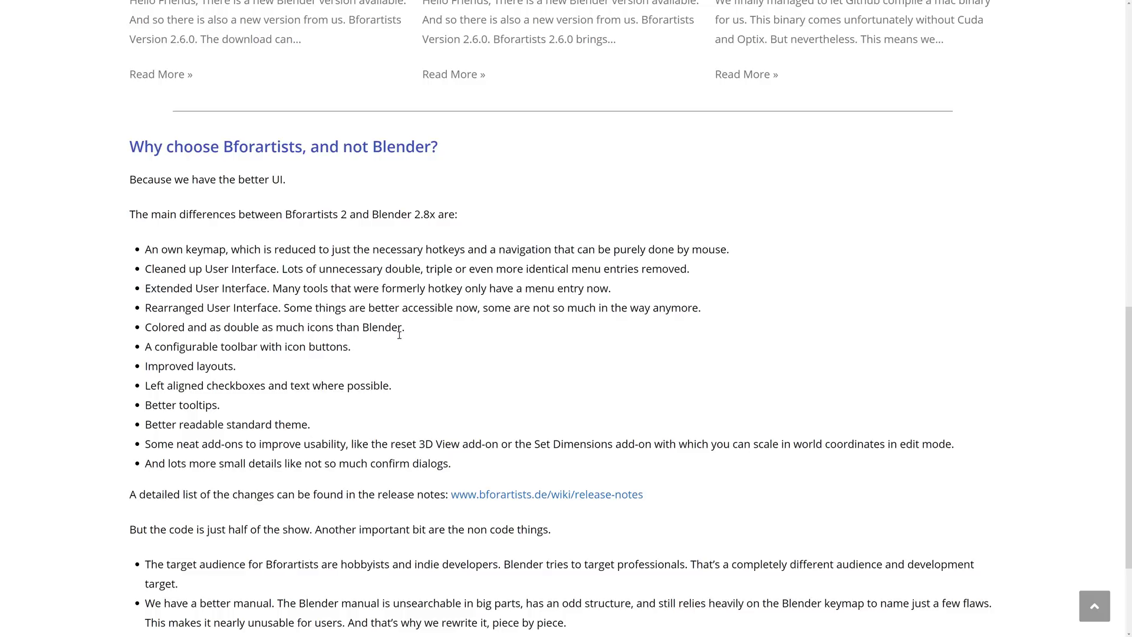
scroll(down, 3)
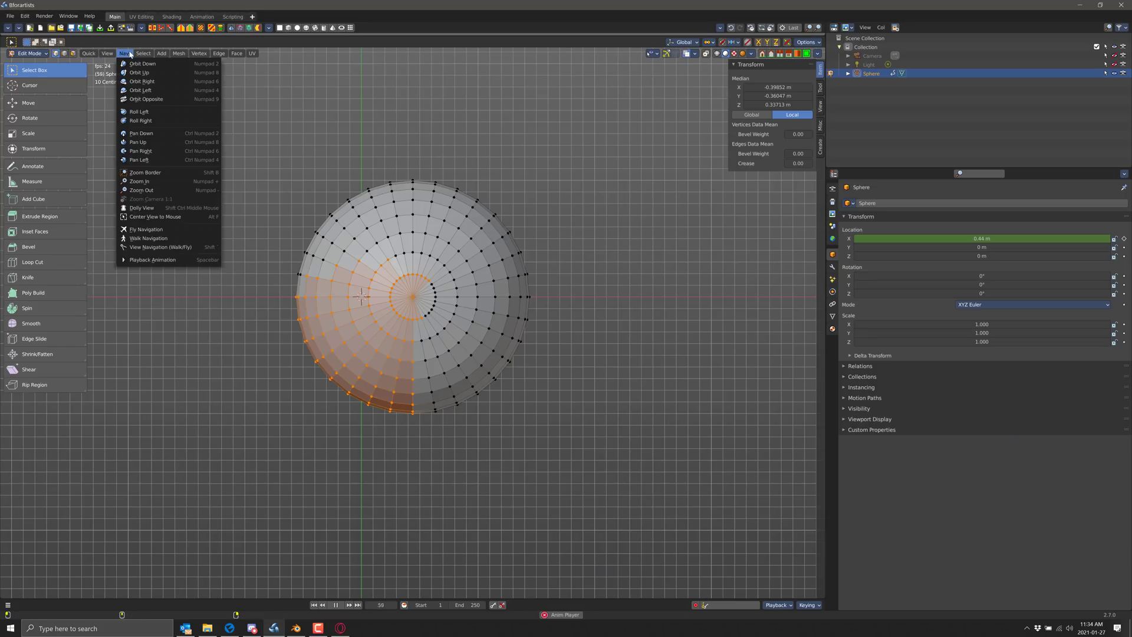
mouse_move(163, 238)
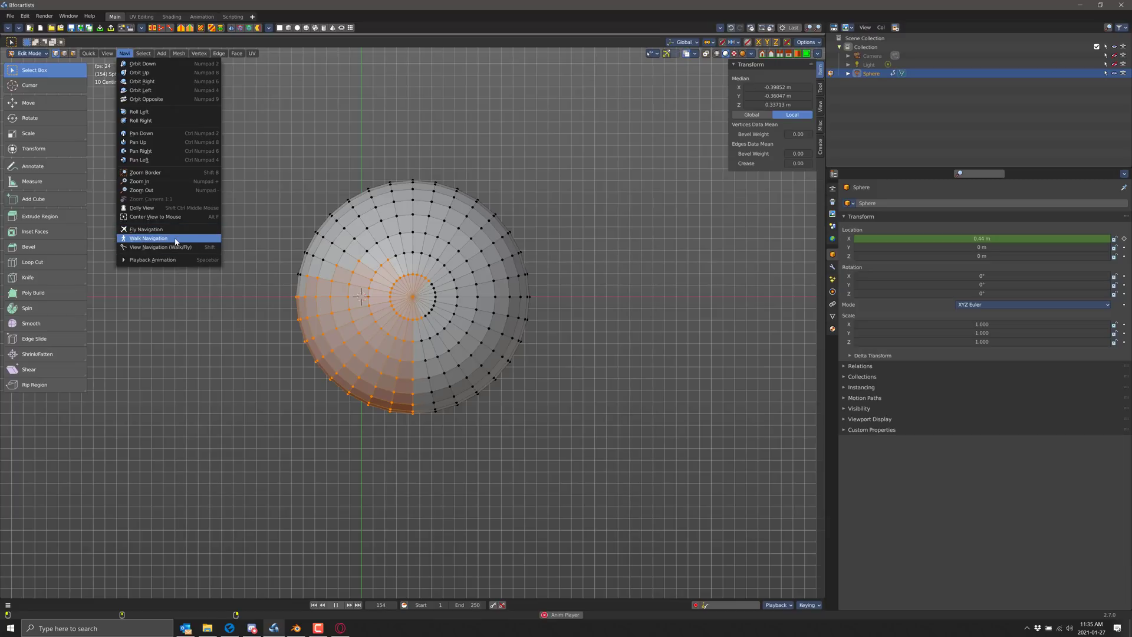
mouse_move(175, 218)
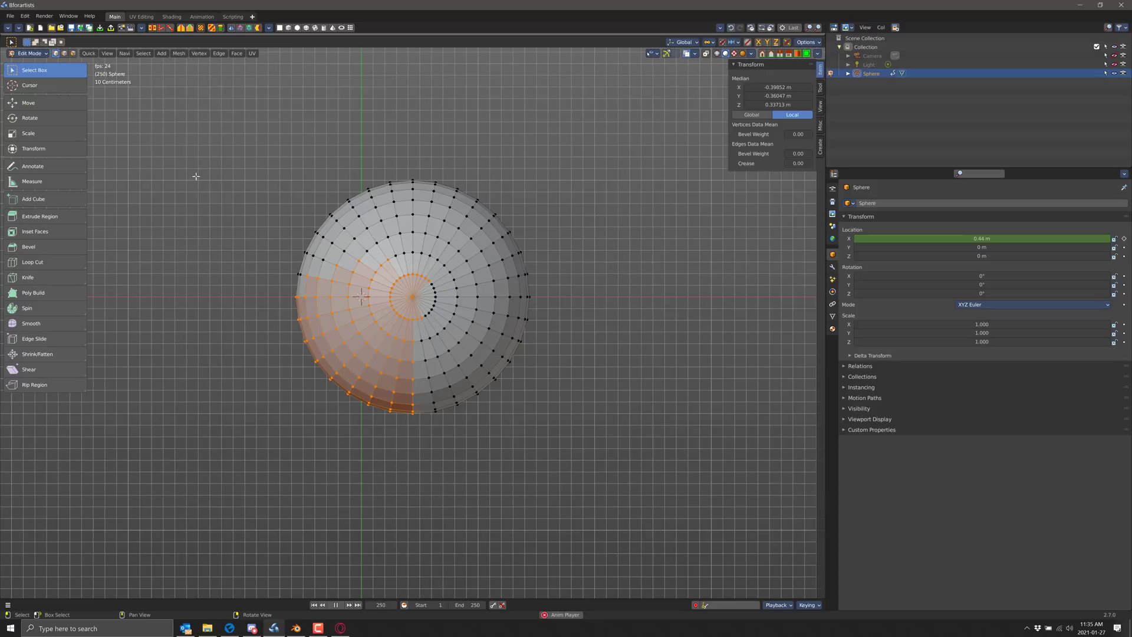
click(178, 52)
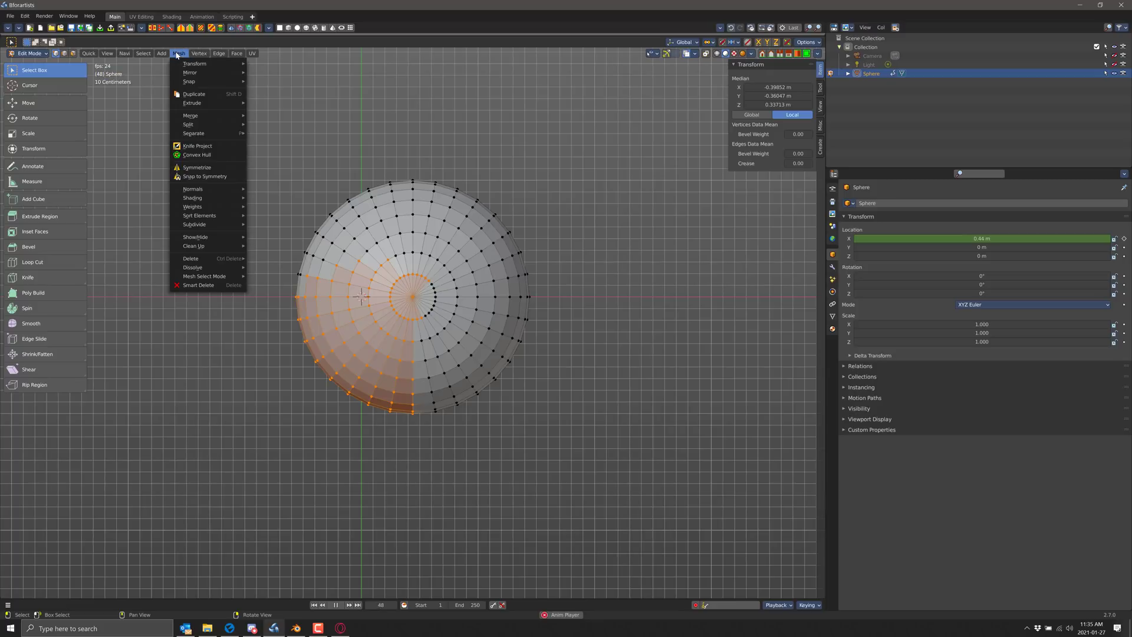
click(124, 54)
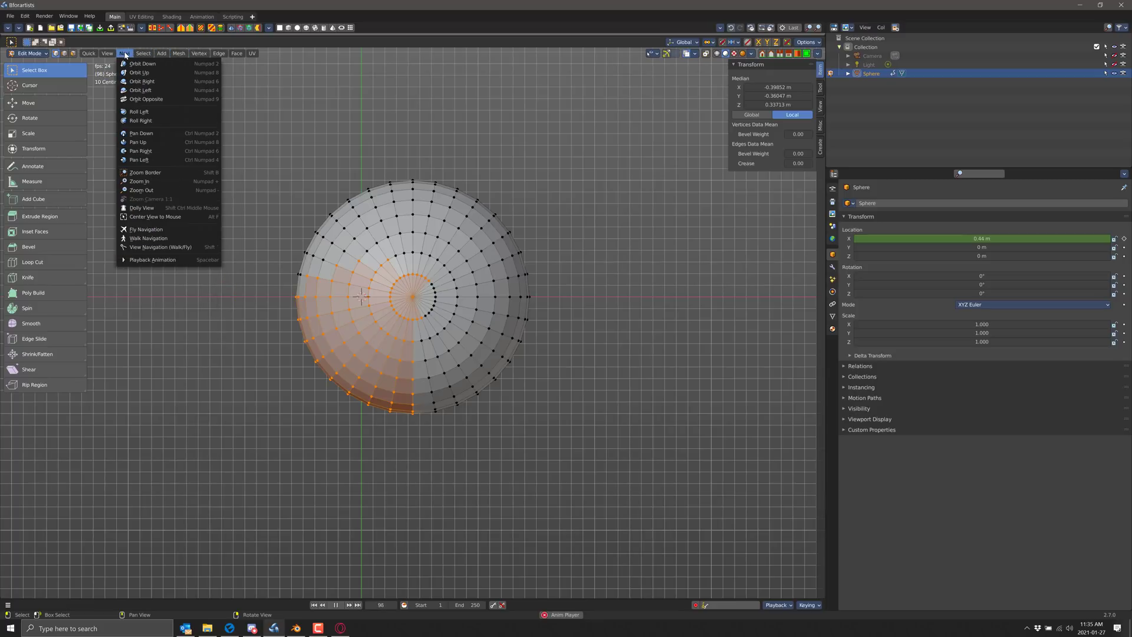
click(108, 53)
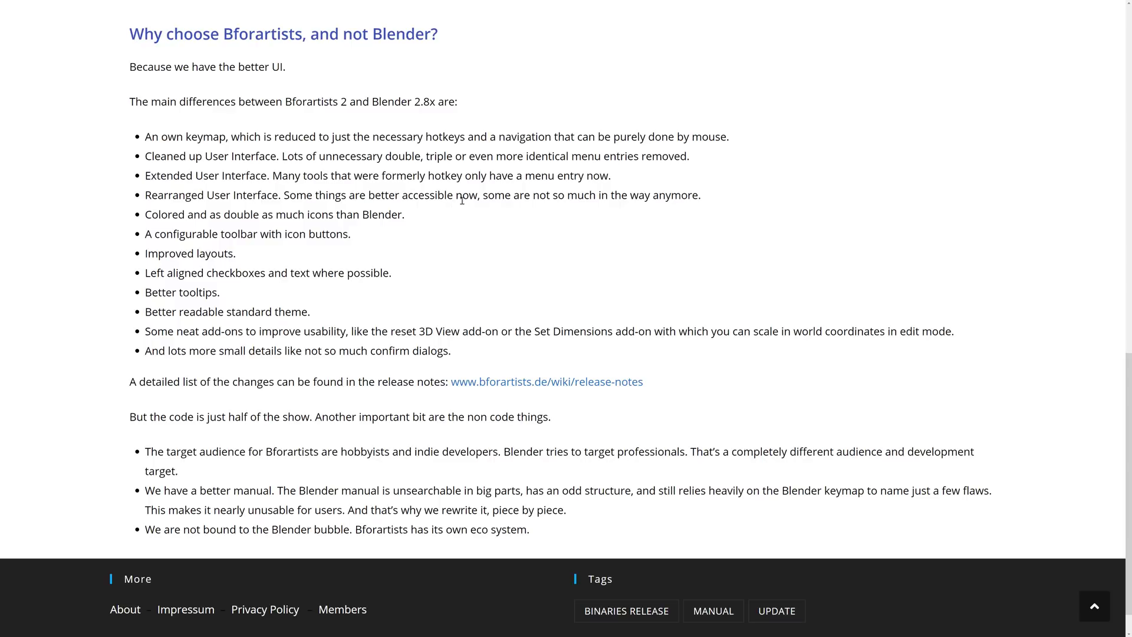
mouse_move(597, 193)
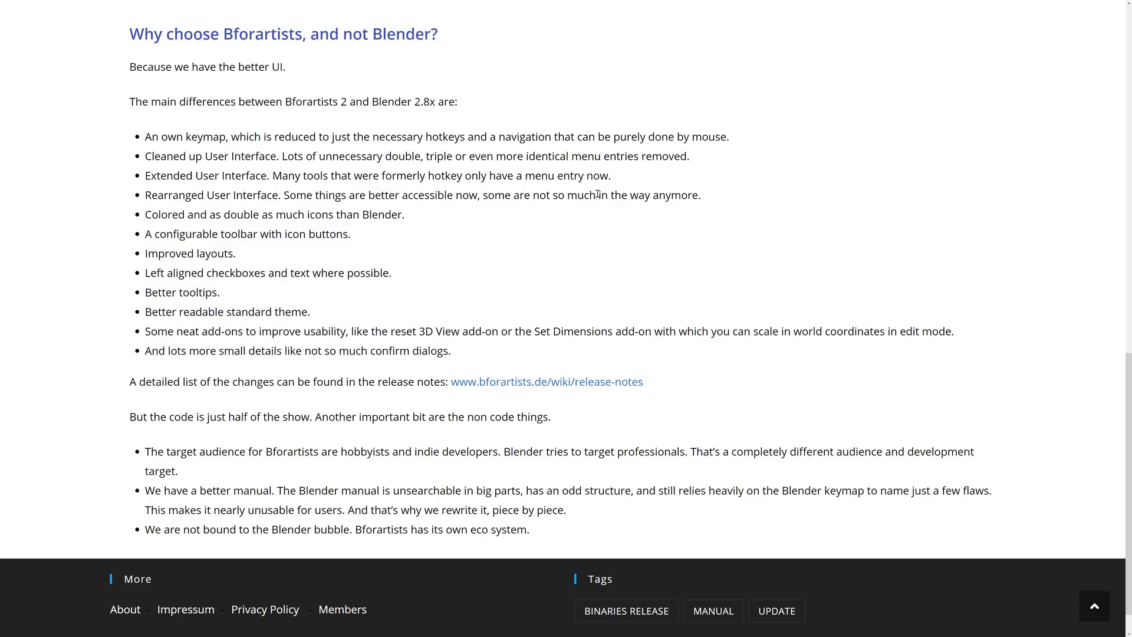
mouse_move(511, 225)
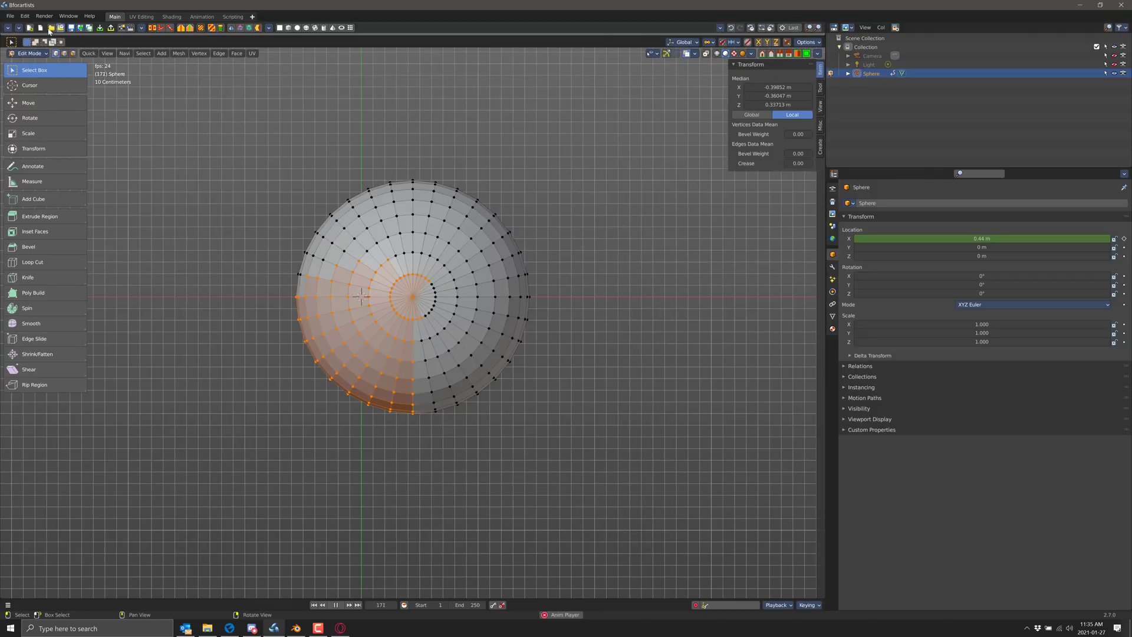
- In Preferences, try the White and other theme presets, settling on Deep Grey
click(26, 16)
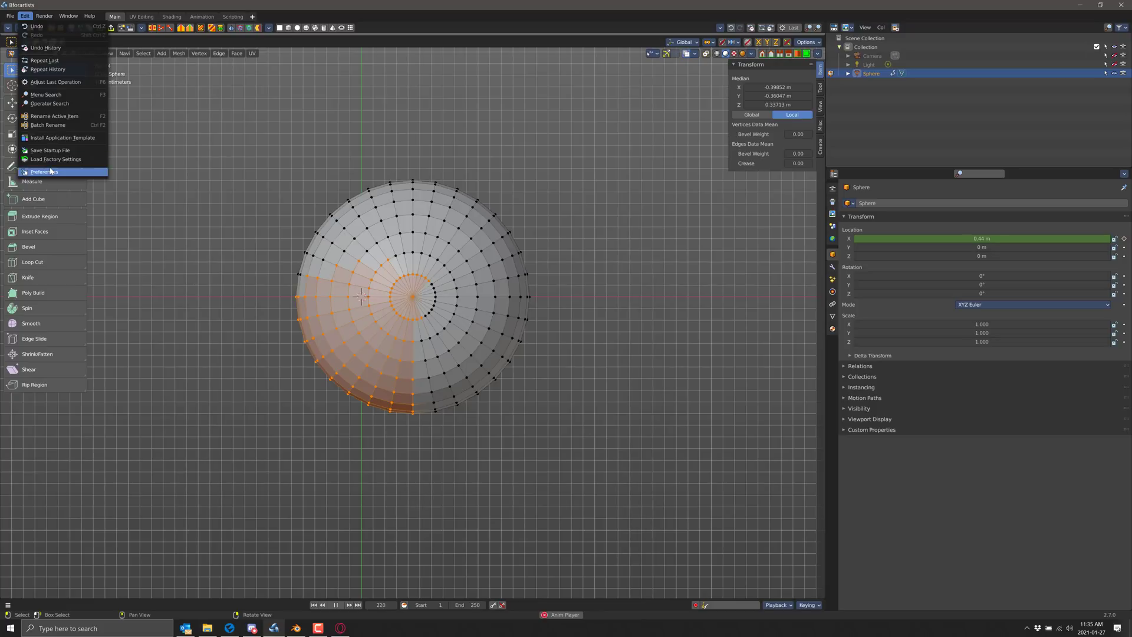
click(43, 171)
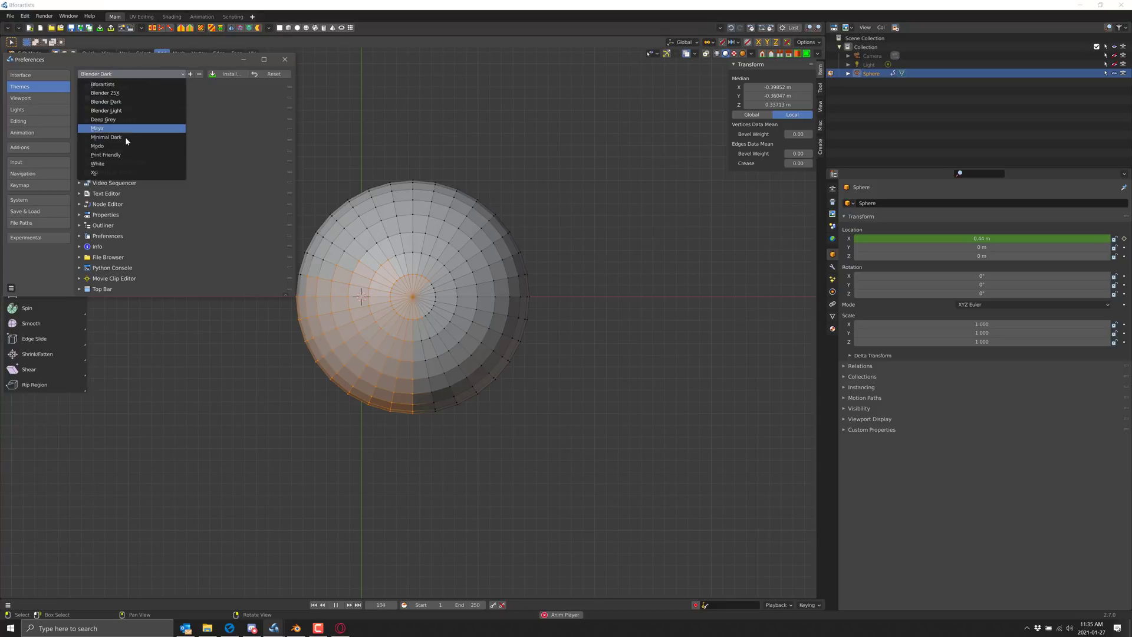
click(97, 163)
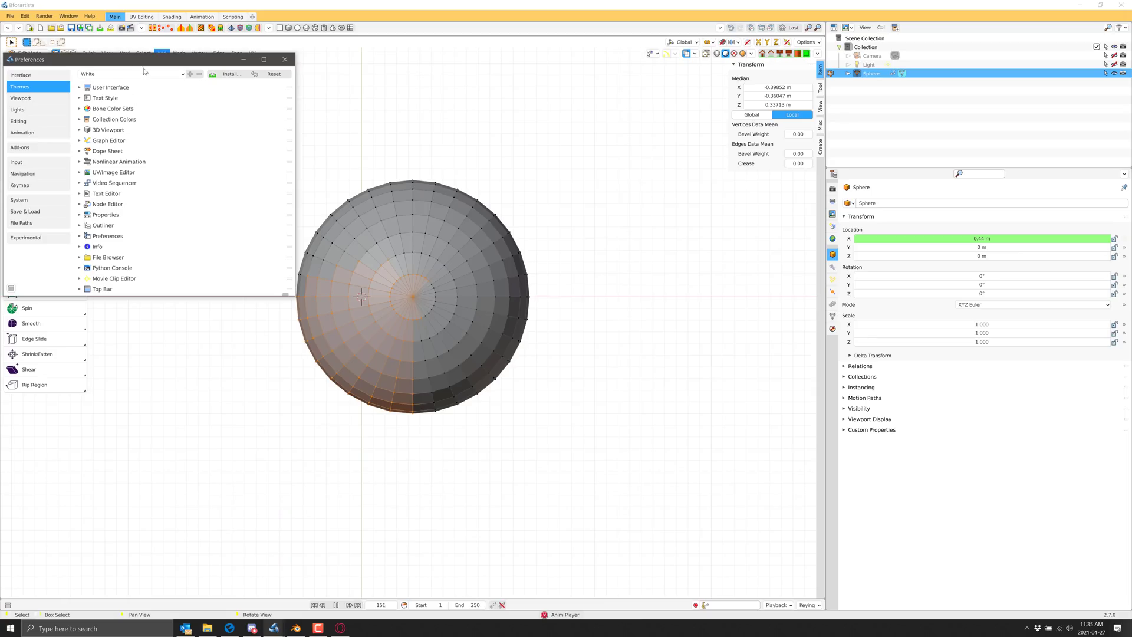
click(133, 74)
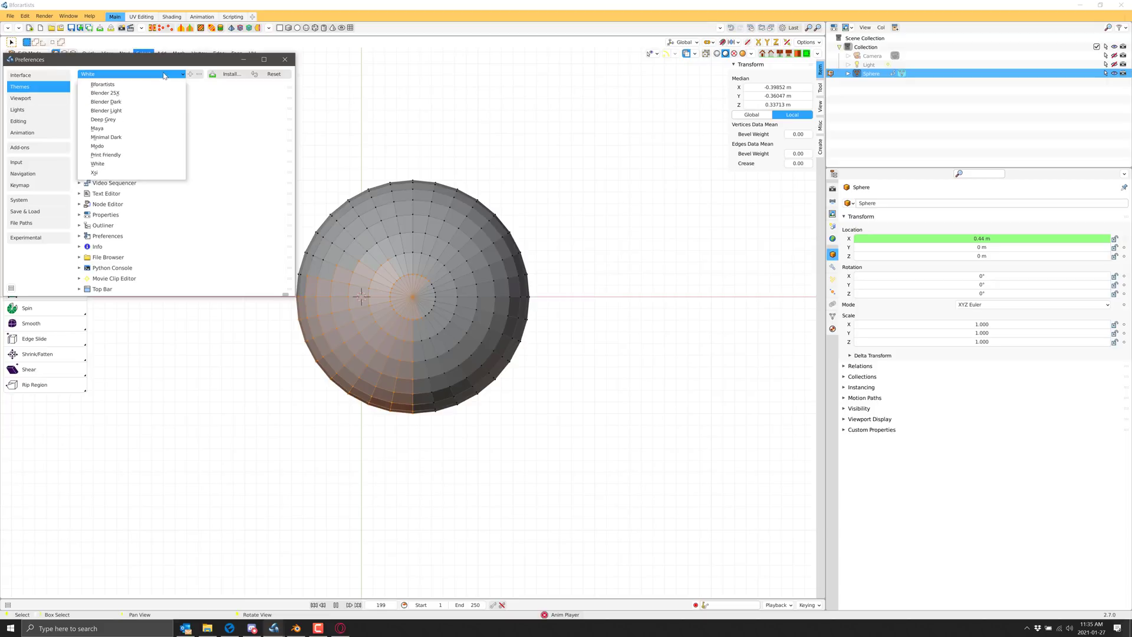
click(94, 171)
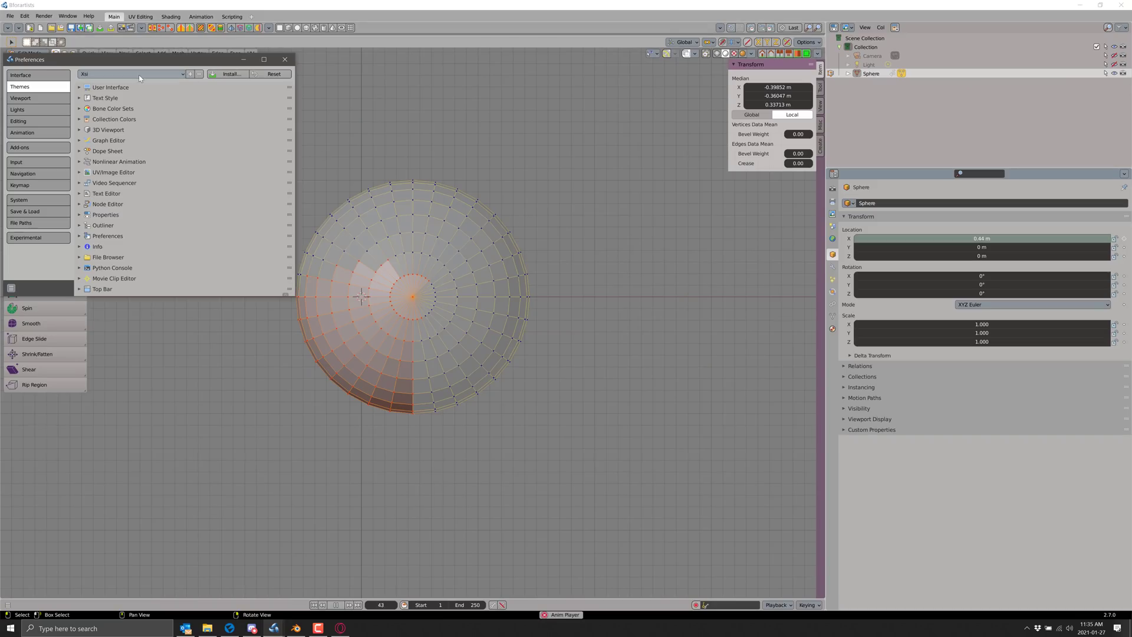
click(134, 74)
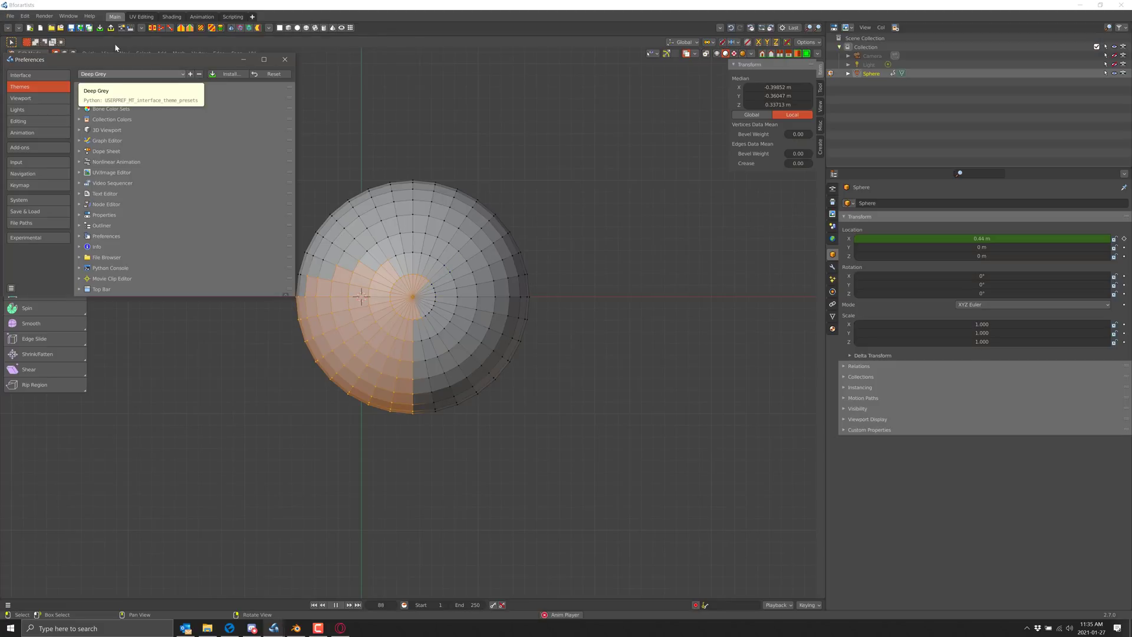
click(283, 59)
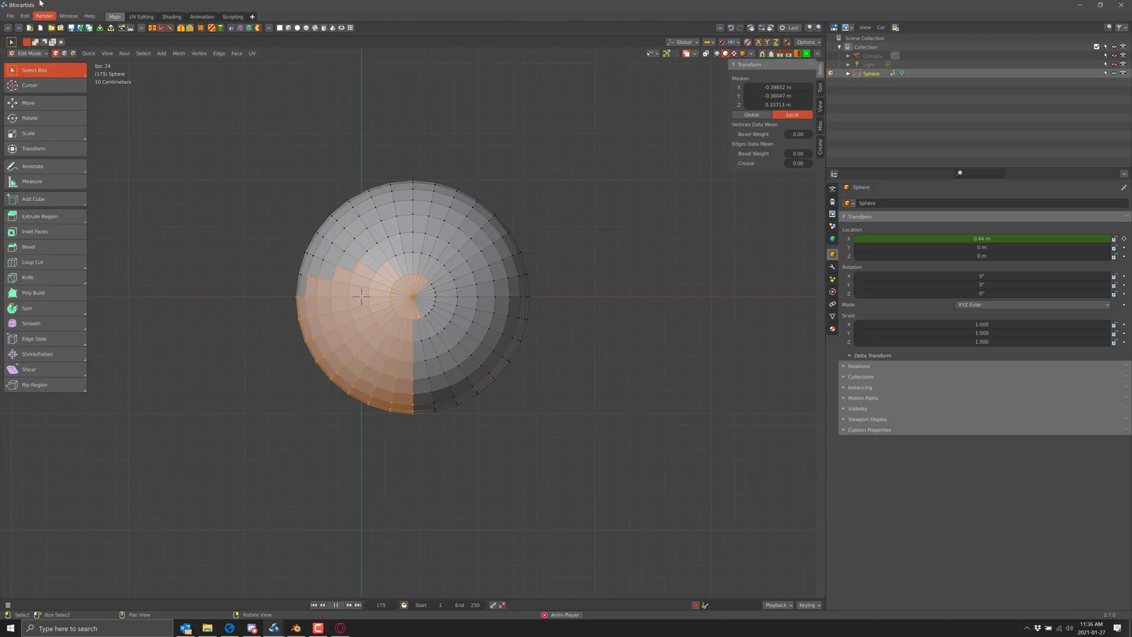
- Toggle a mesh edit icon set in the Mesh Edit toolbar options
click(8, 42)
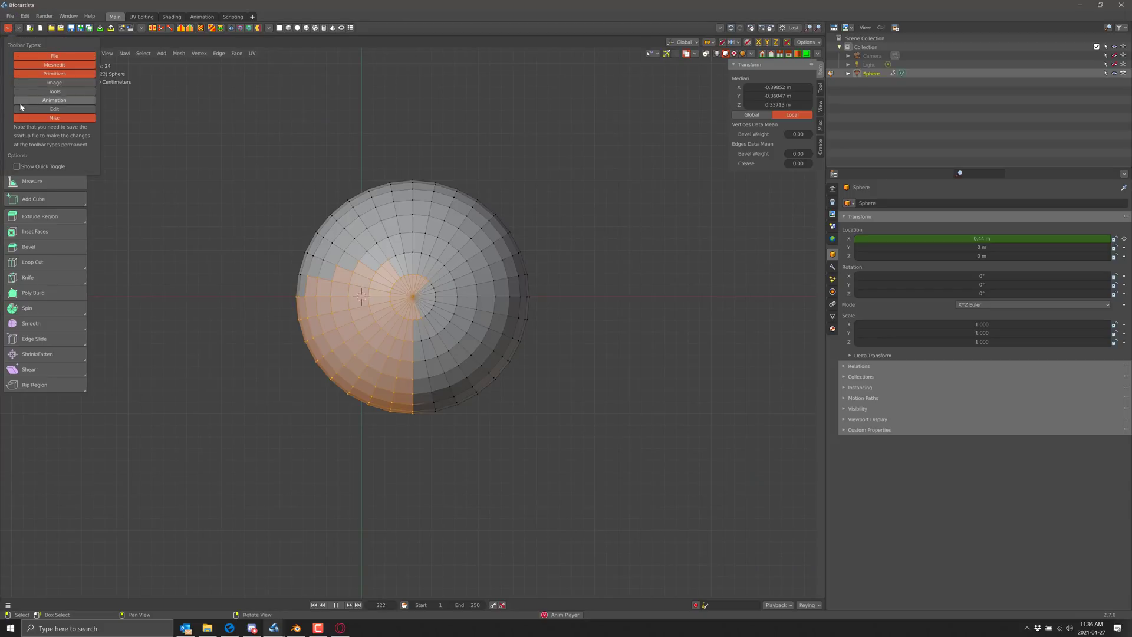
click(54, 56)
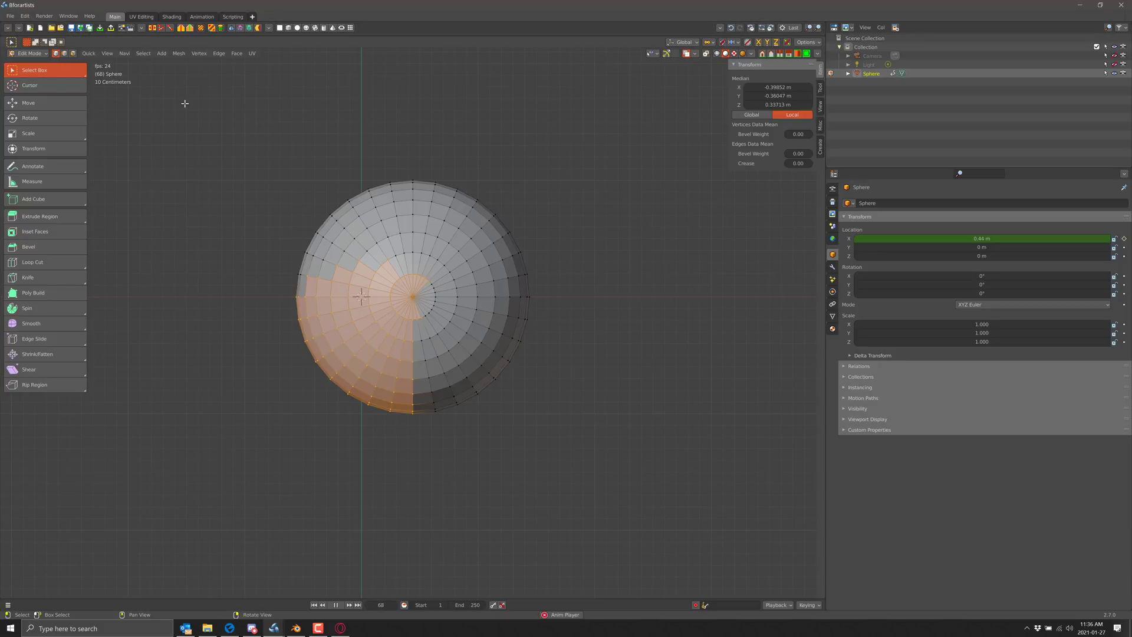
click(141, 27)
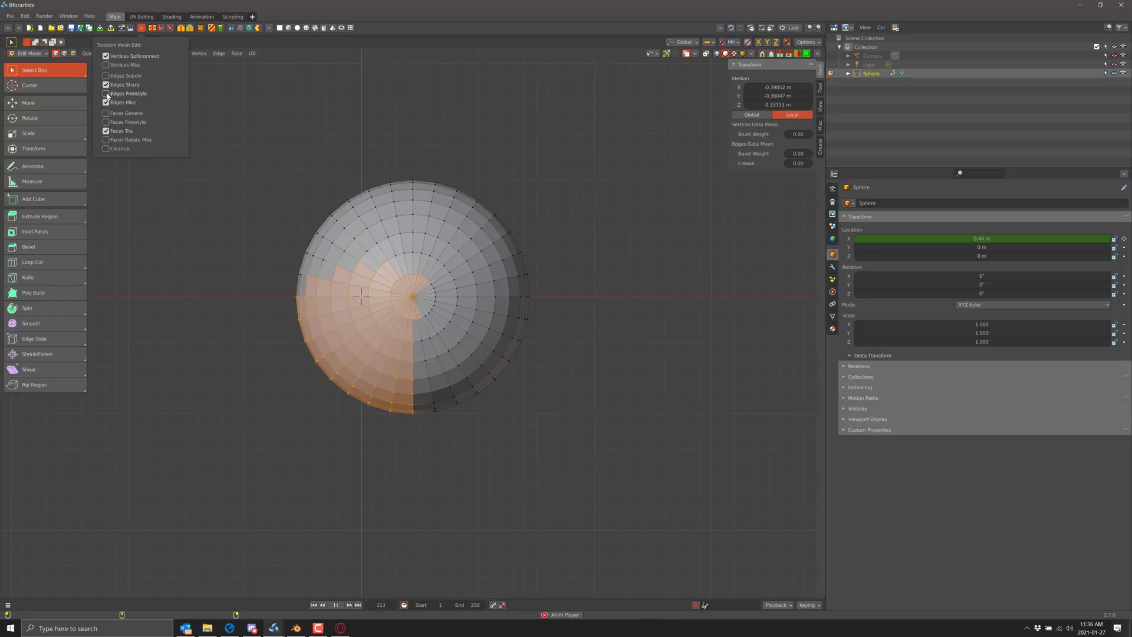
click(294, 199)
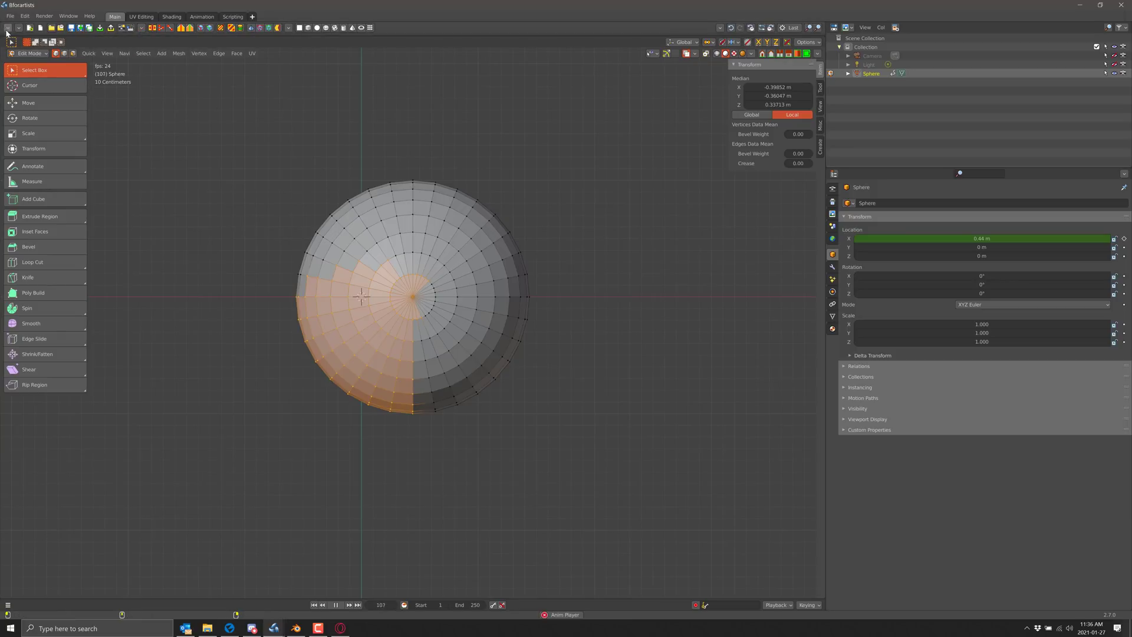
- Hide the Meshedit and Primitives icon groups from the toolbar
click(7, 34)
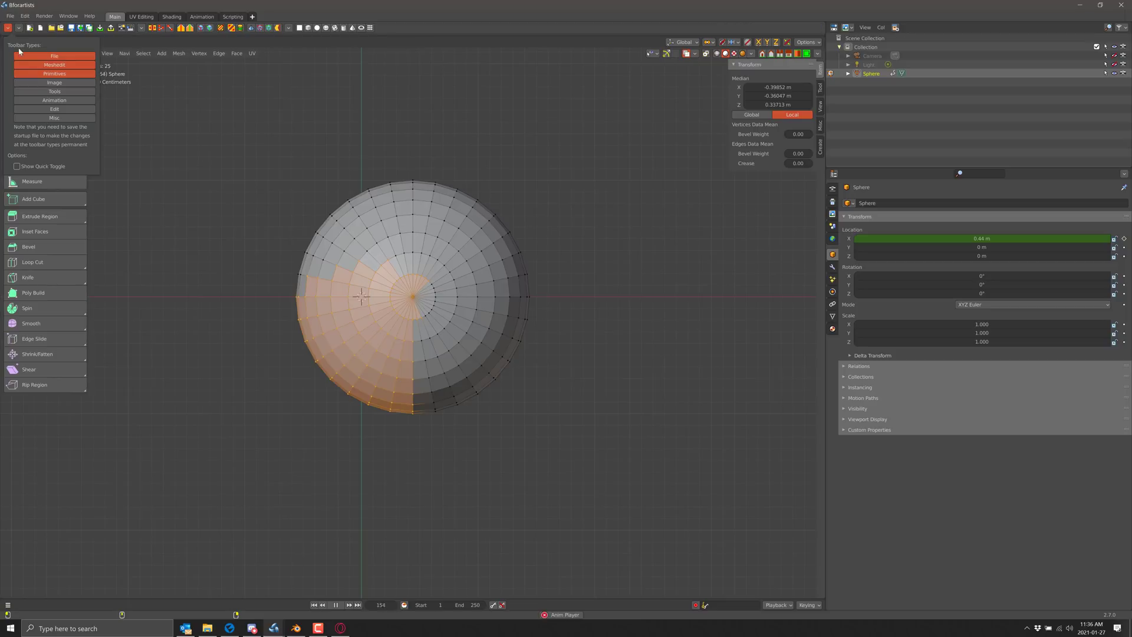
click(54, 73)
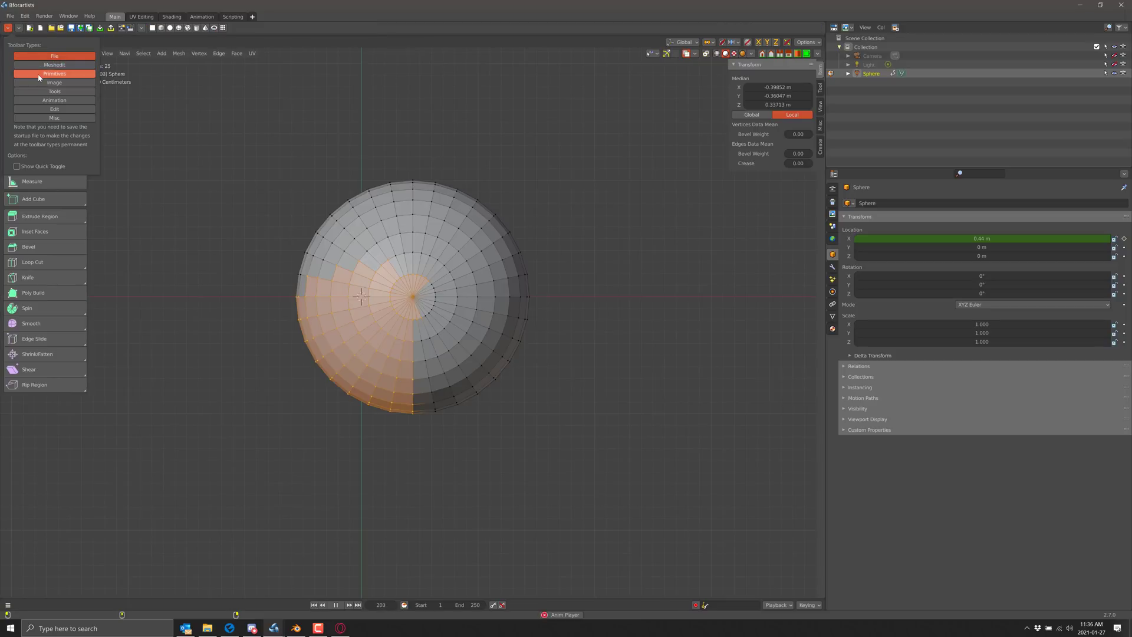
click(54, 73)
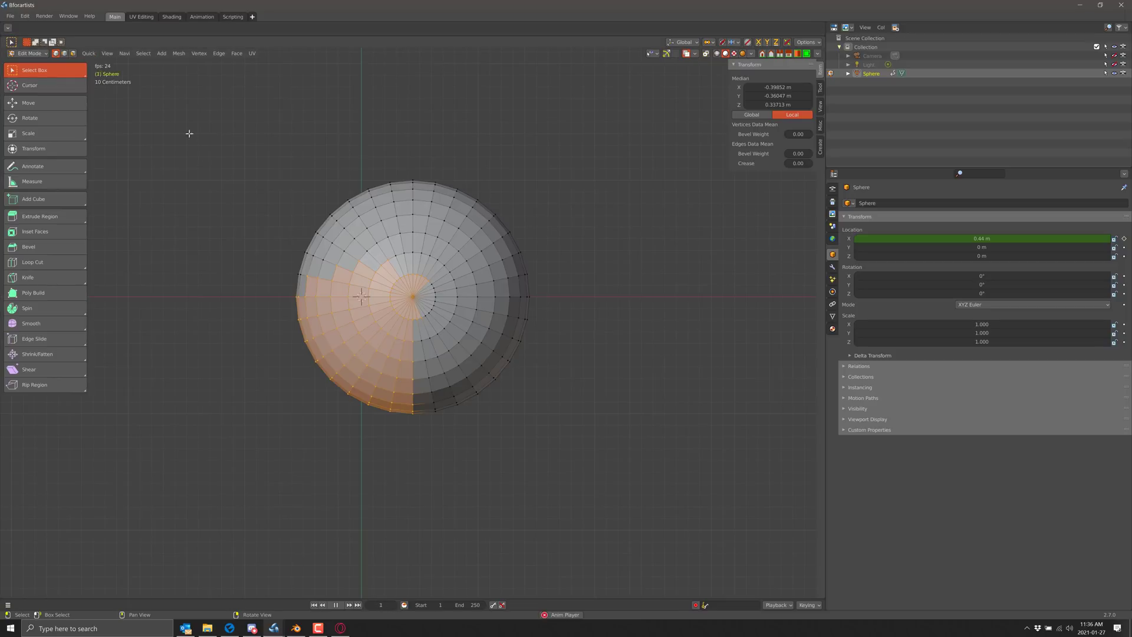
click(10, 29)
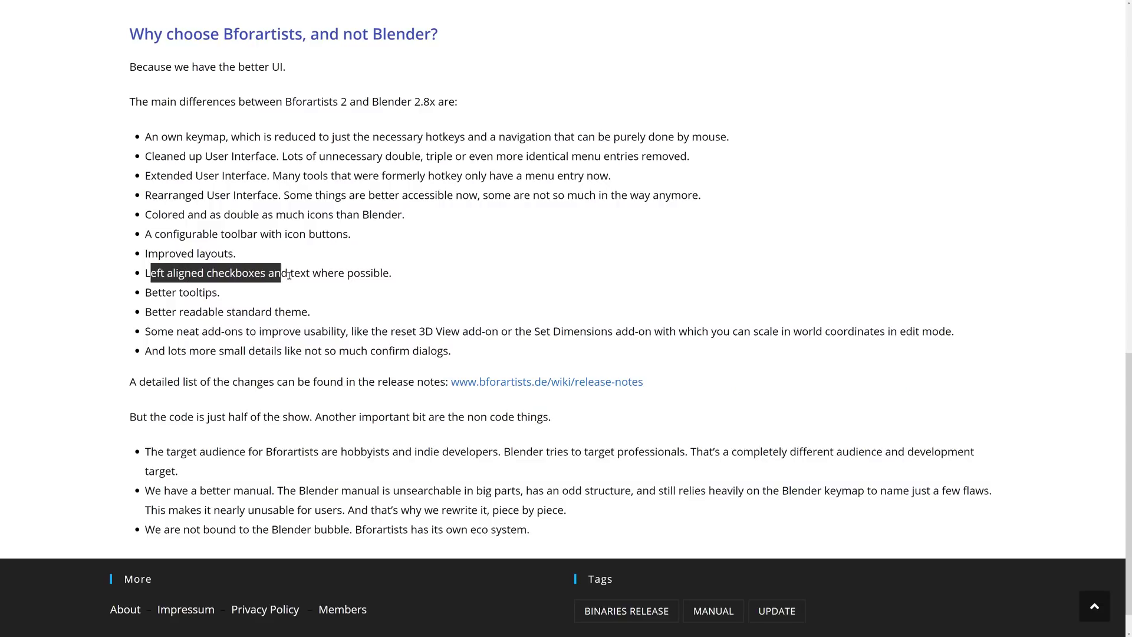
scroll(down, 3)
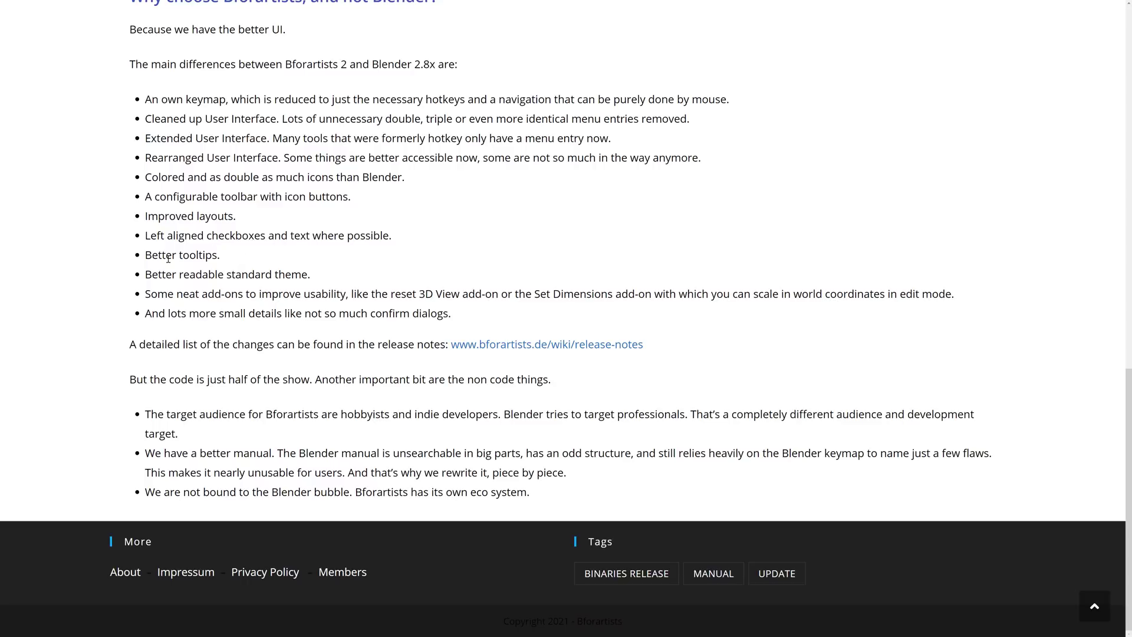
mouse_move(237, 278)
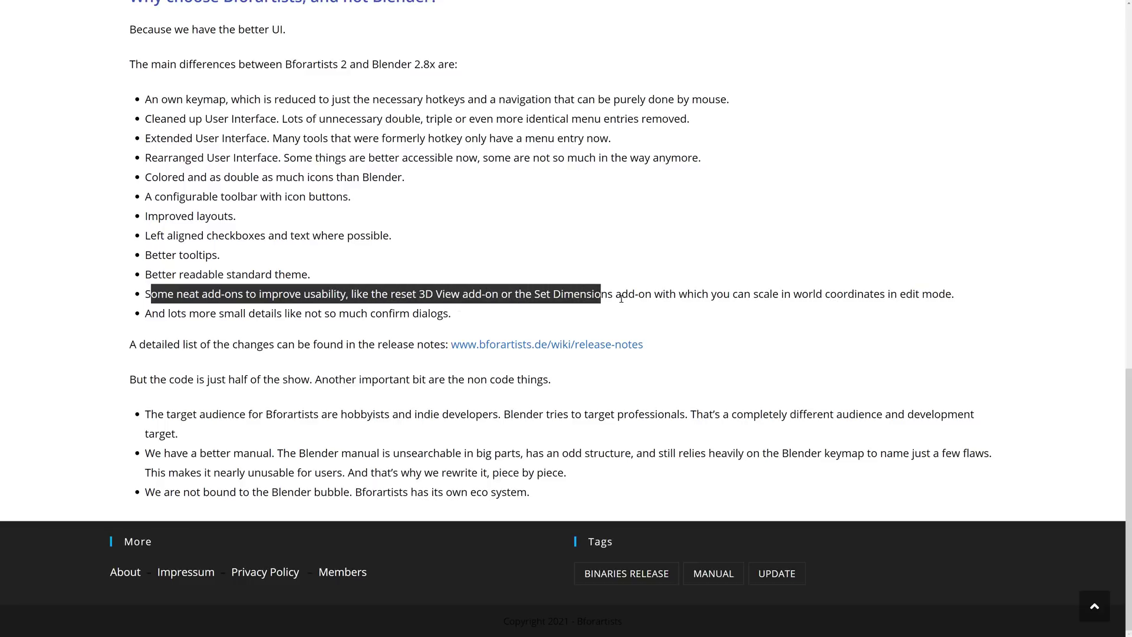
click(943, 283)
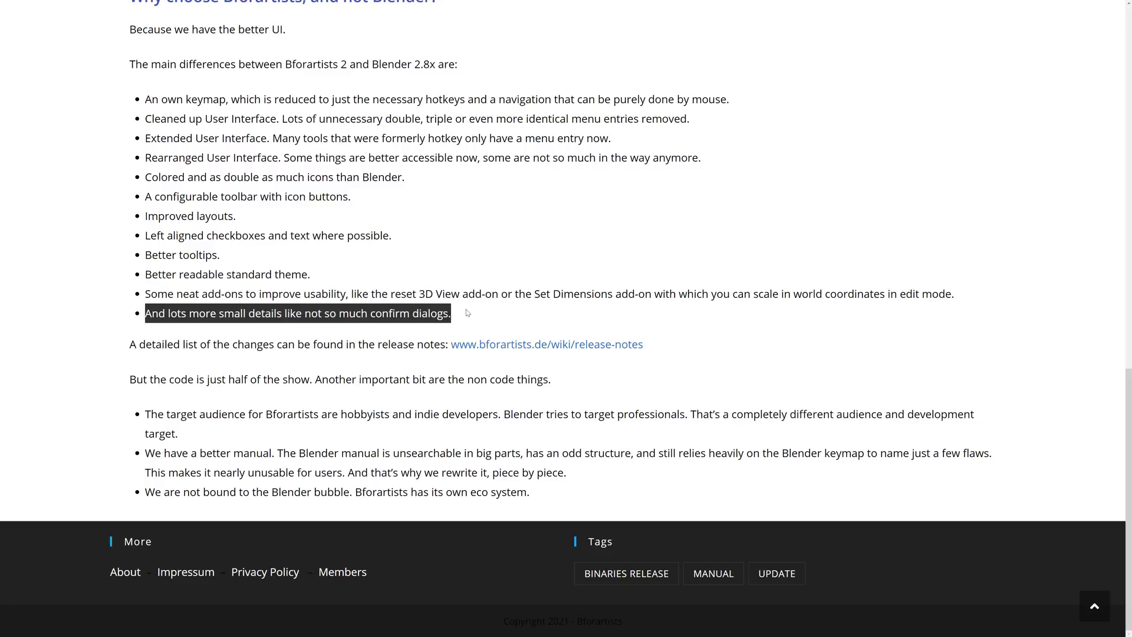
click(211, 332)
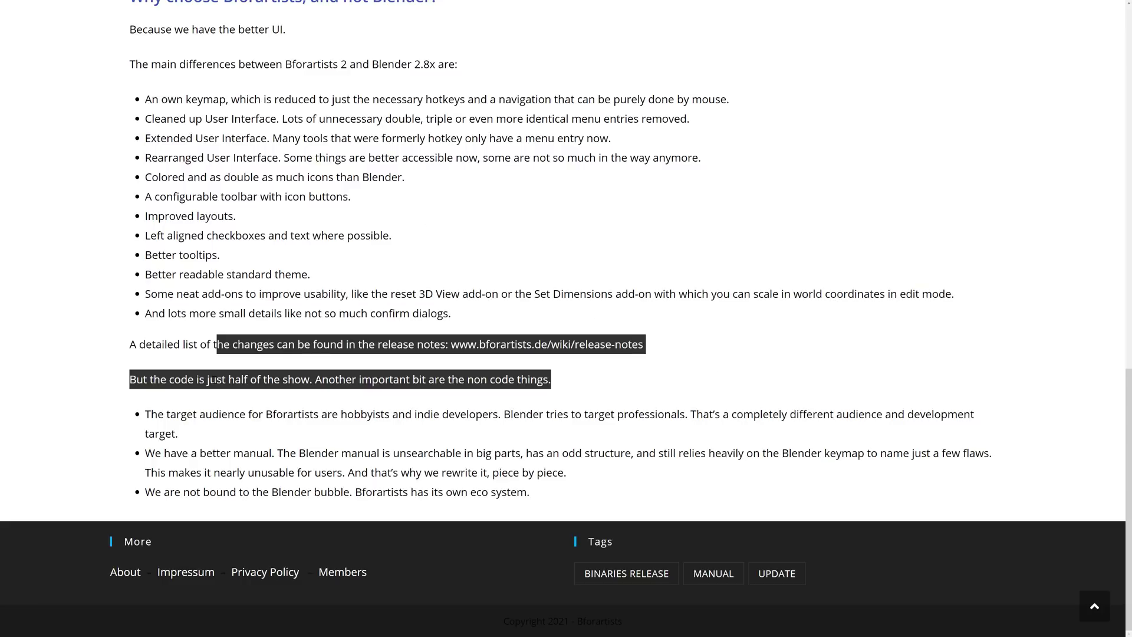
click(323, 427)
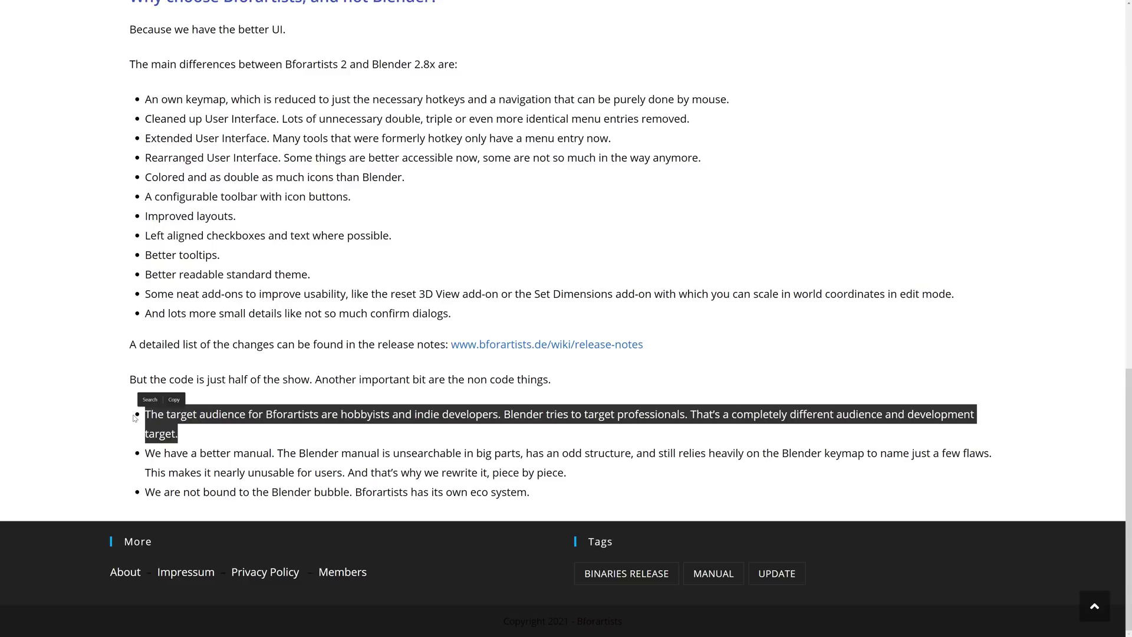
click(193, 457)
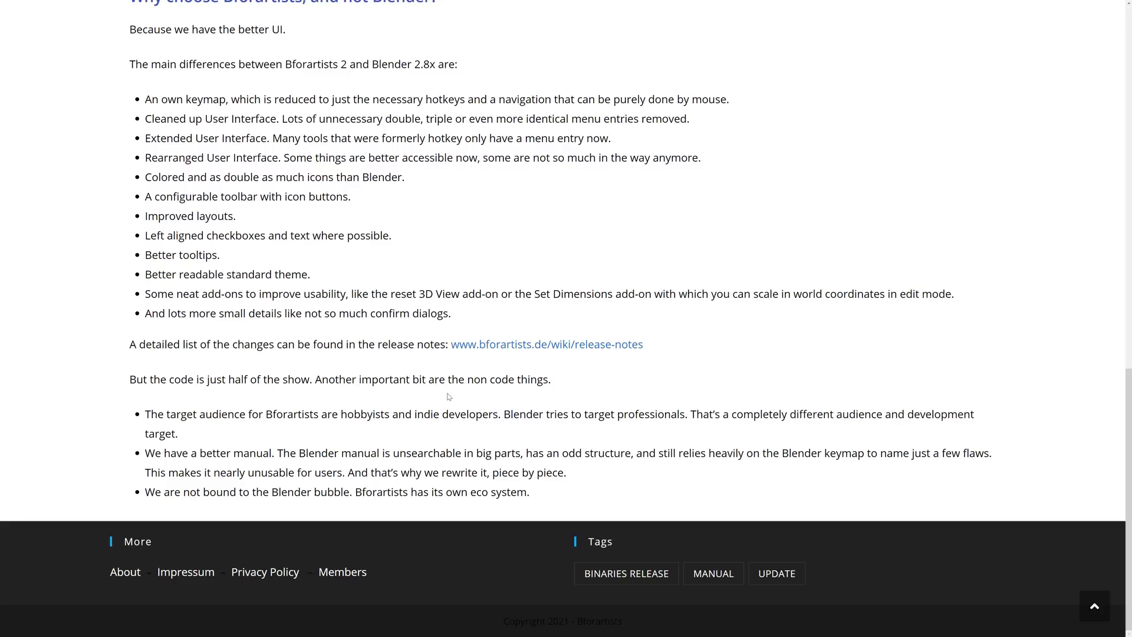
mouse_move(471, 251)
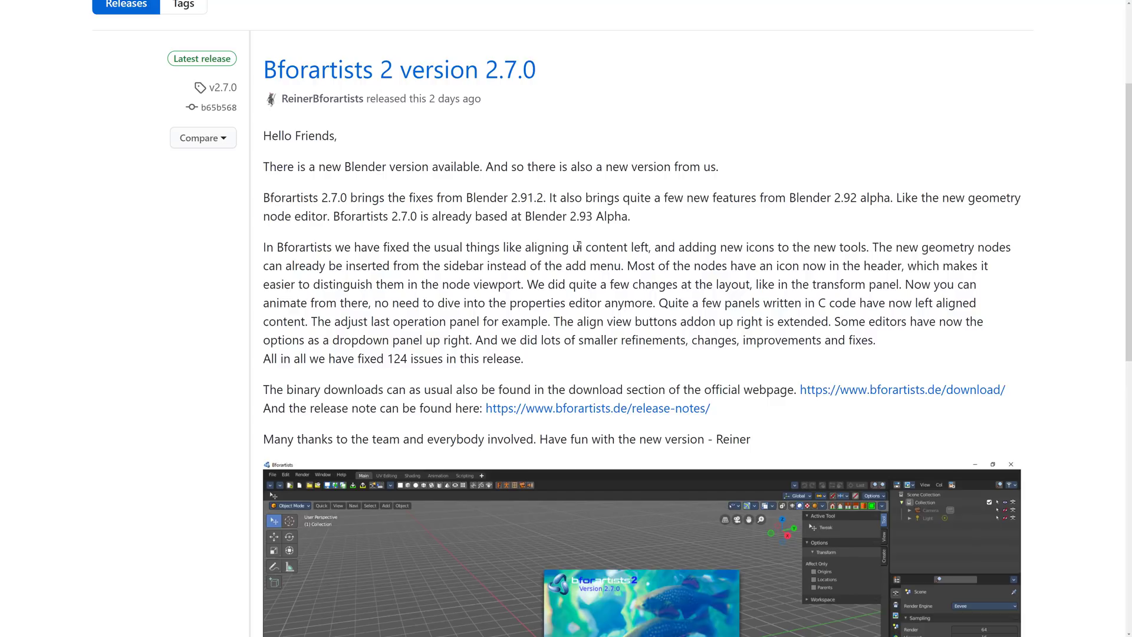
- Read the GitHub v2.7.0 announcement and follow its link to bforartists.de/release-notes
scroll(down, 3)
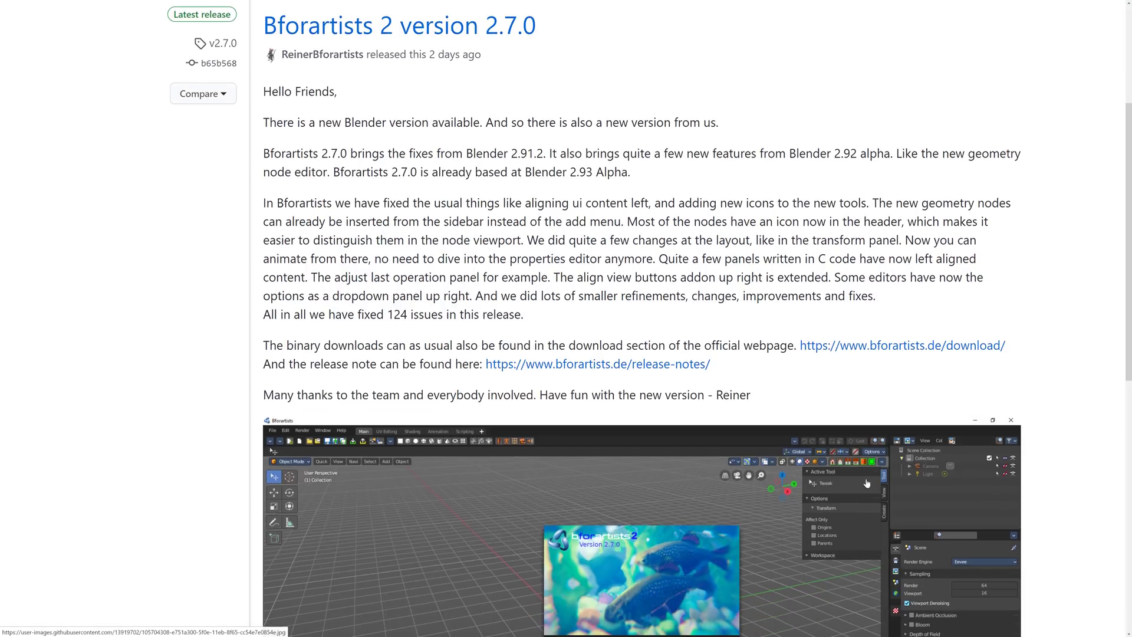
mouse_move(653, 299)
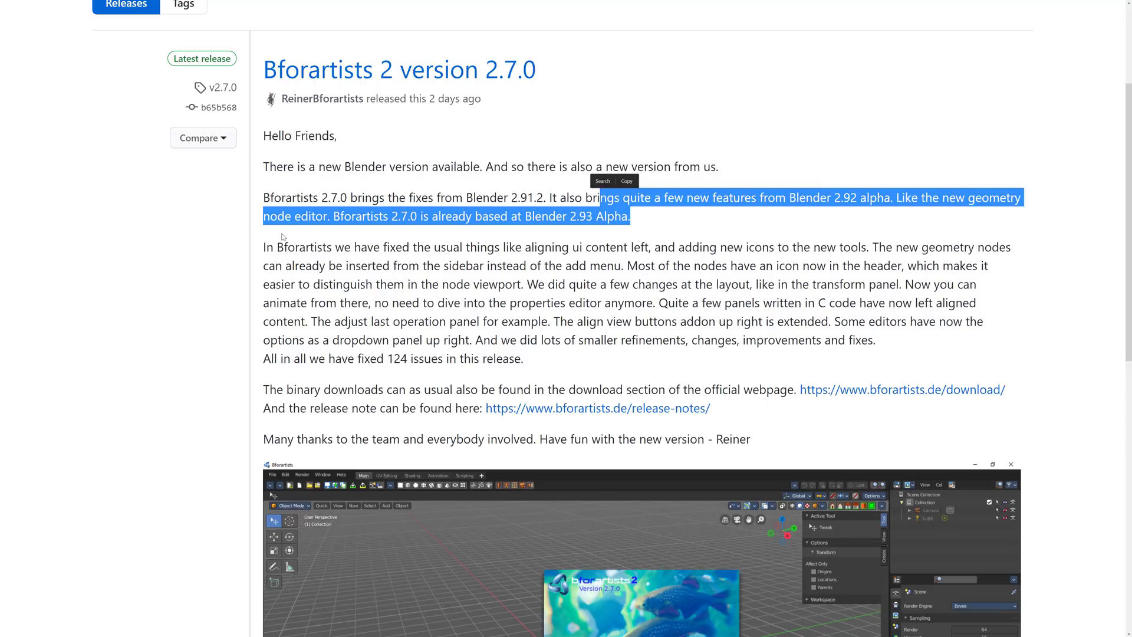
mouse_move(591, 324)
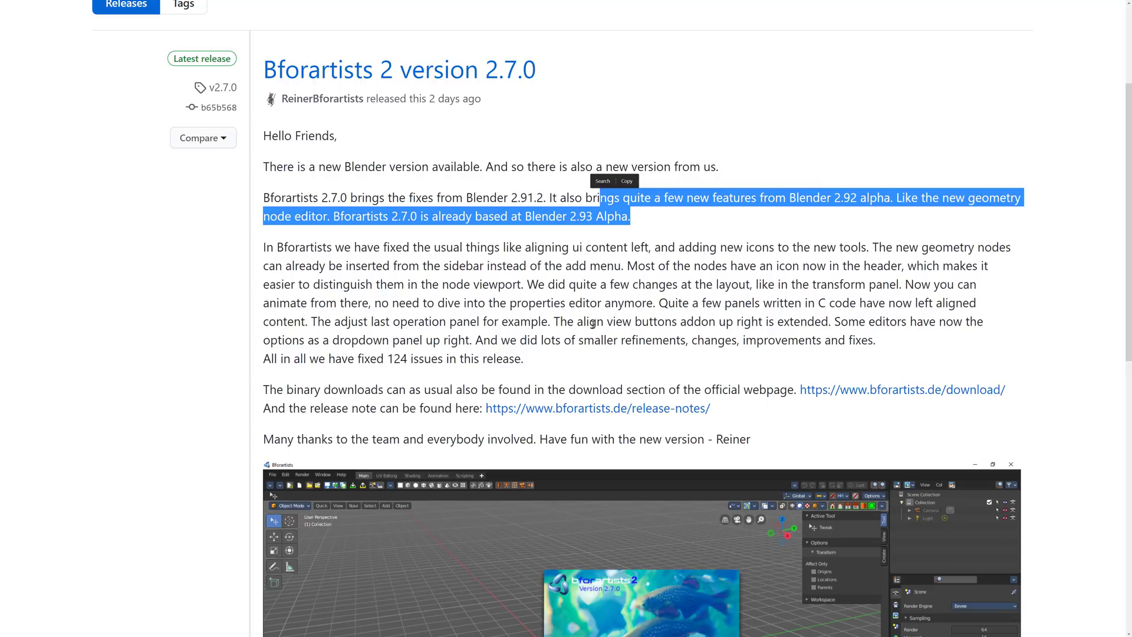
click(634, 316)
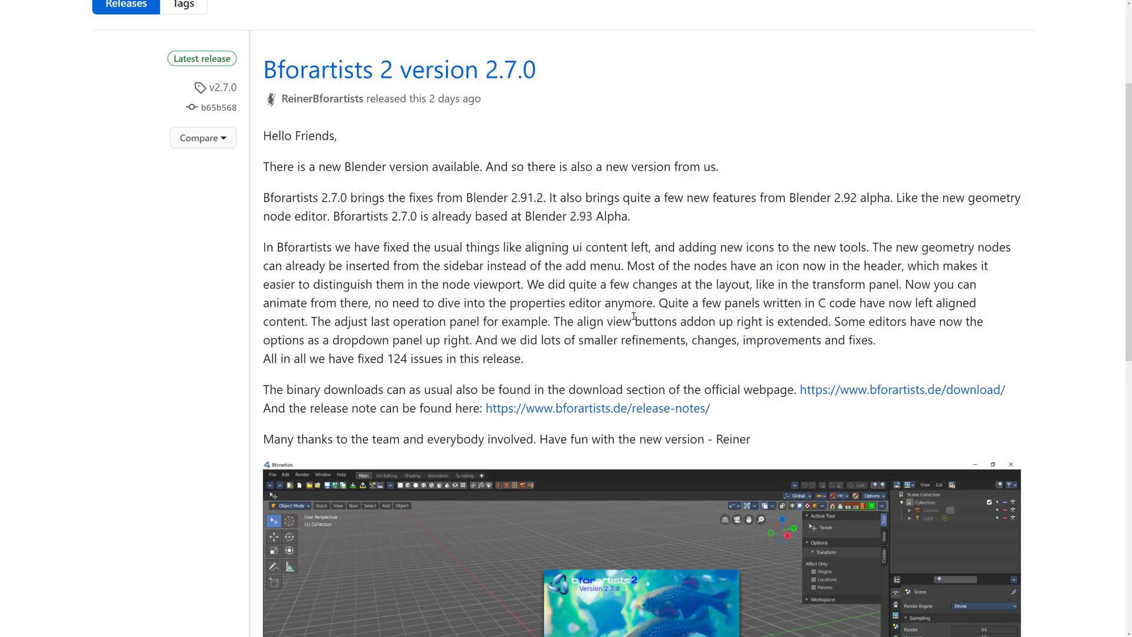
click(598, 408)
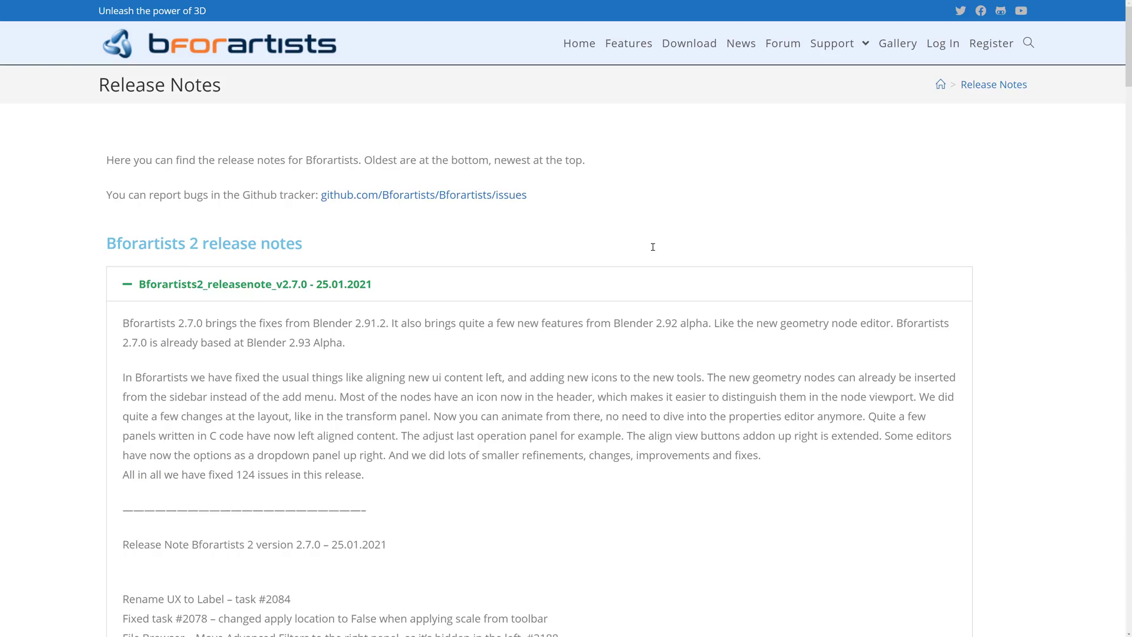
scroll(down, 3)
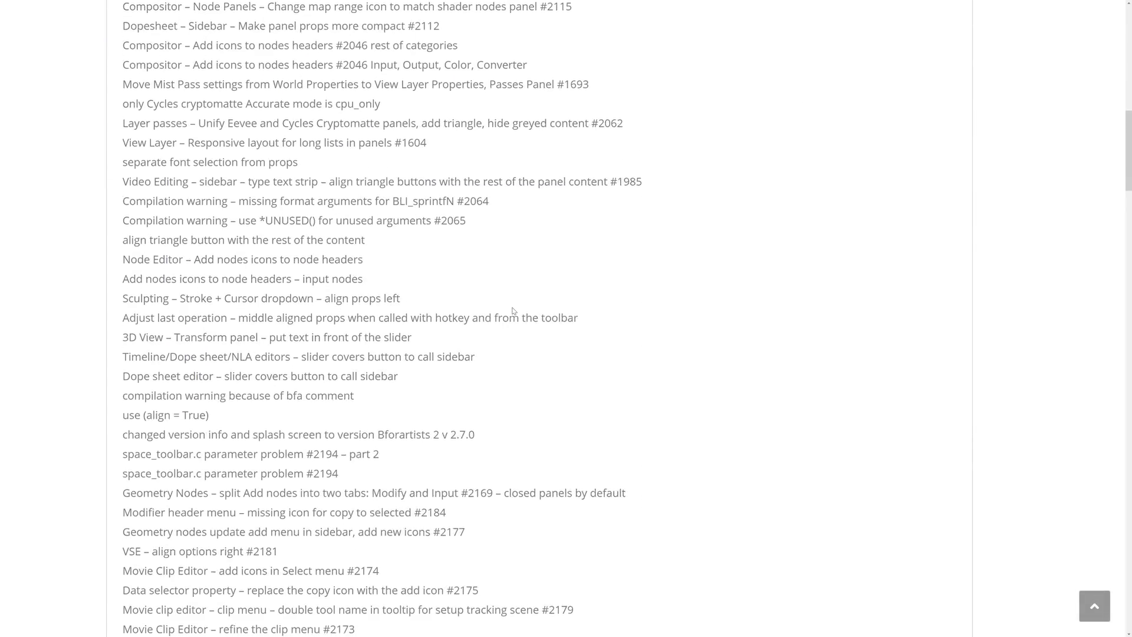
scroll(down, 3)
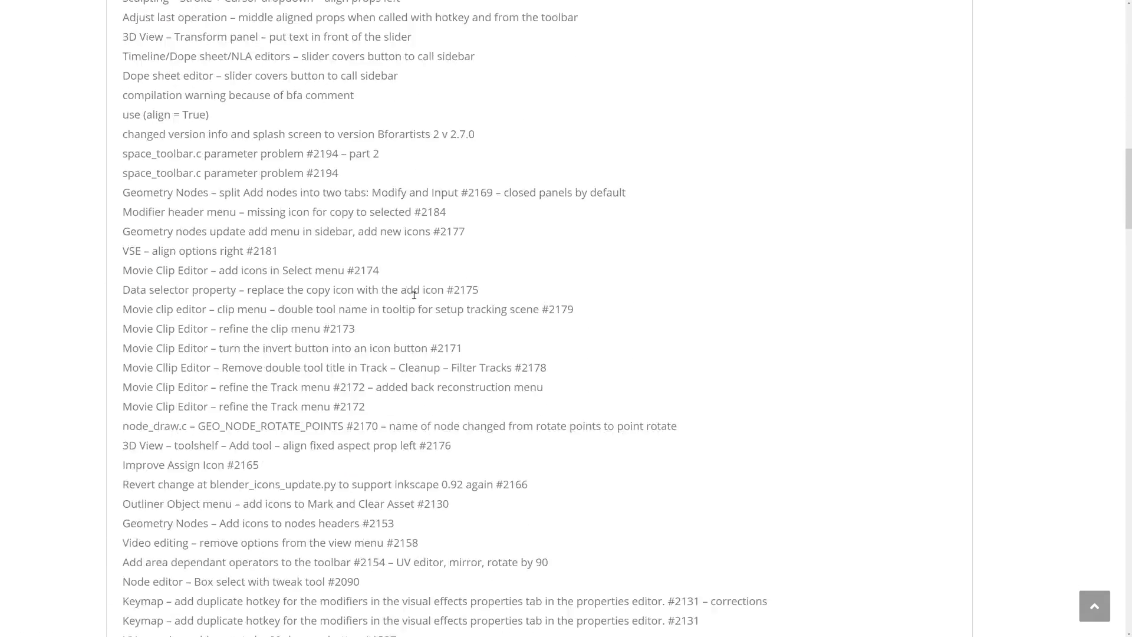
scroll(up, 3)
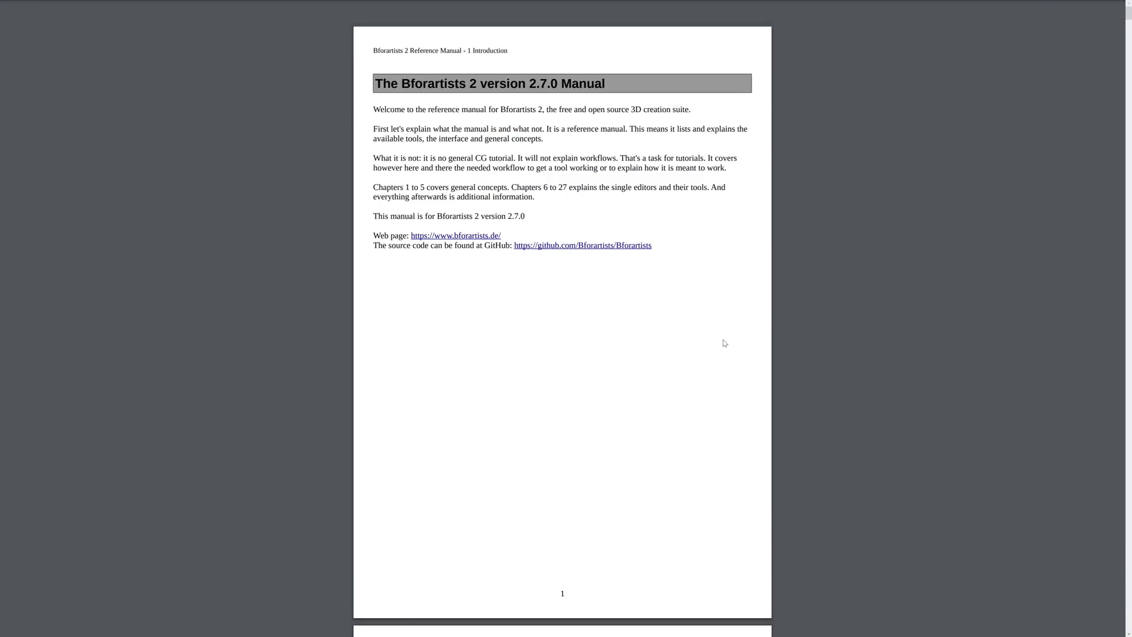
mouse_move(773, 327)
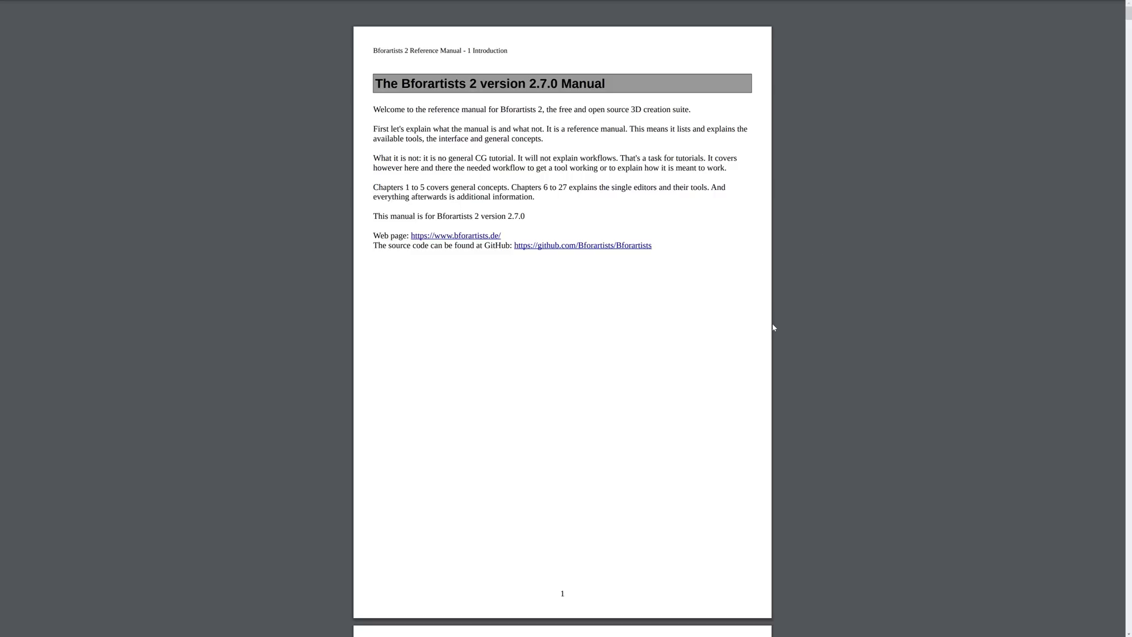
mouse_move(739, 266)
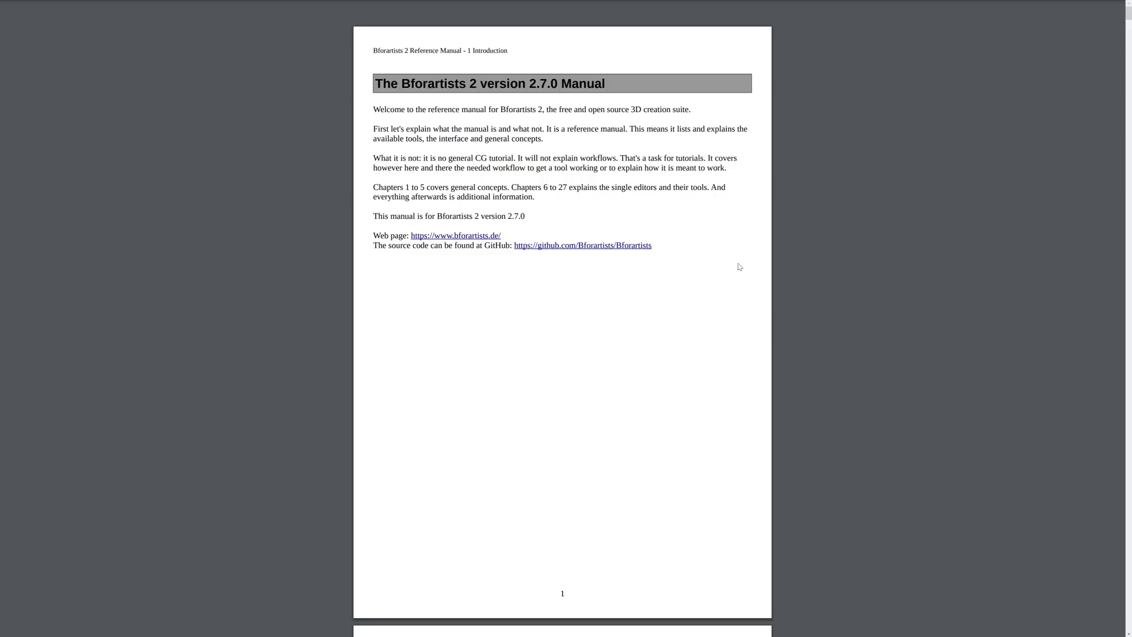
- Scroll down through the 3563-page Bforartists 2 v2.7.0 reference manual PDF
scroll(down, 3)
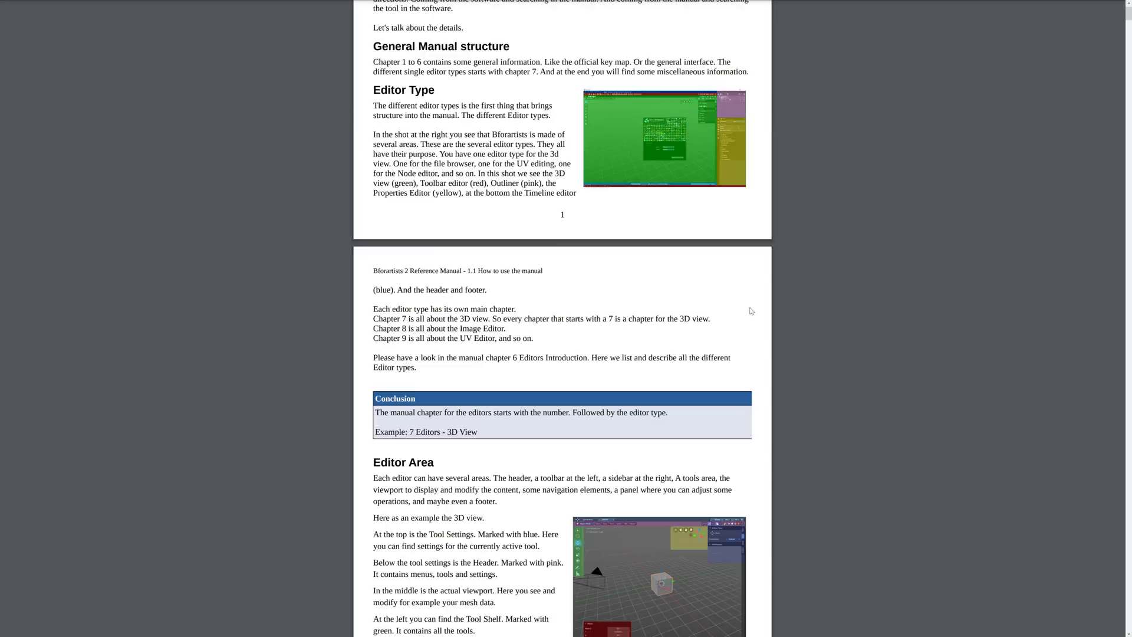
scroll(down, 3)
text(edit)
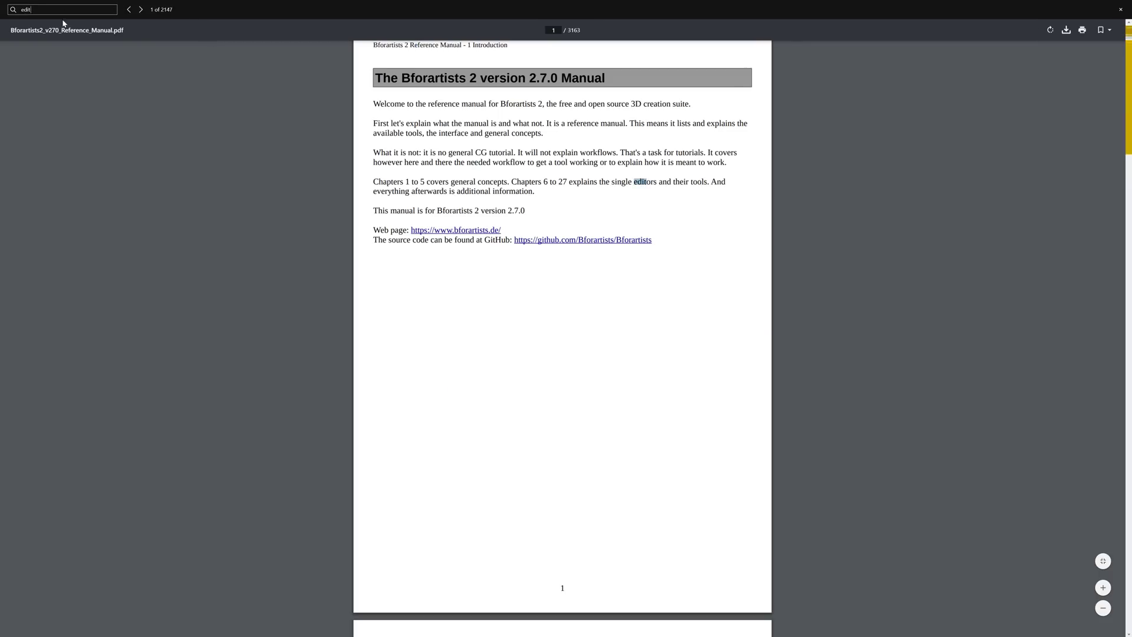
- Narrow the manual search to 'edit mode' (941 matches), then close the find bar
text(mode)
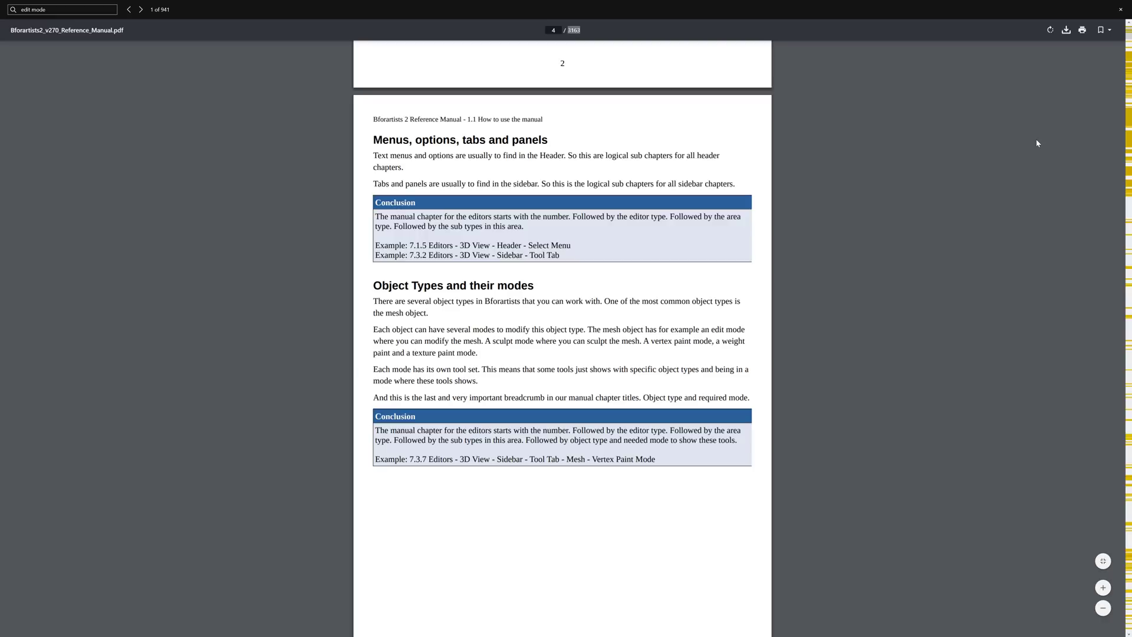
mouse_move(1033, 139)
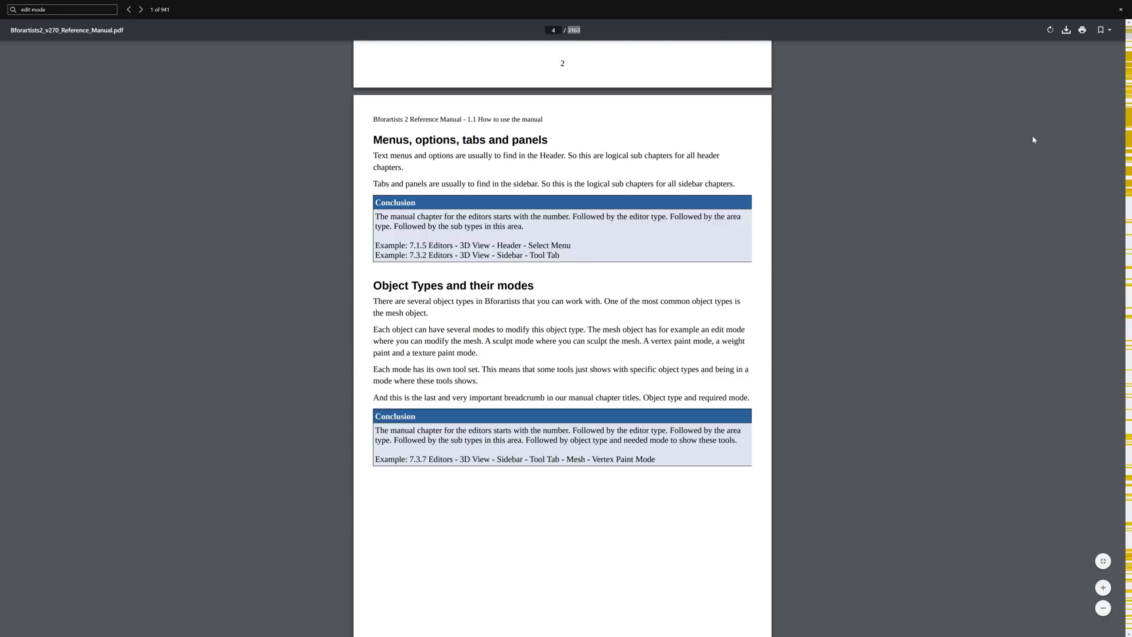
mouse_move(126, 28)
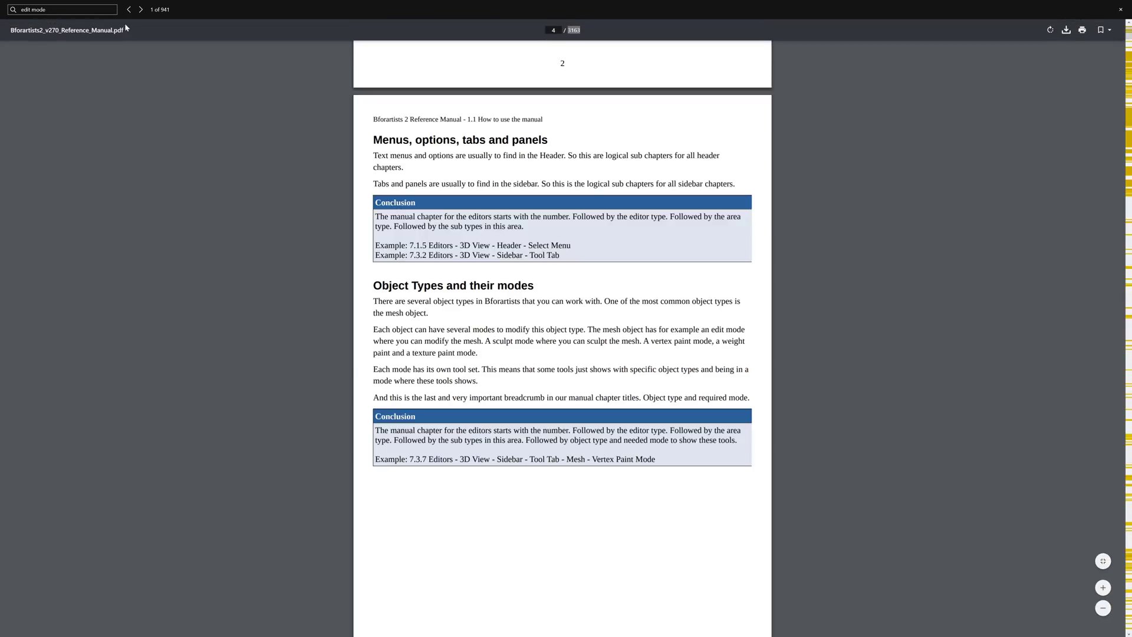
key(Escape)
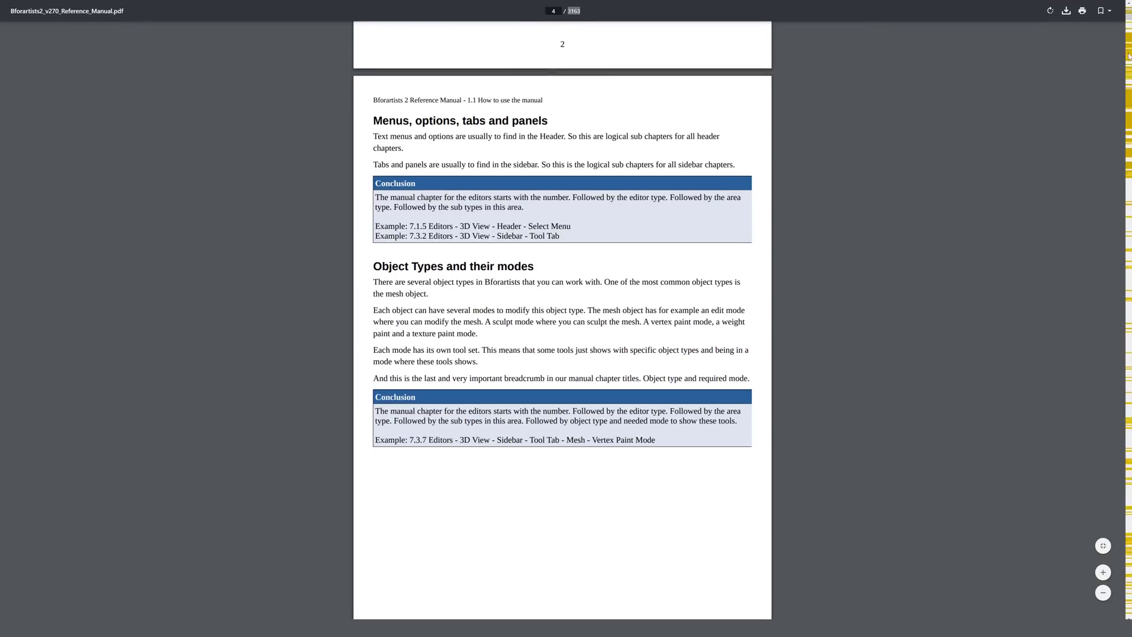
- Scroll down and back up through the reference manual PDF pages
scroll(down, 3)
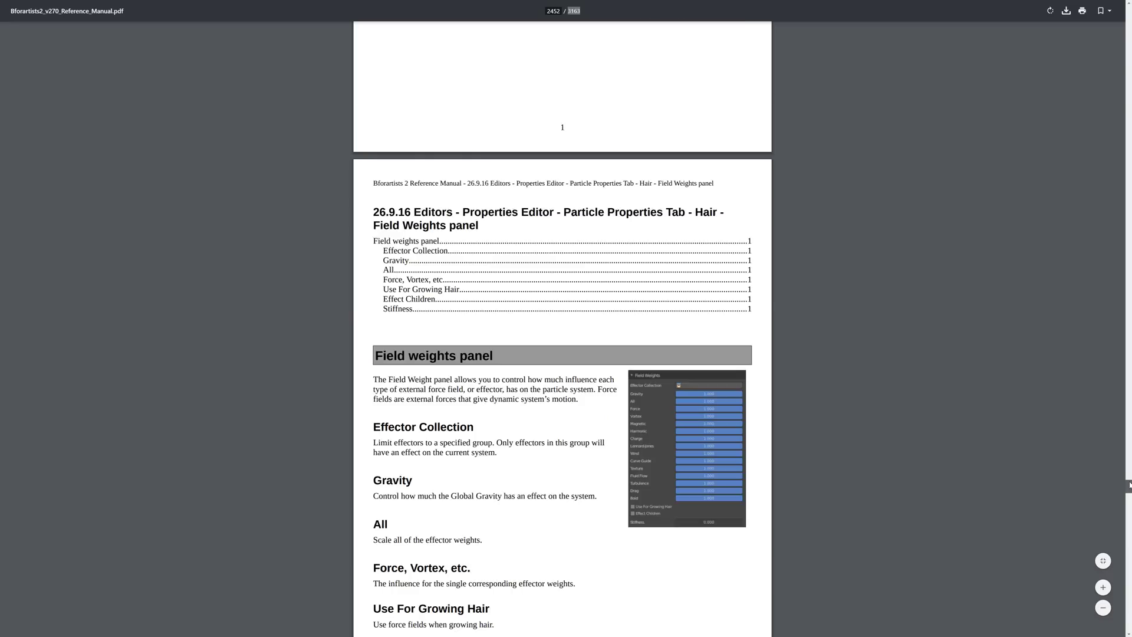
scroll(up, 3)
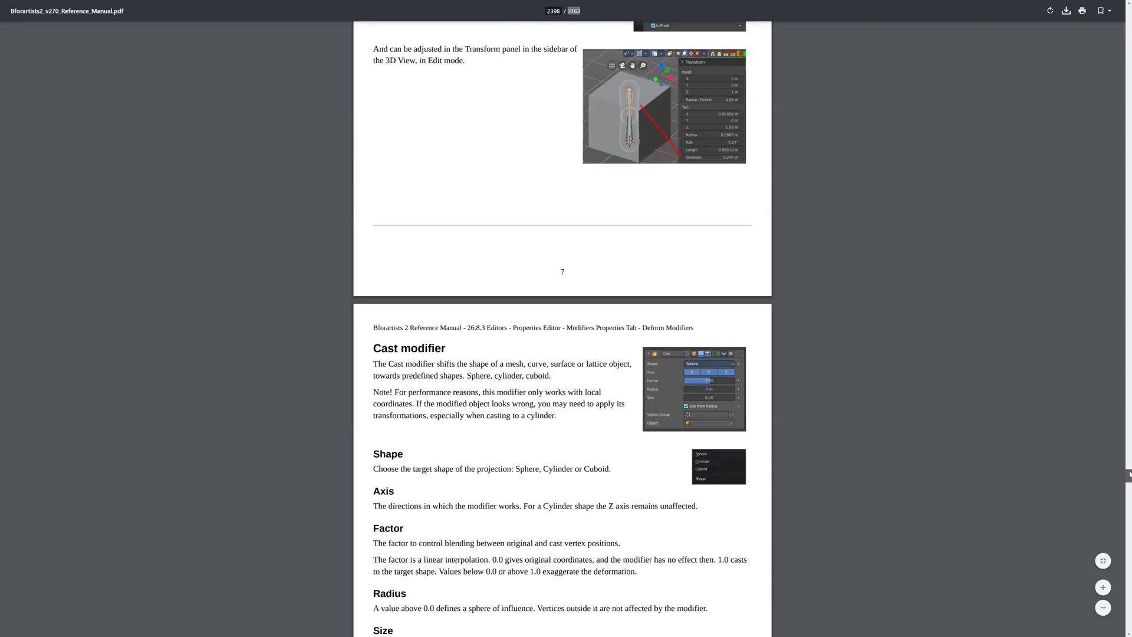
scroll(up, 3)
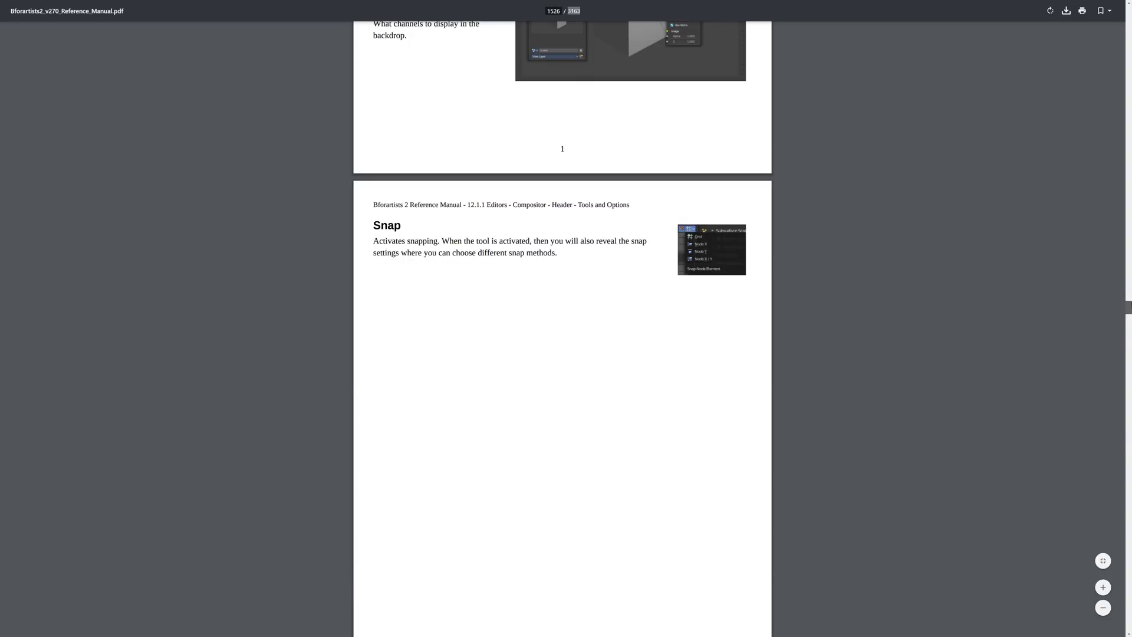
scroll(up, 3)
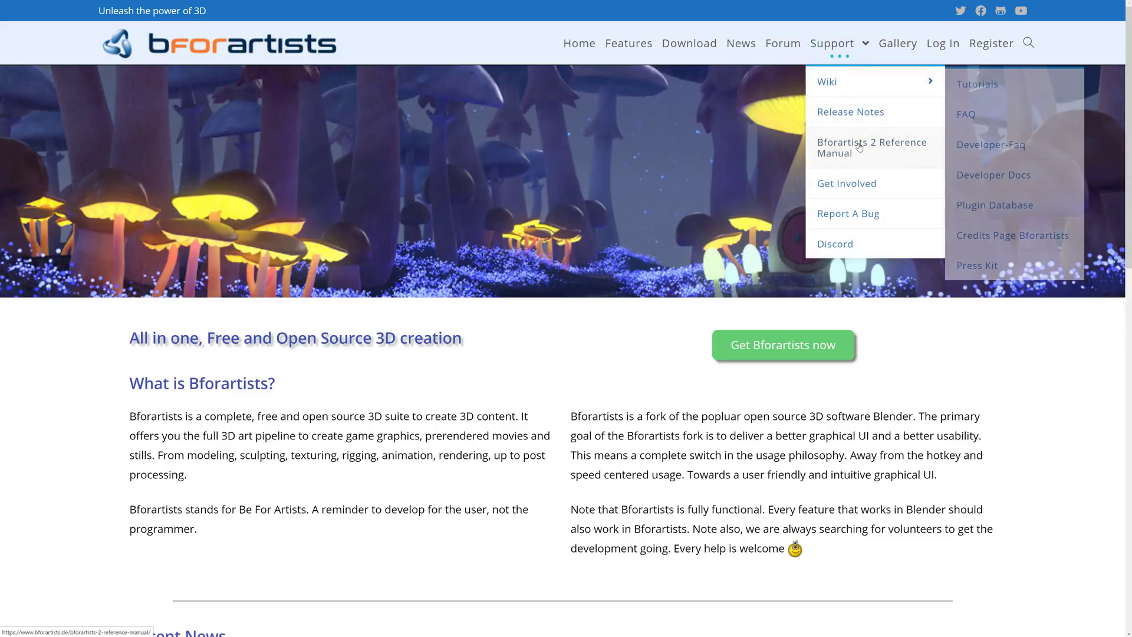
- Open Support > Bforartists 2 Reference Manual and browse its complete and single-part PDF downloads
click(871, 147)
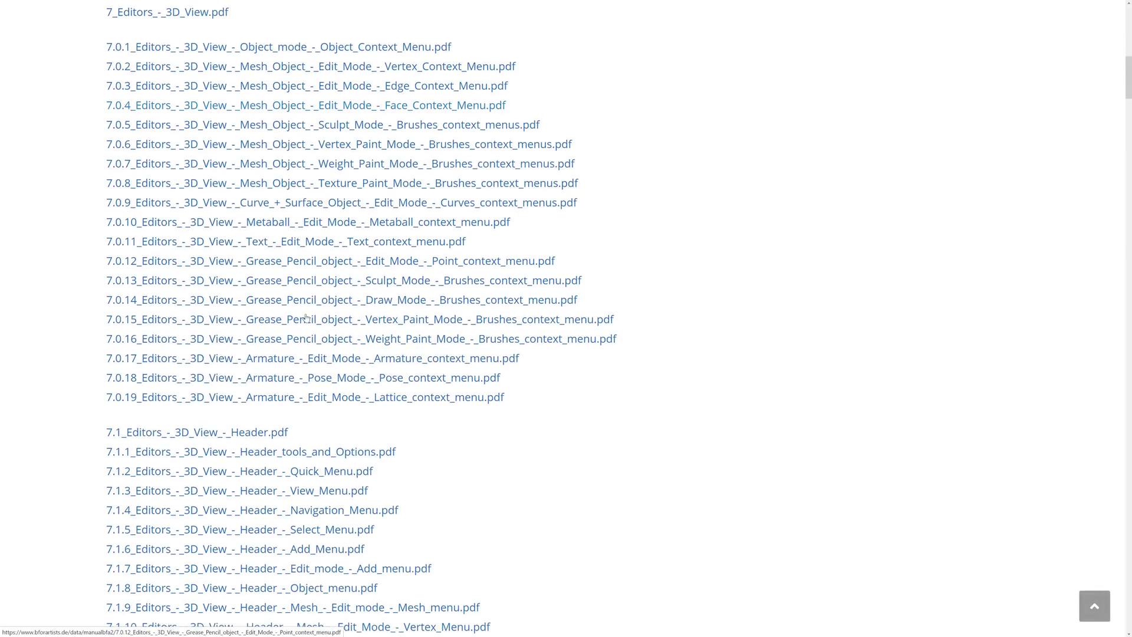
scroll(up, 3)
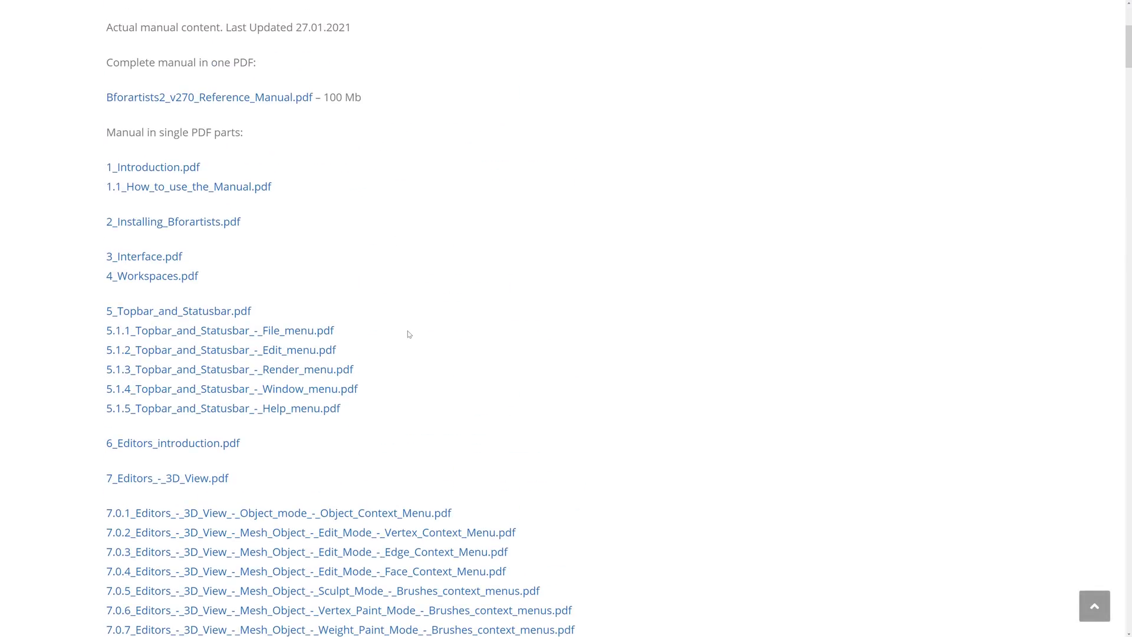
scroll(down, 3)
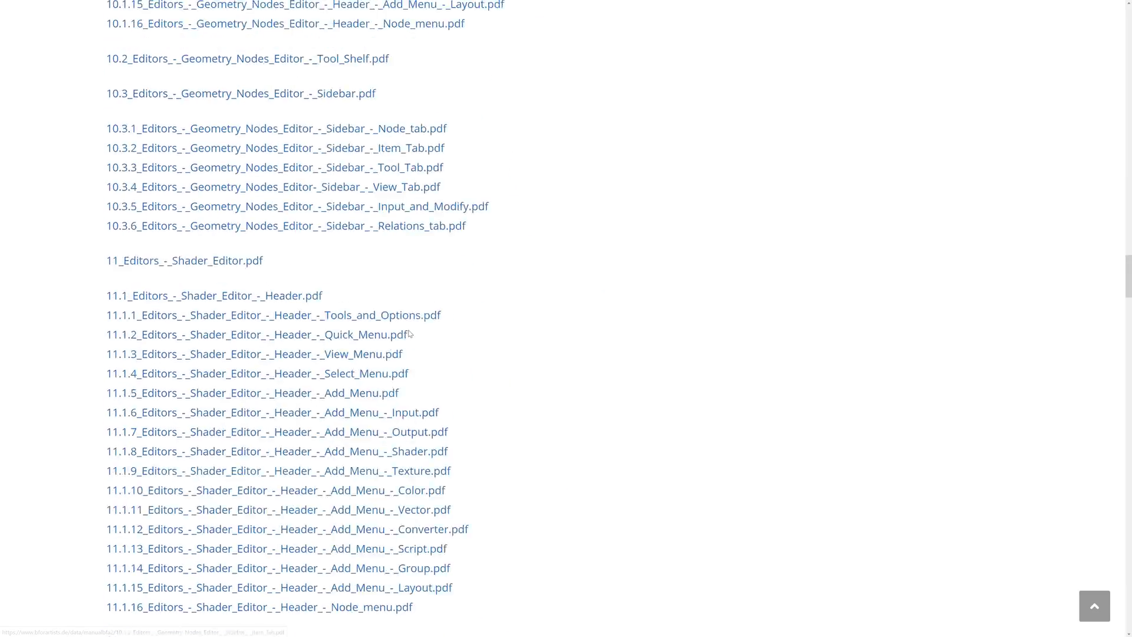
scroll(down, 3)
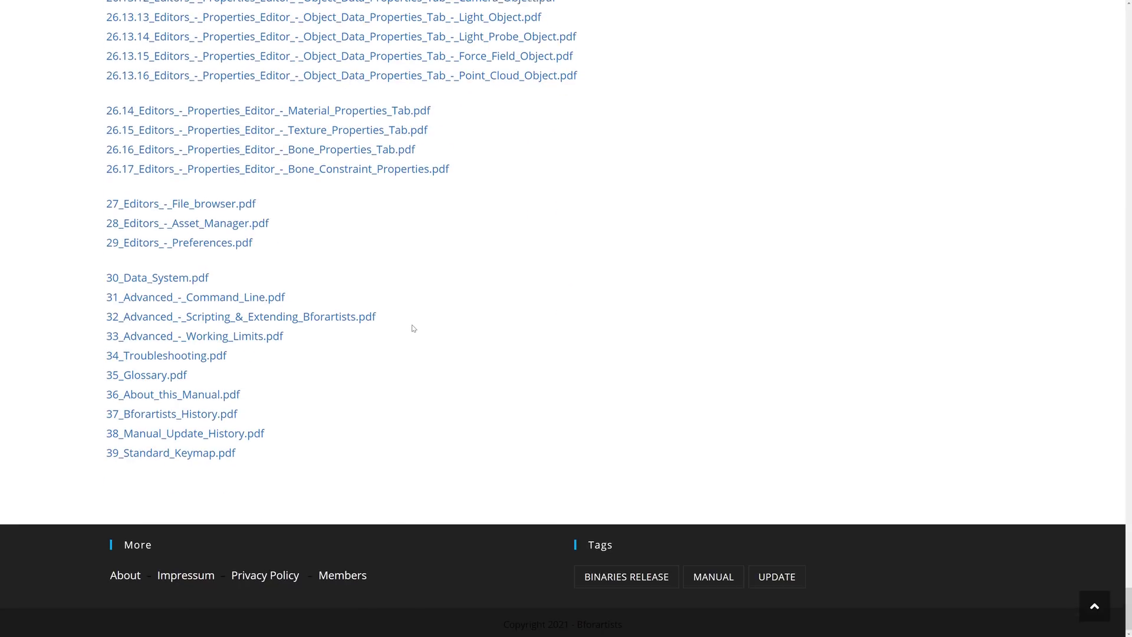
scroll(up, 3)
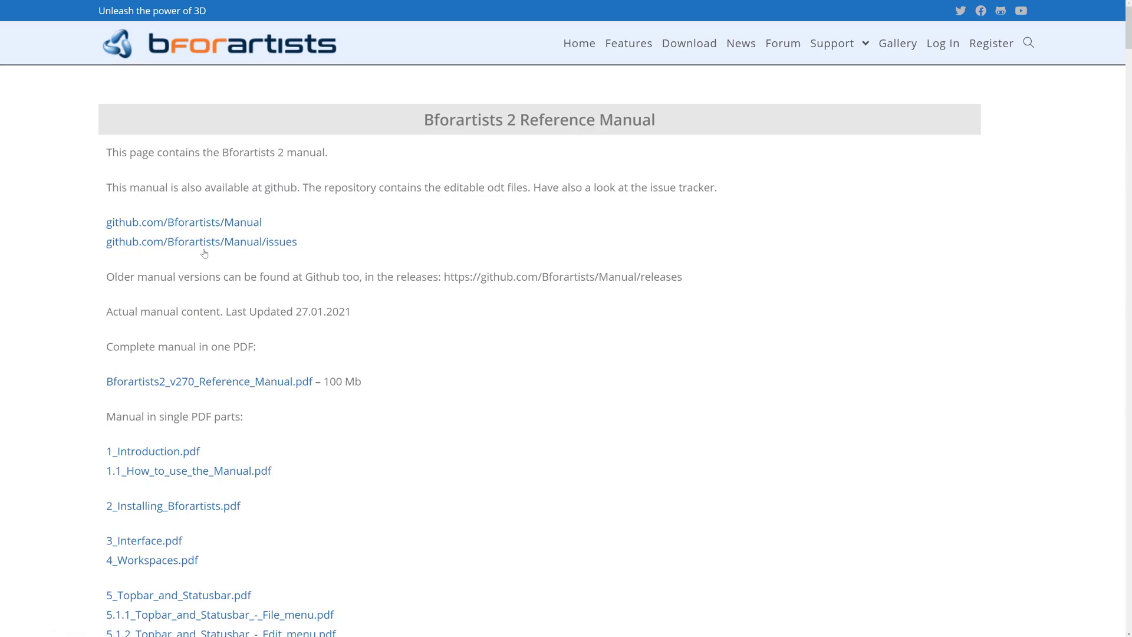
mouse_move(277, 224)
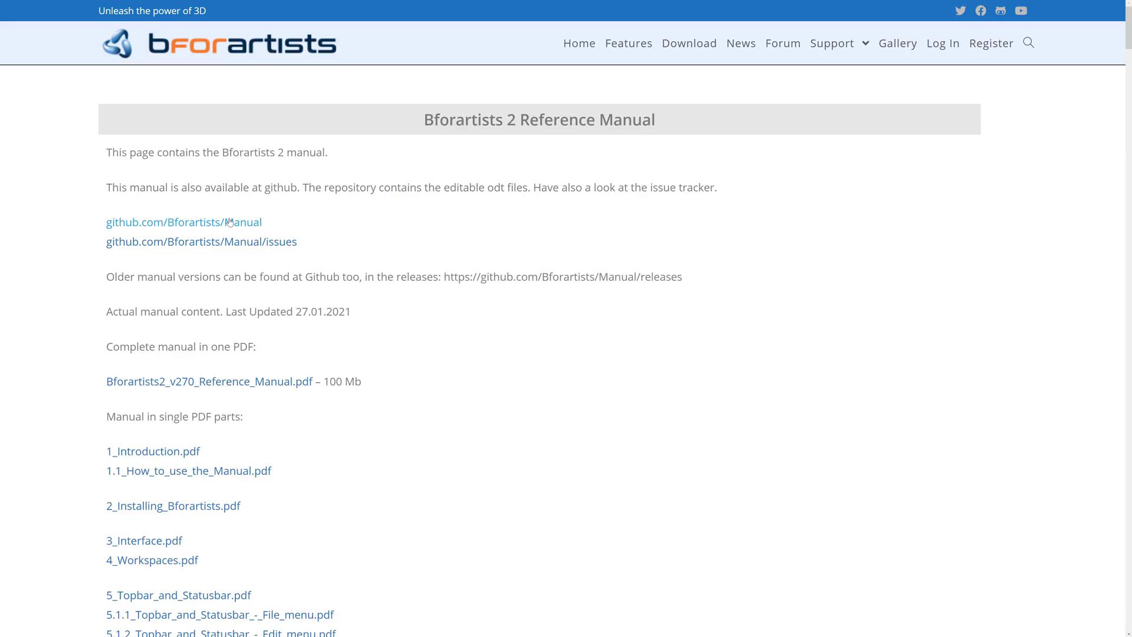
mouse_move(380, 310)
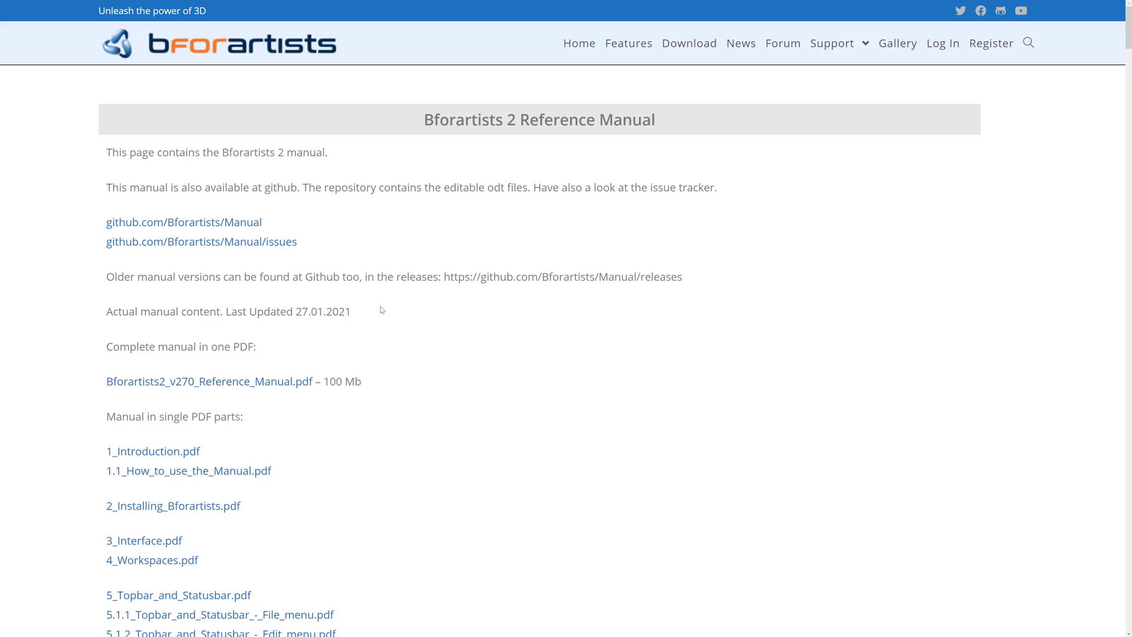
mouse_move(542, 361)
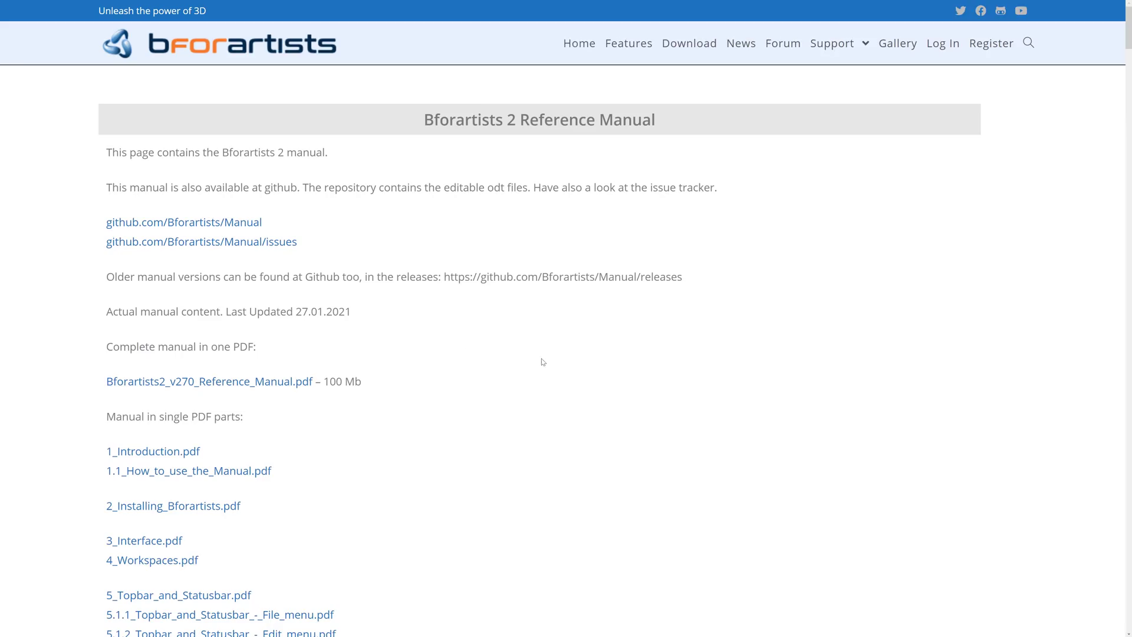
scroll(down, 3)
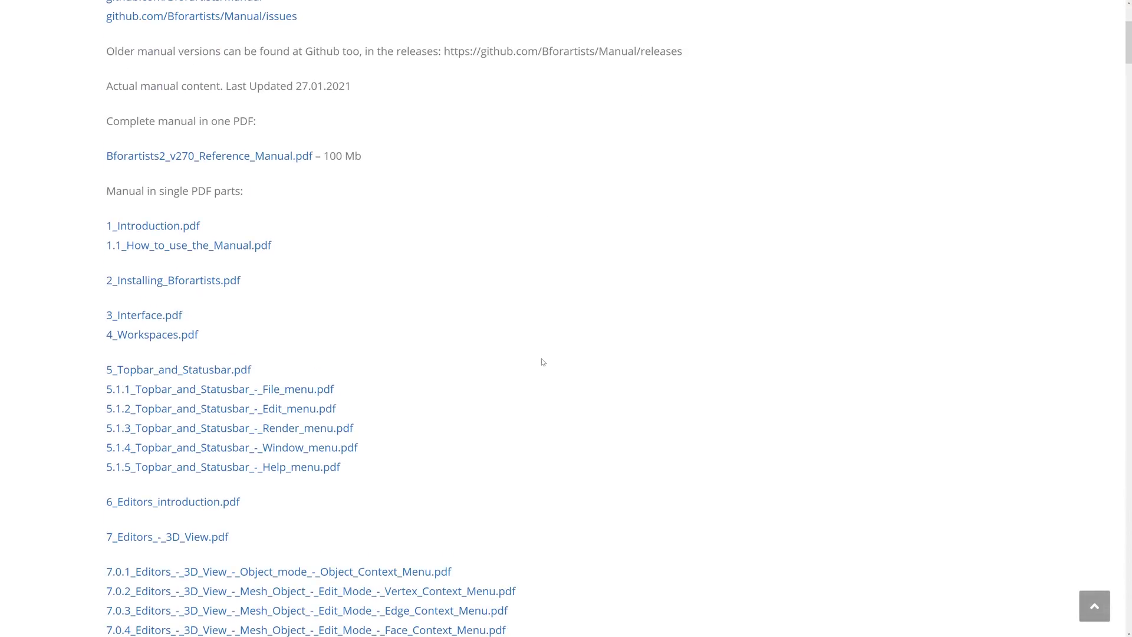
scroll(down, 3)
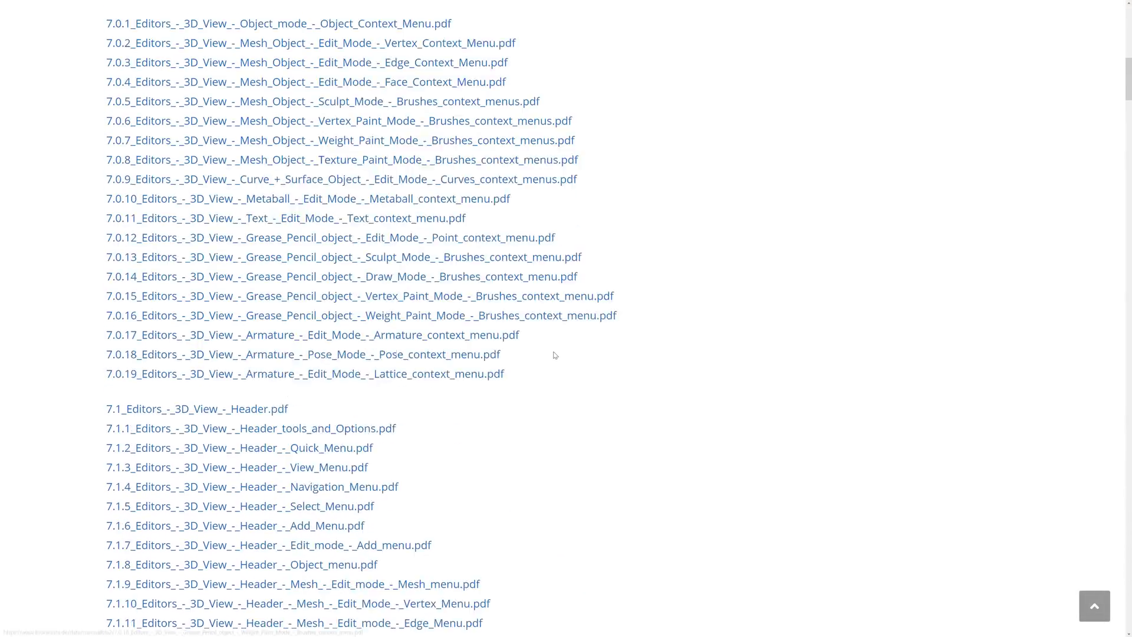
scroll(up, 3)
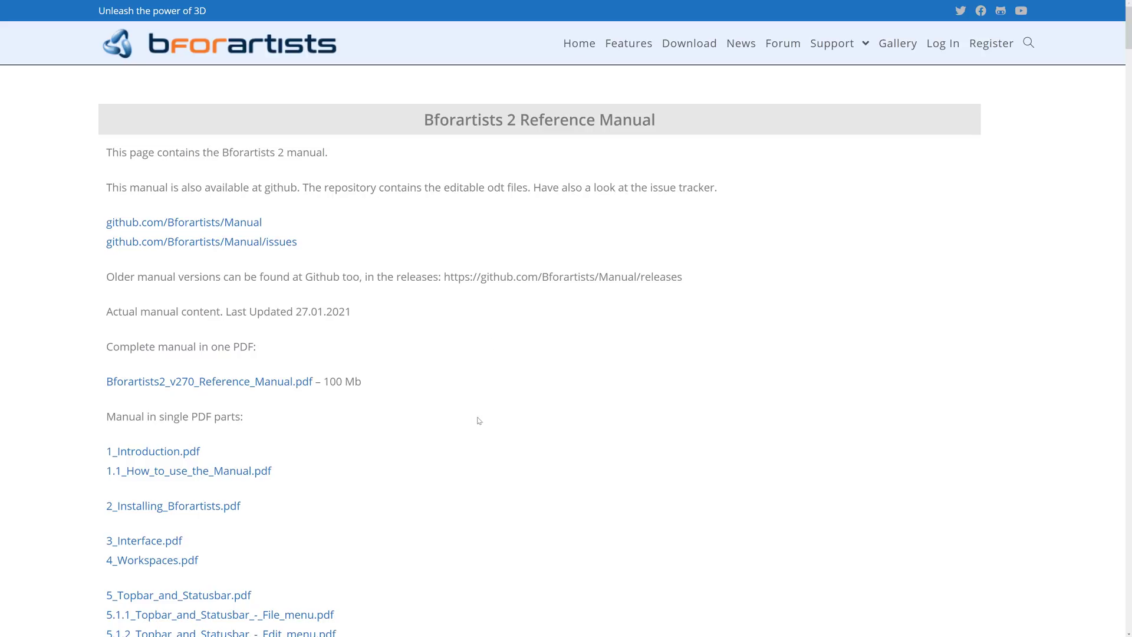
mouse_move(476, 408)
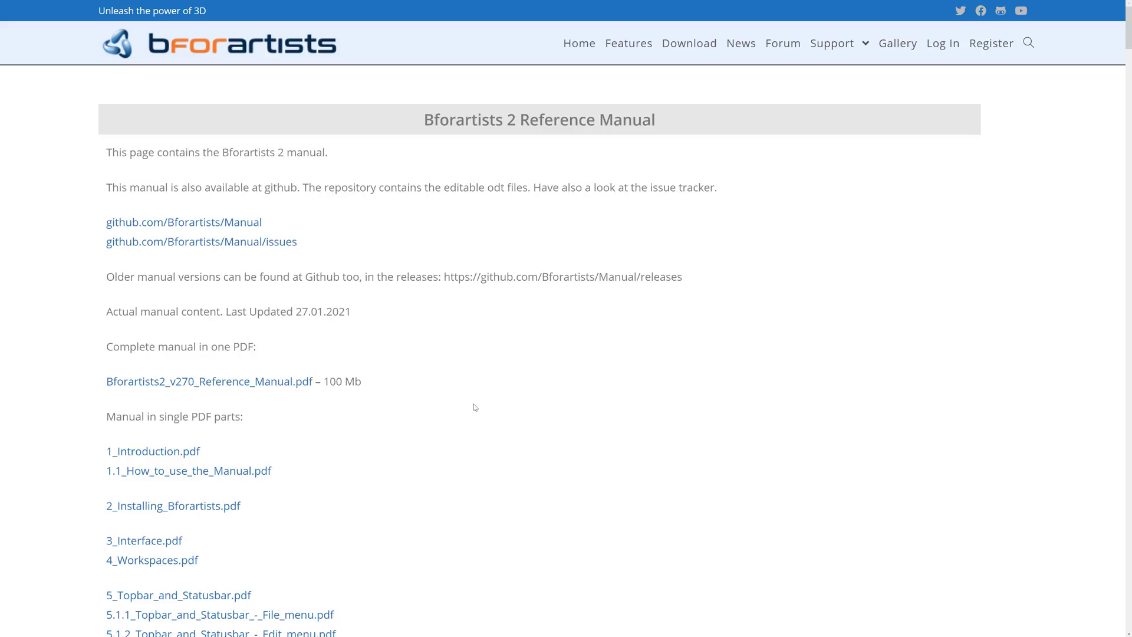
mouse_move(292, 376)
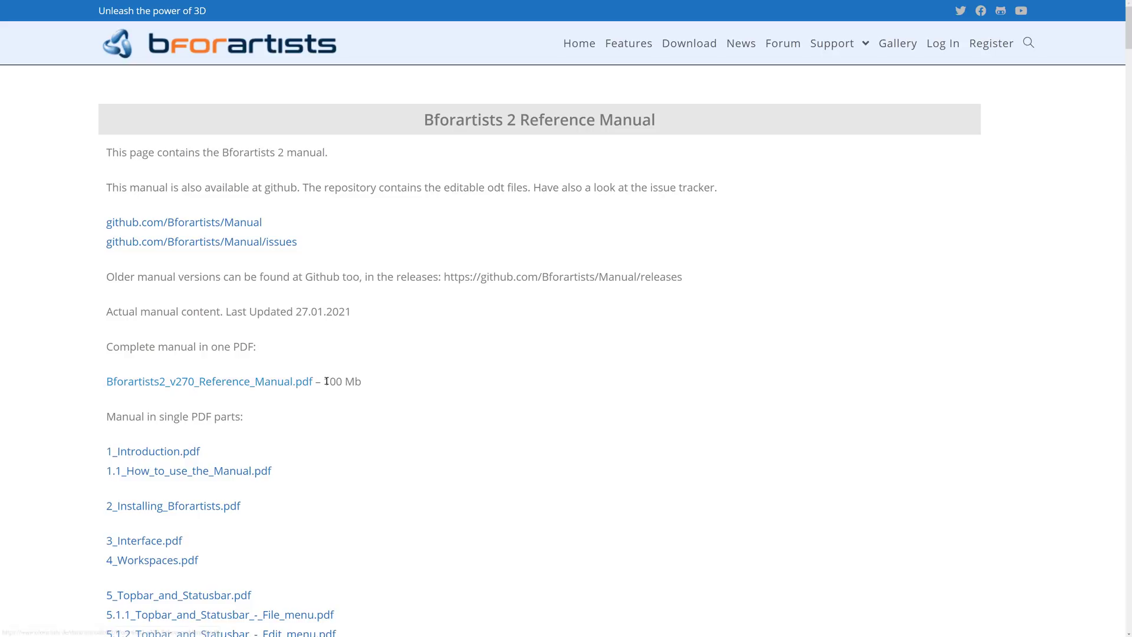
scroll(down, 3)
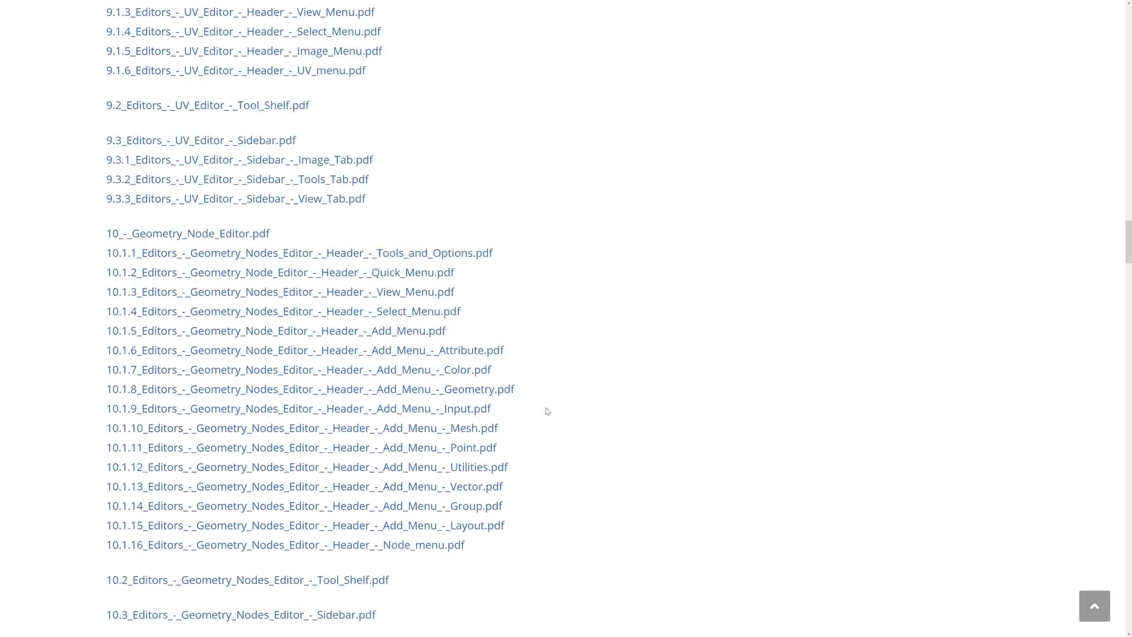
scroll(down, 3)
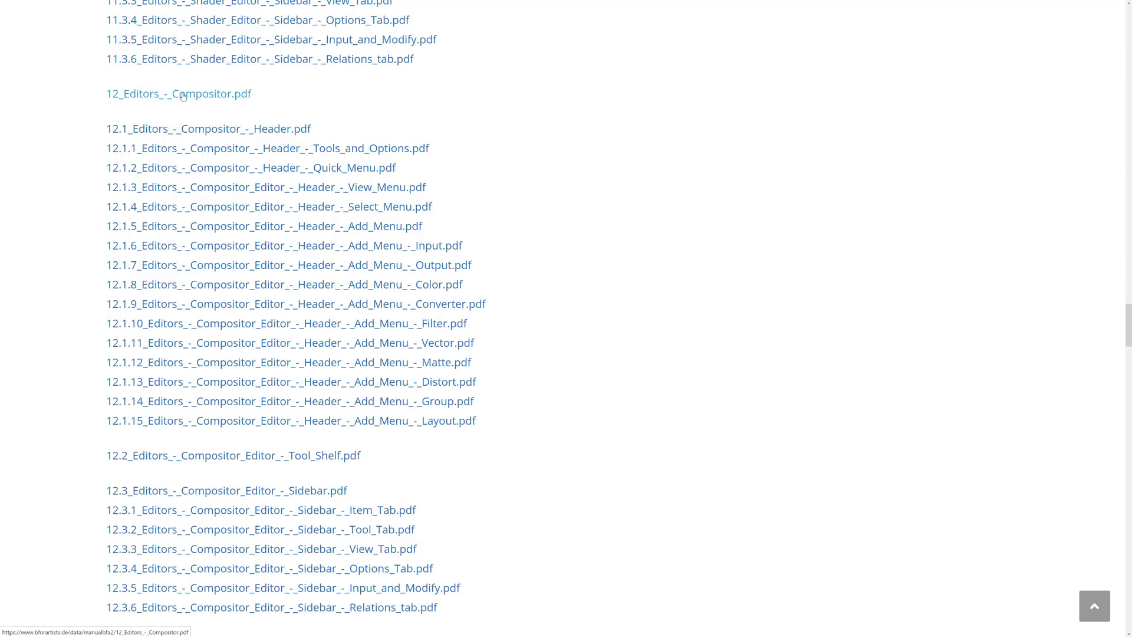
mouse_move(311, 340)
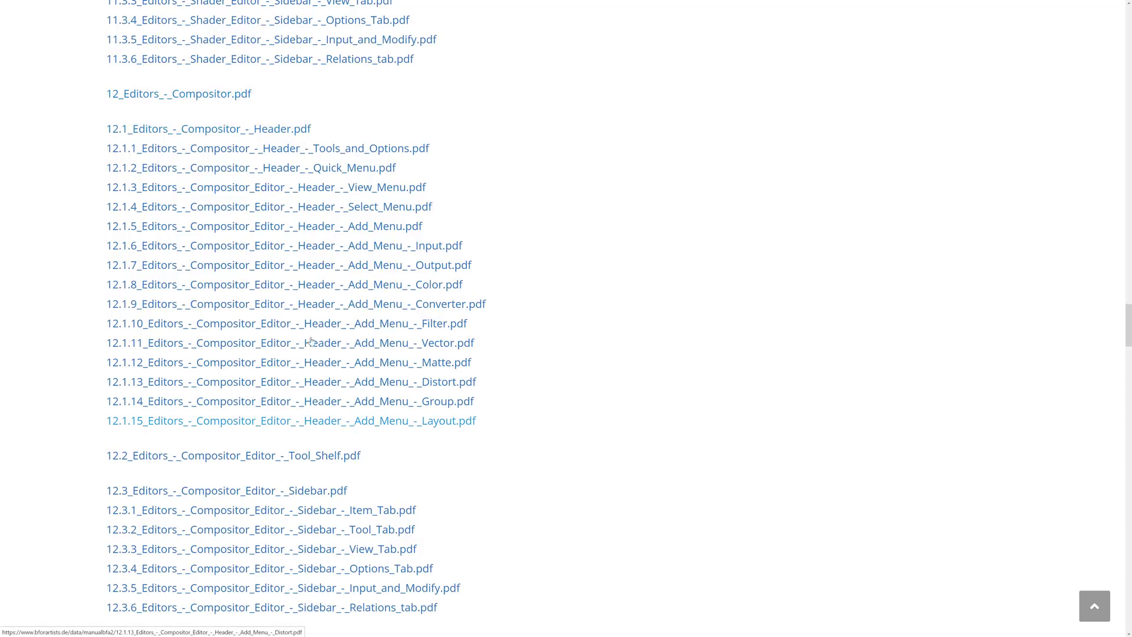
mouse_move(402, 334)
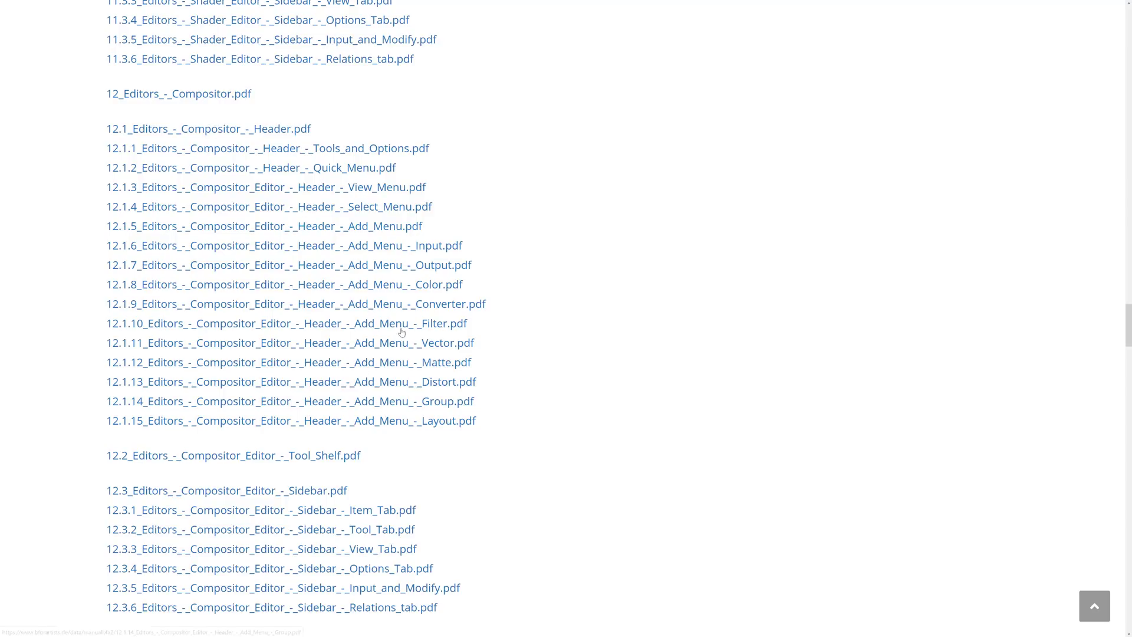
scroll(down, 3)
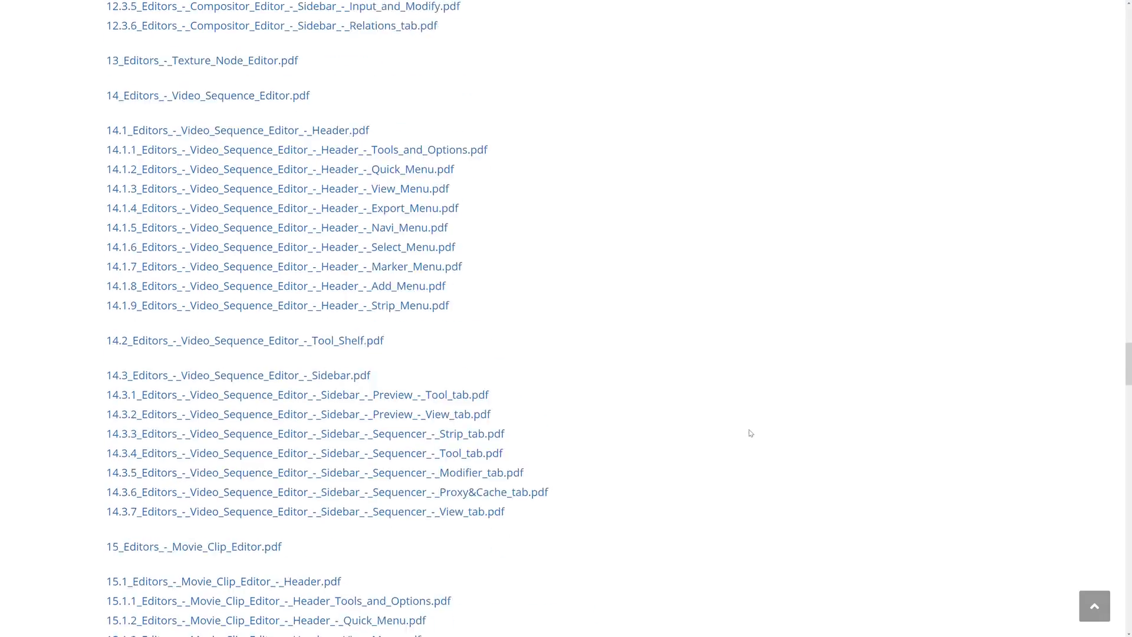
scroll(down, 3)
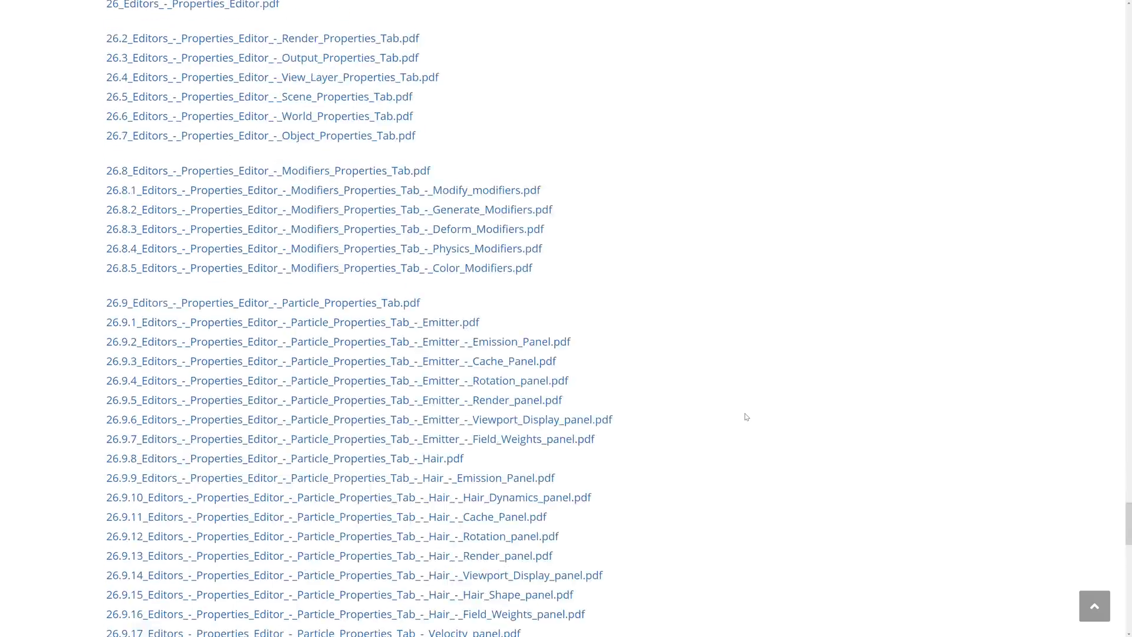
scroll(up, 3)
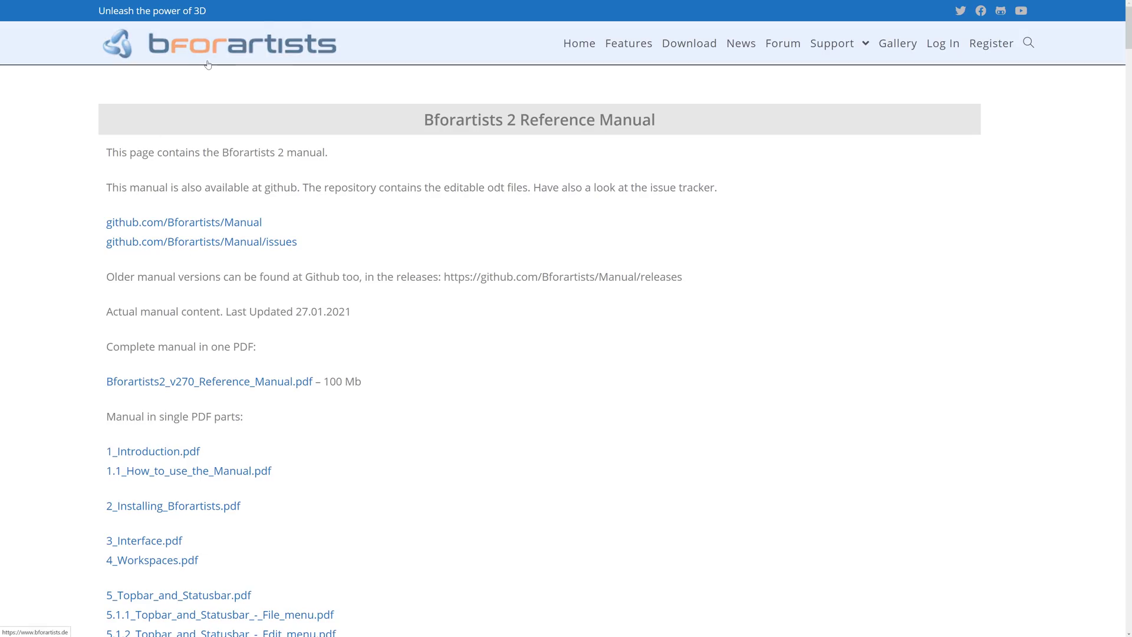
mouse_move(207, 64)
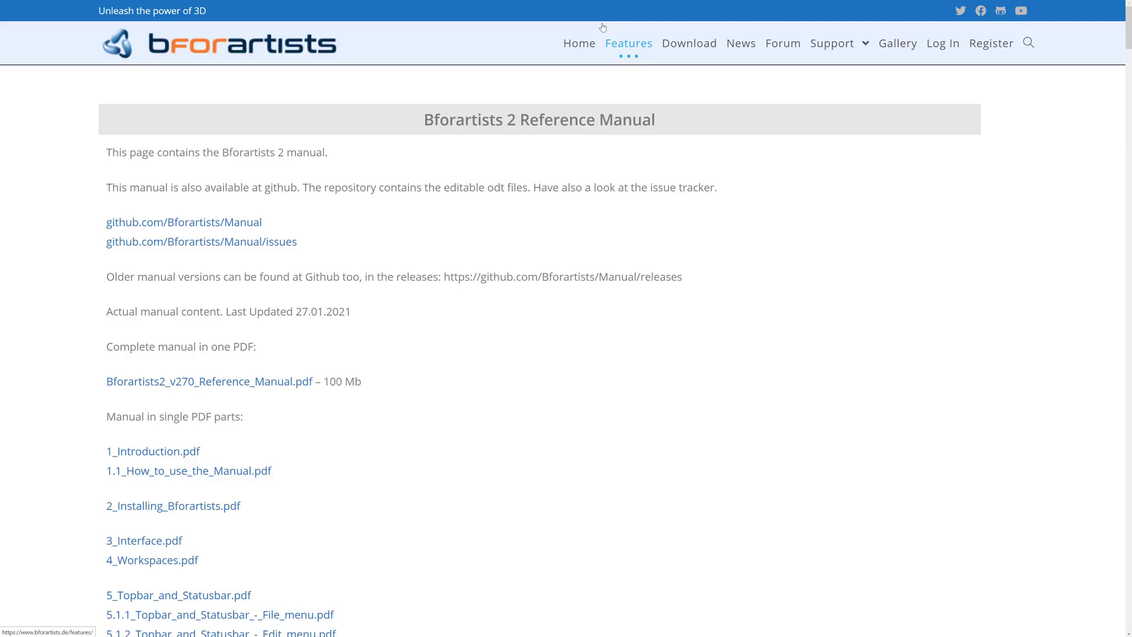
mouse_move(500, 76)
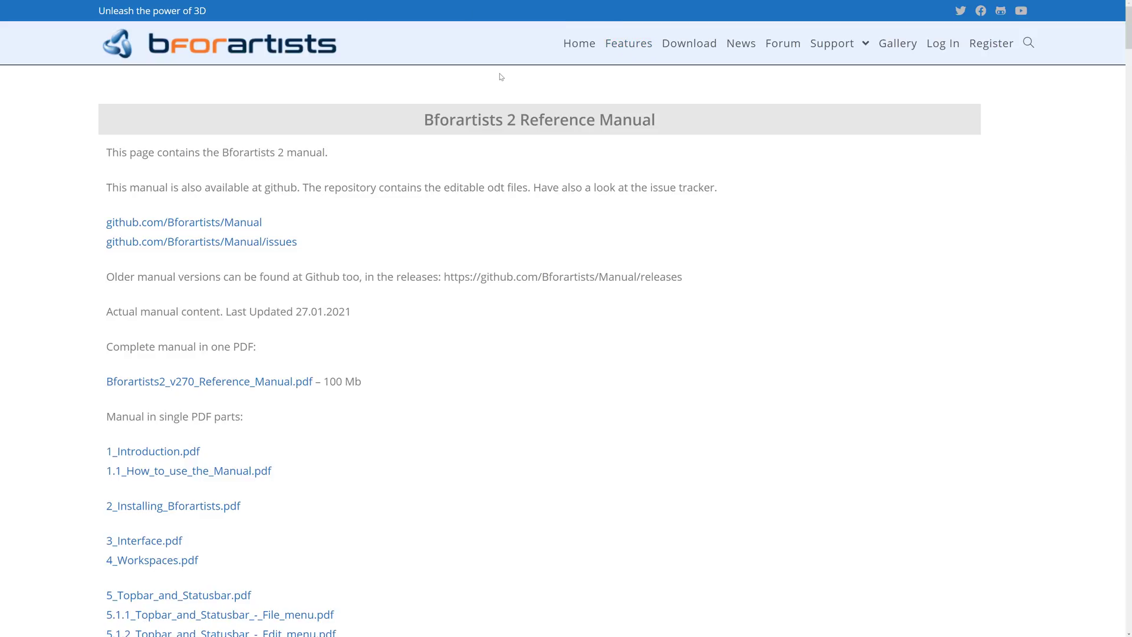
mouse_move(496, 73)
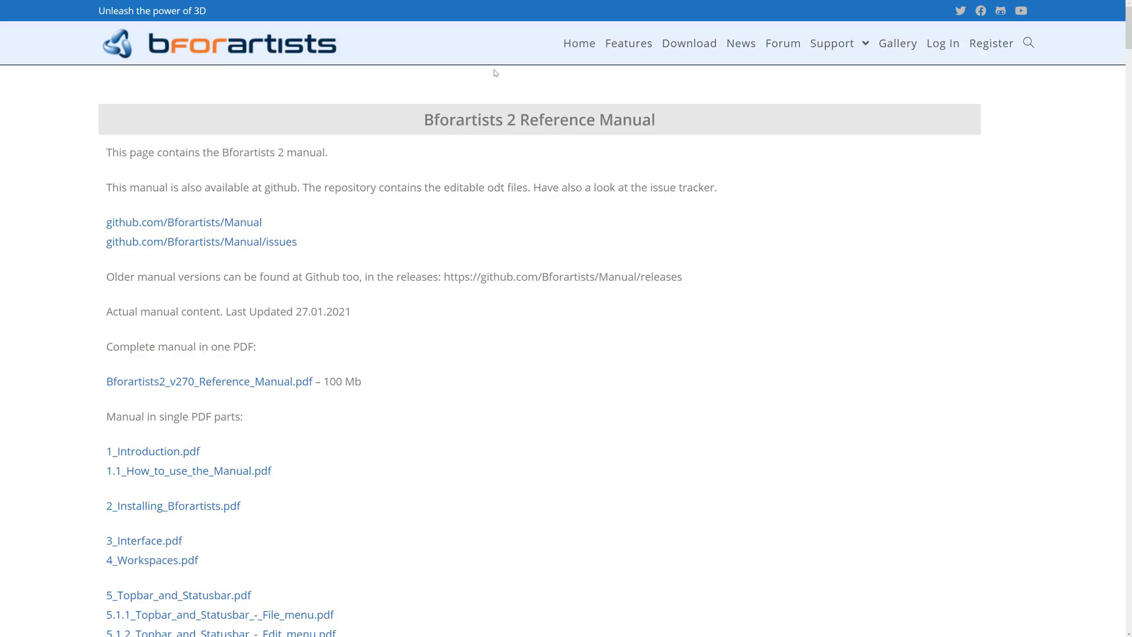
mouse_move(578, 43)
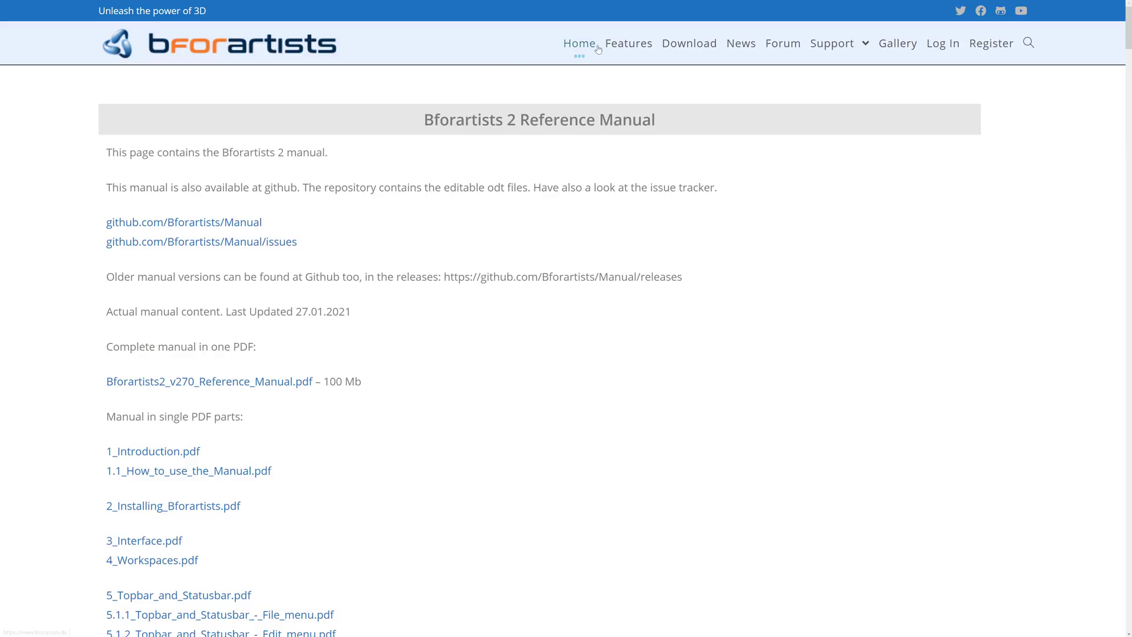
- Open the Support dropdown showing release notes, reference manual, bug reporting and Discord links
click(832, 42)
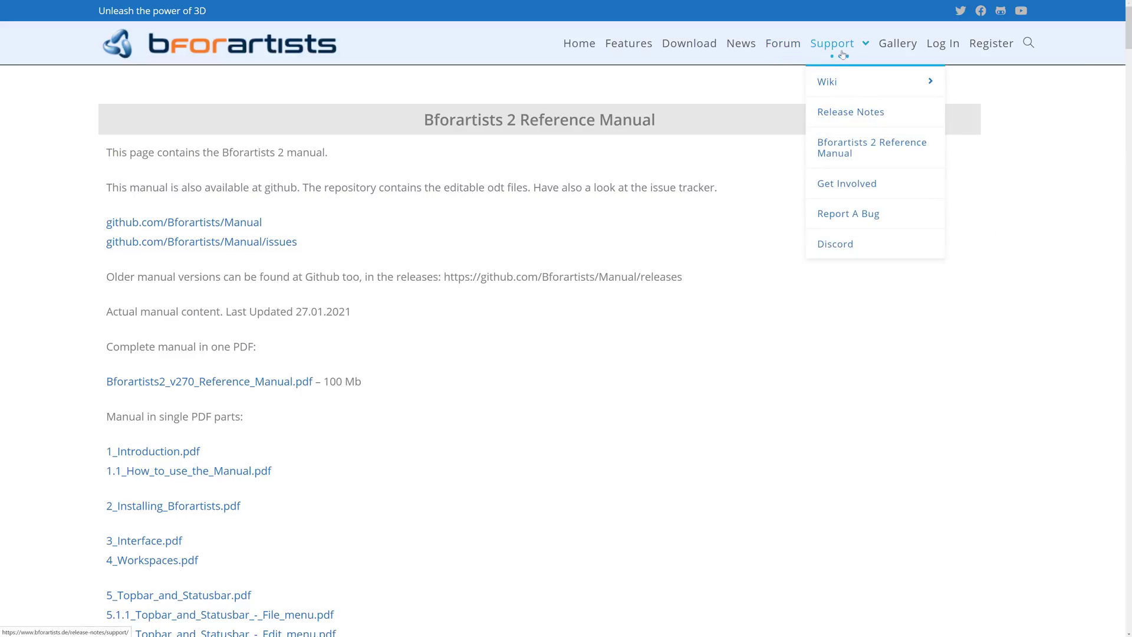
mouse_move(836, 244)
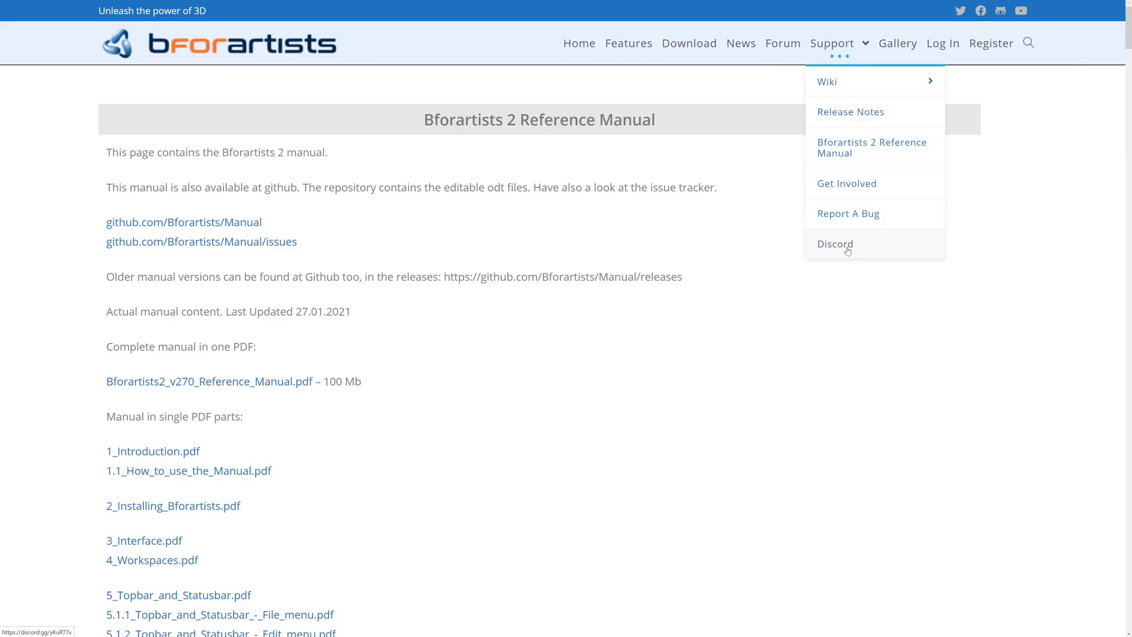